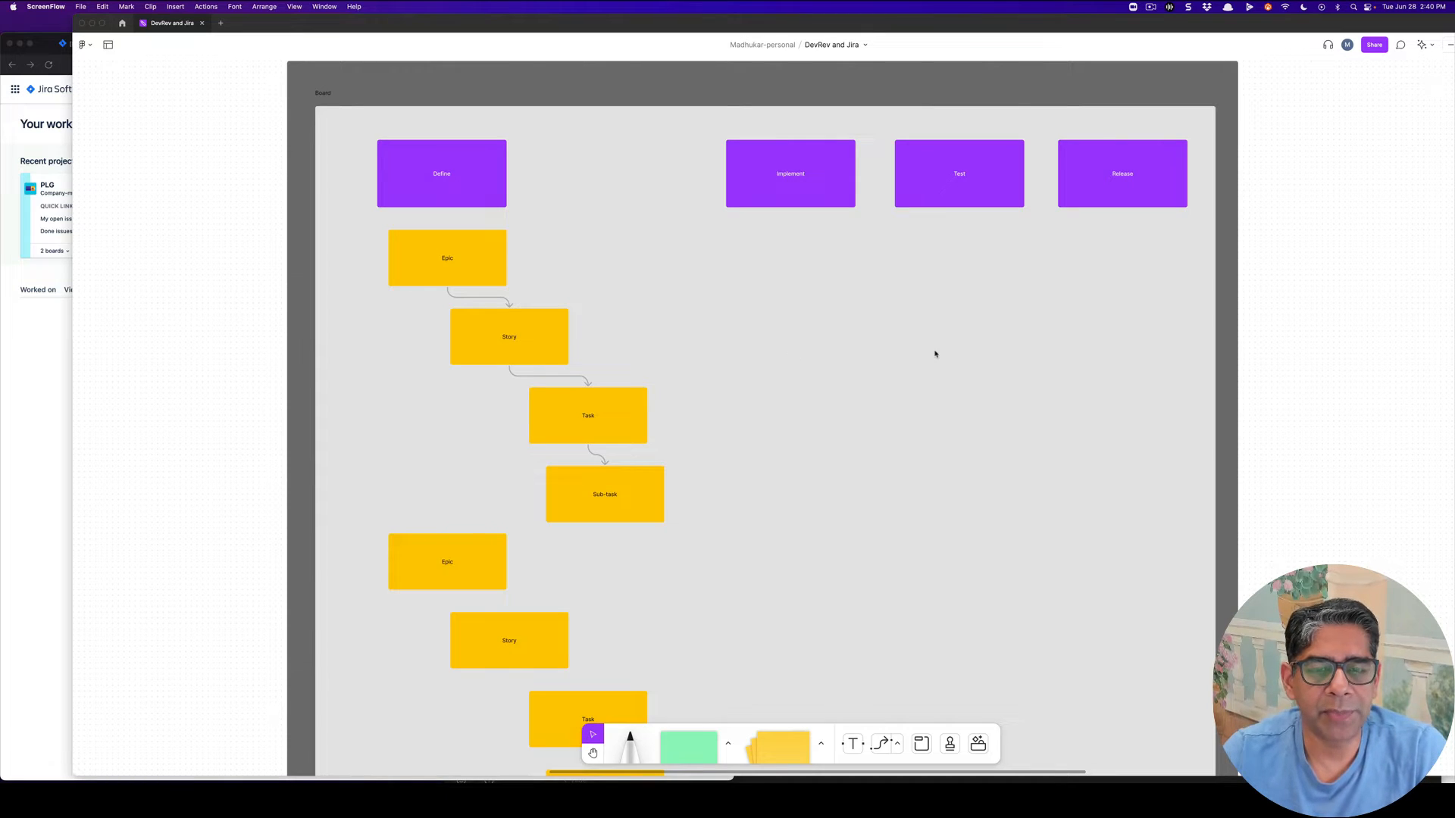
pyautogui.moveTo(969, 384)
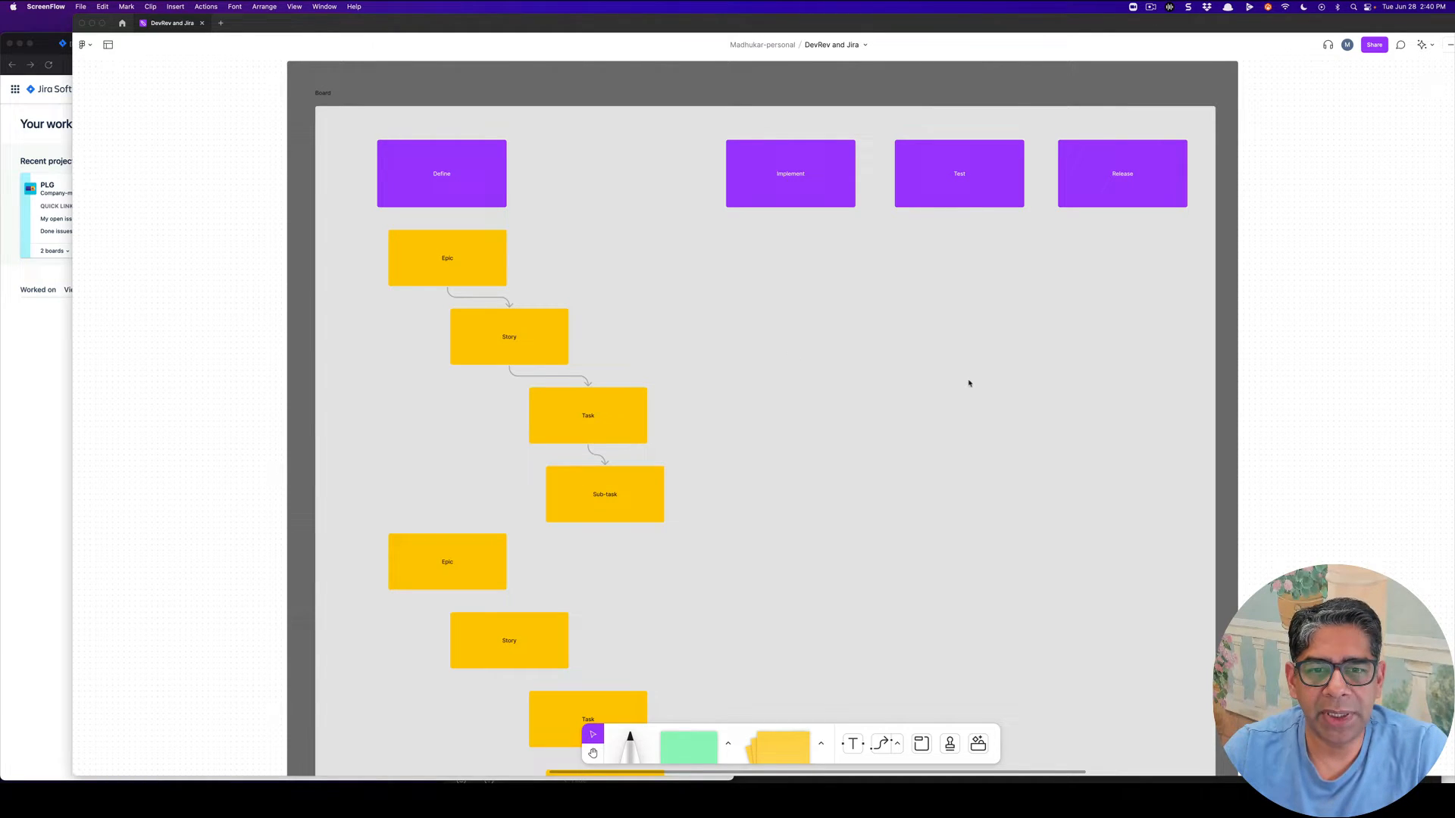
pyautogui.moveTo(1000, 335)
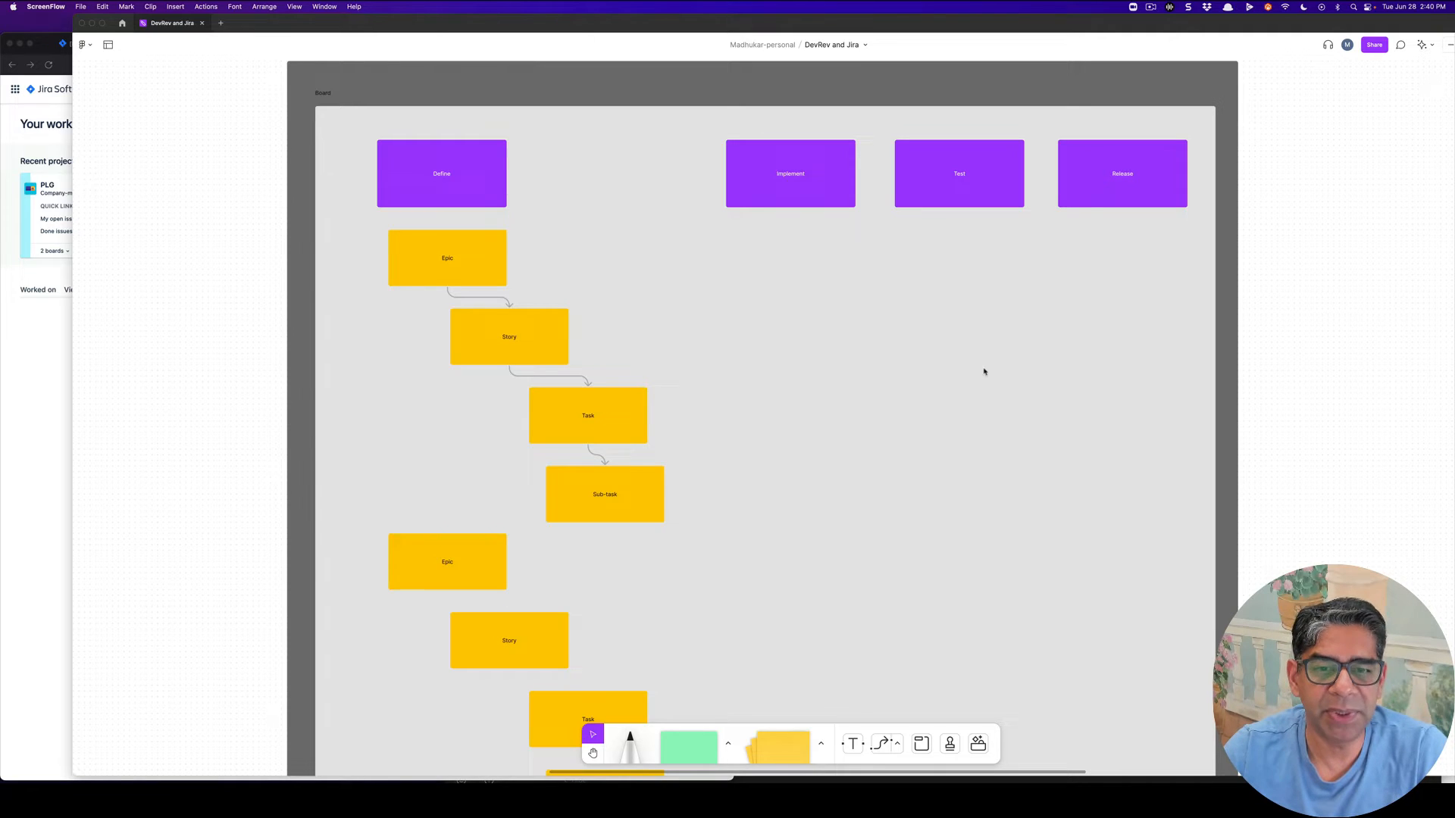
pyautogui.moveTo(934, 433)
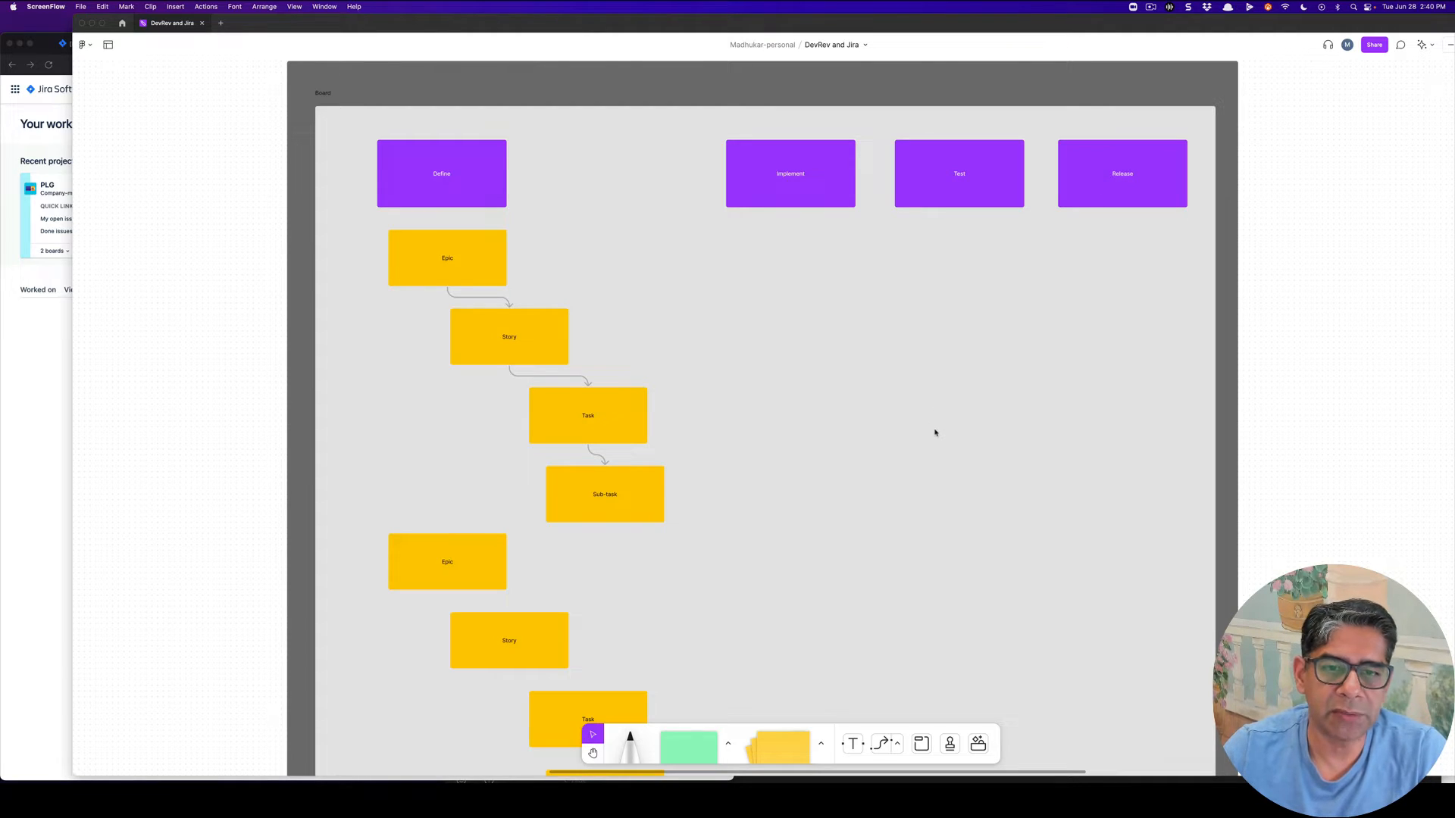
pyautogui.moveTo(951, 454)
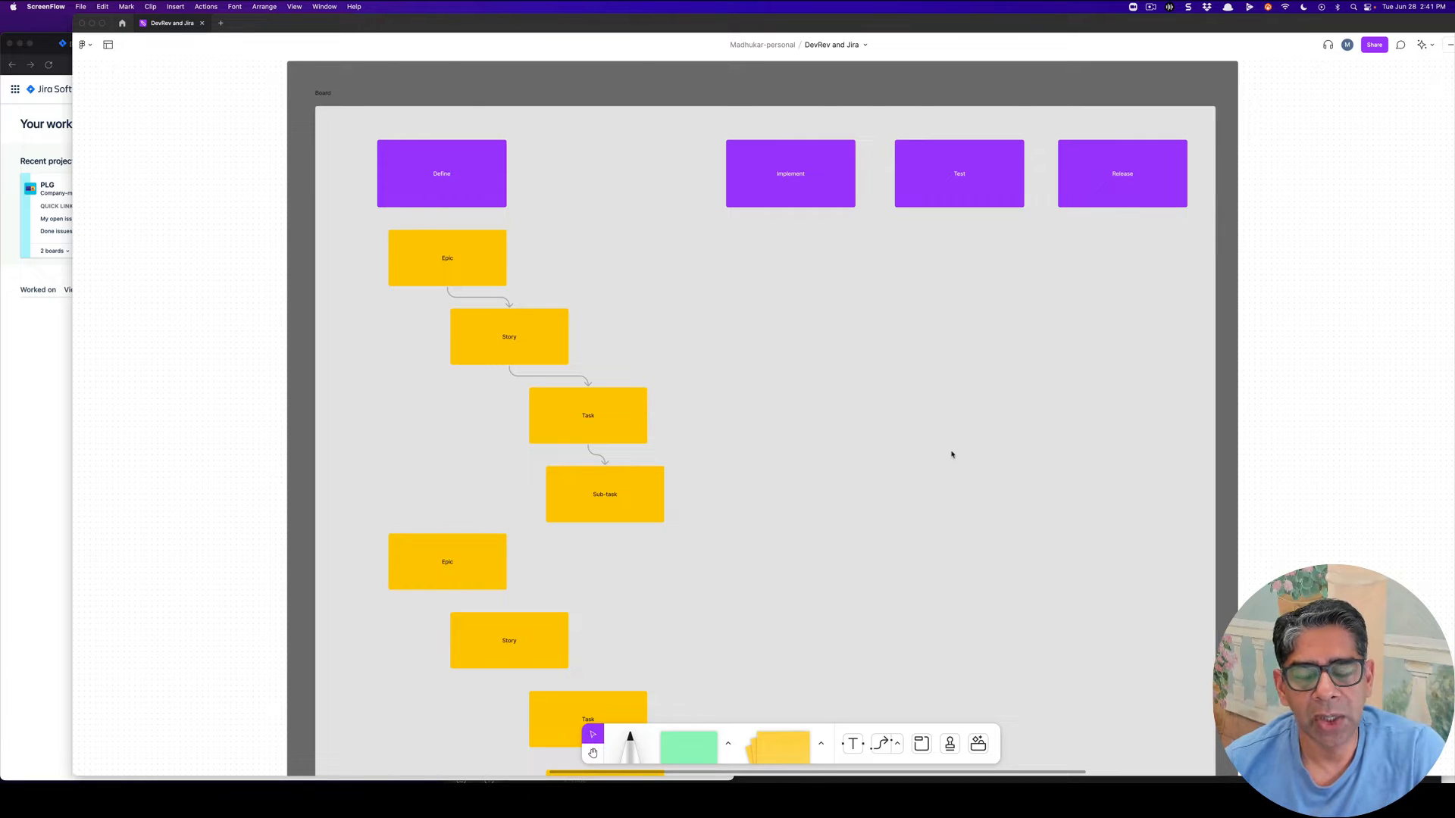
pyautogui.moveTo(769, 214)
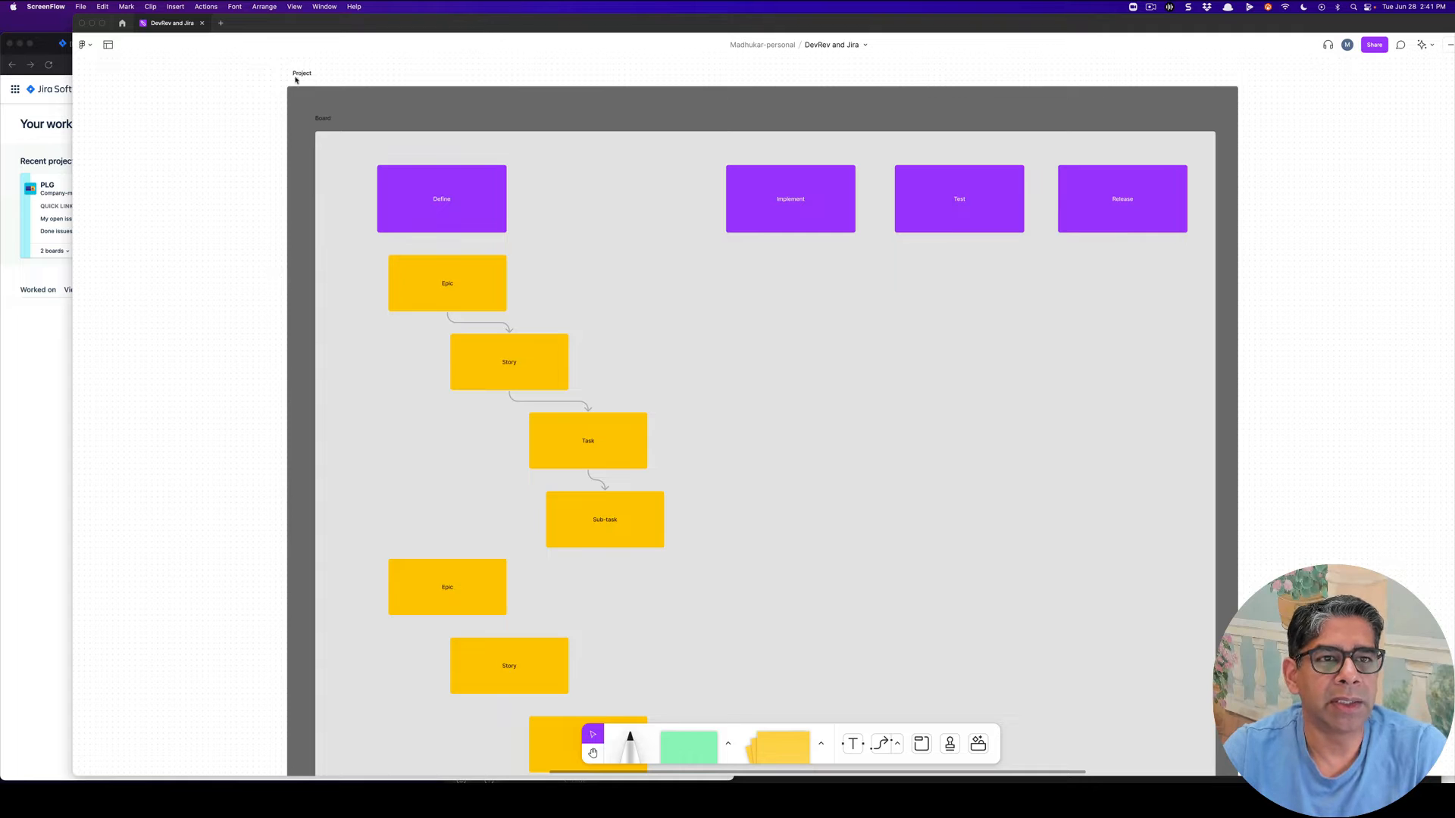
pyautogui.moveTo(800, 169)
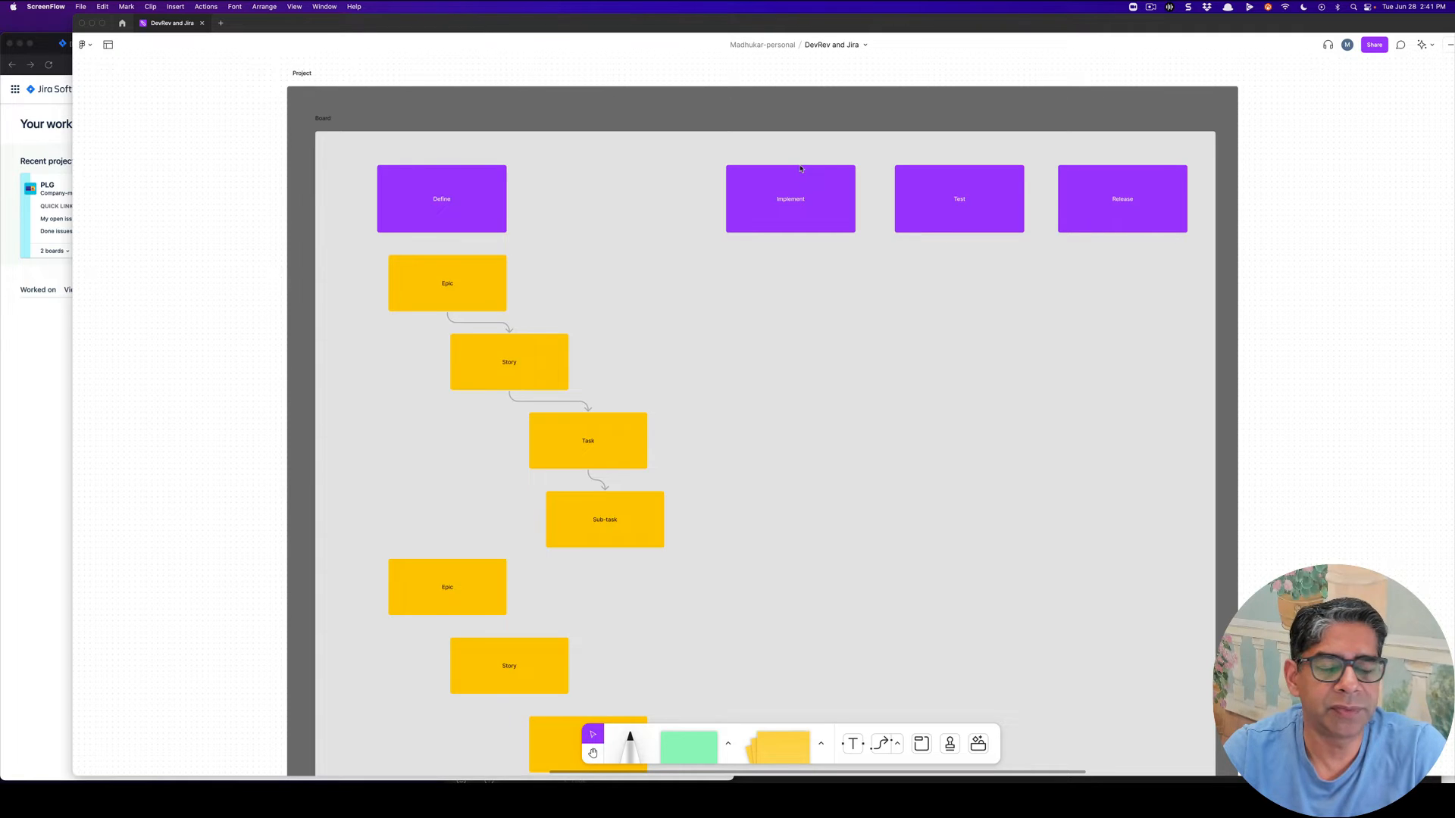
pyautogui.moveTo(327, 78)
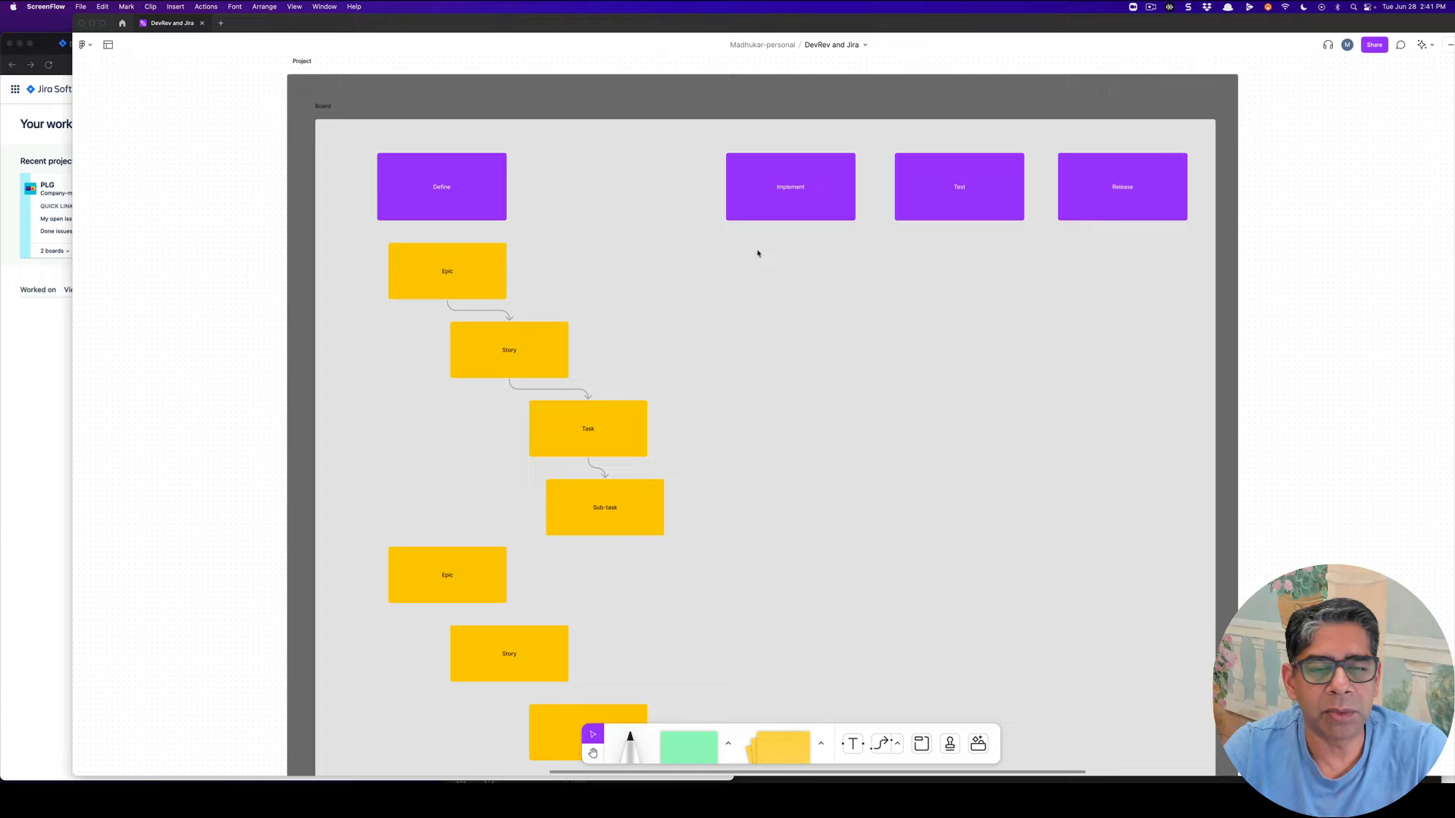
pyautogui.moveTo(766, 302)
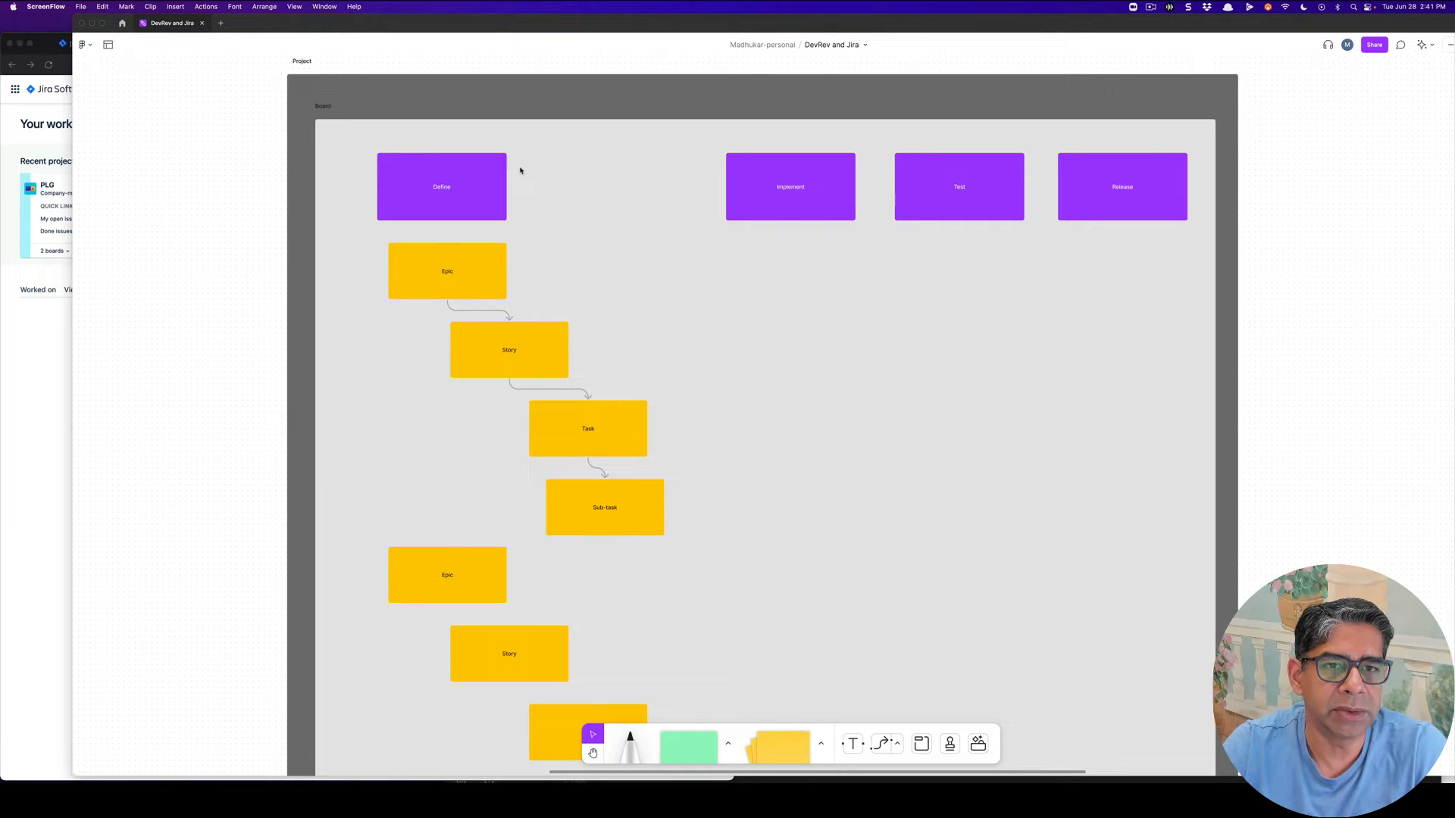
pyautogui.moveTo(720, 335)
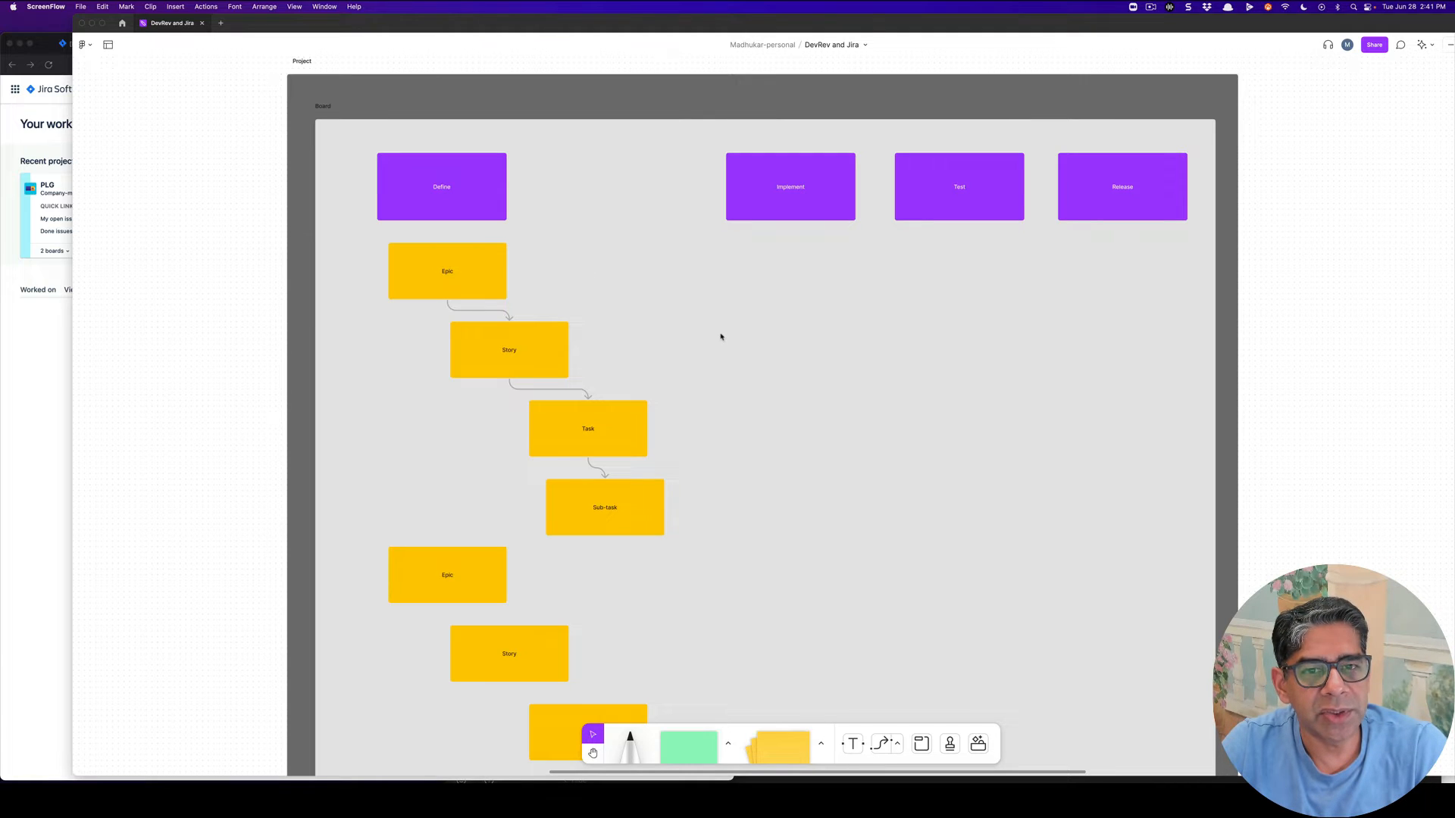
pyautogui.moveTo(727, 332)
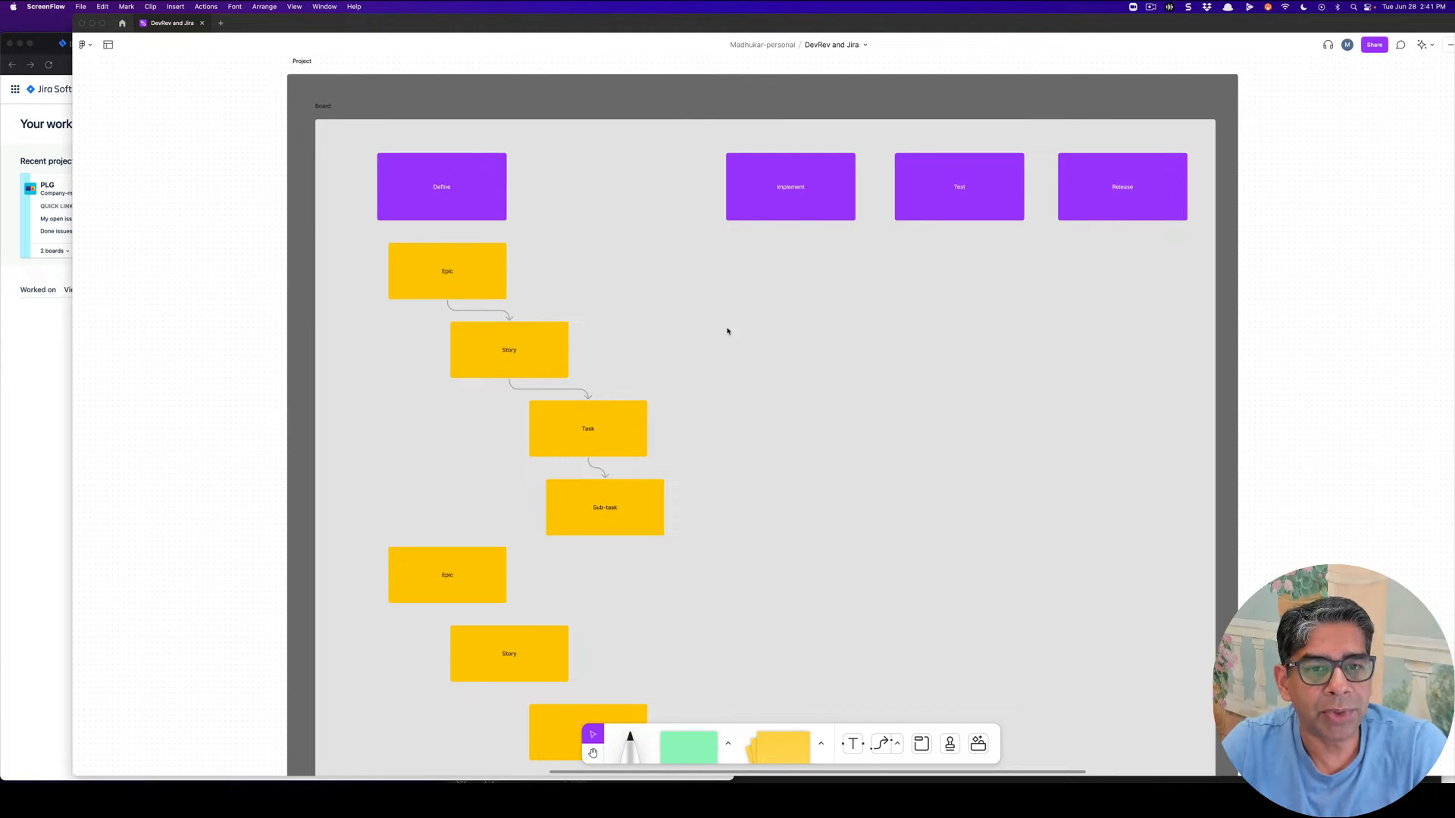
pyautogui.moveTo(678, 277)
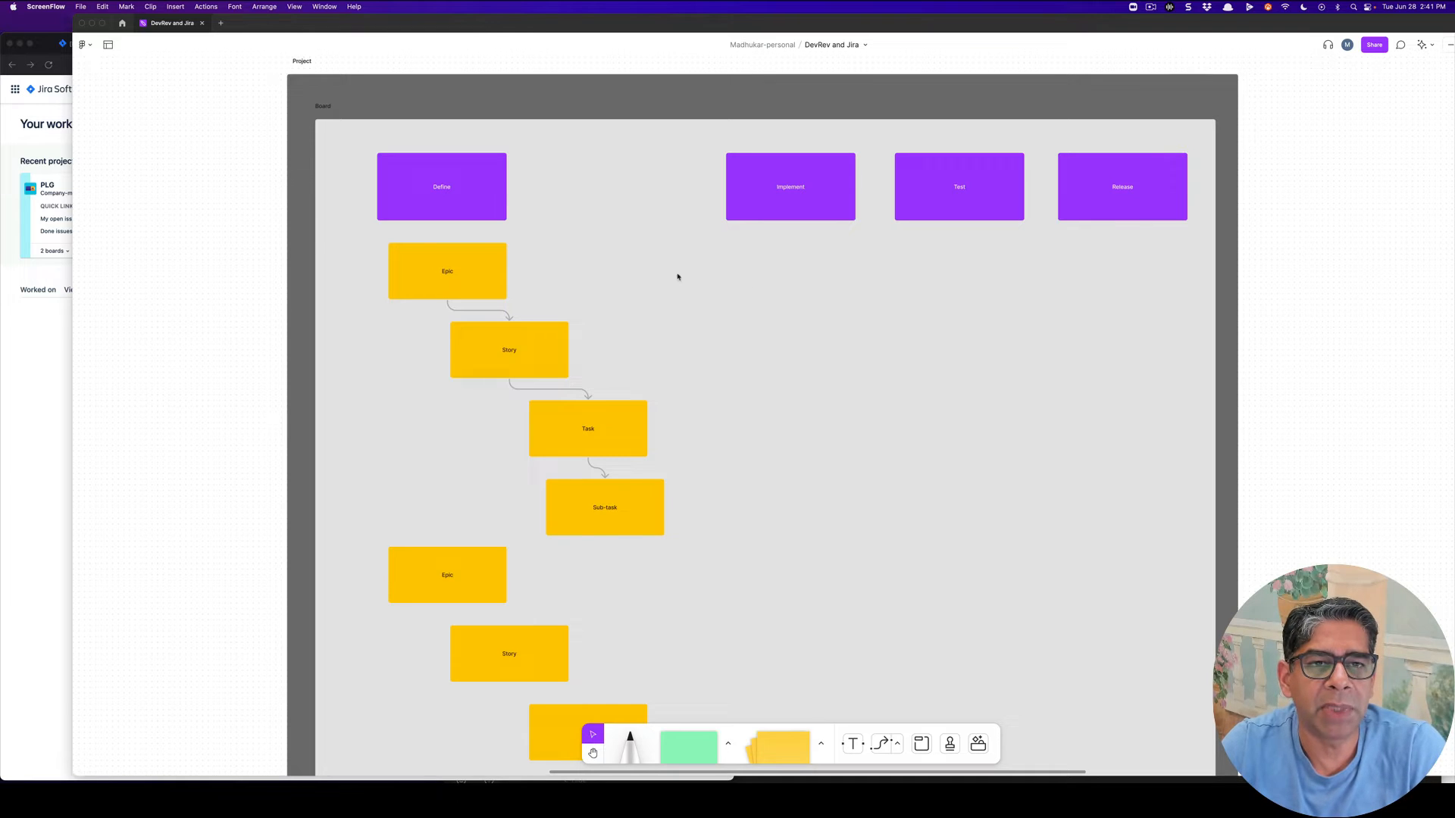
pyautogui.moveTo(468, 160)
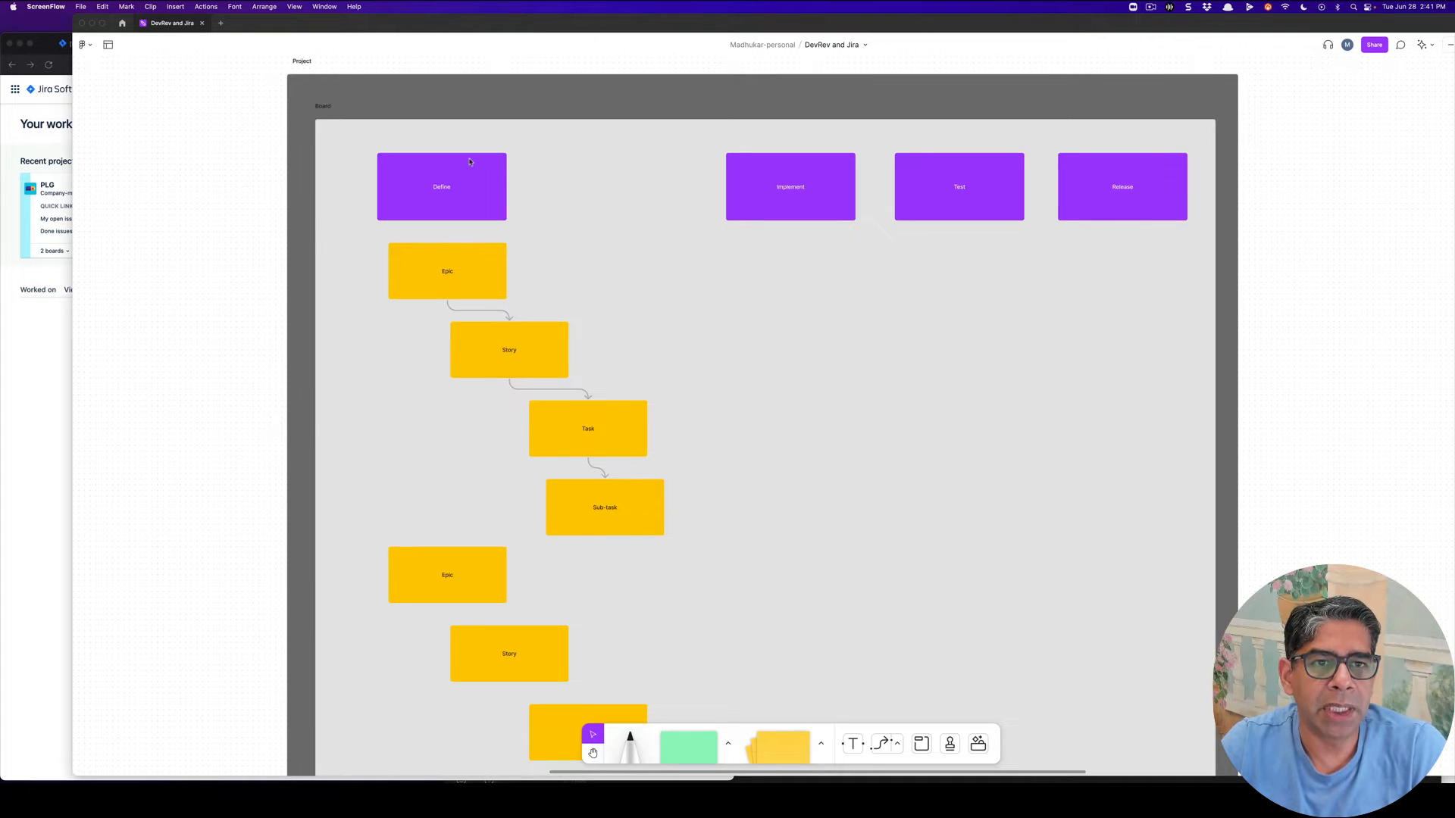
pyautogui.moveTo(463, 150)
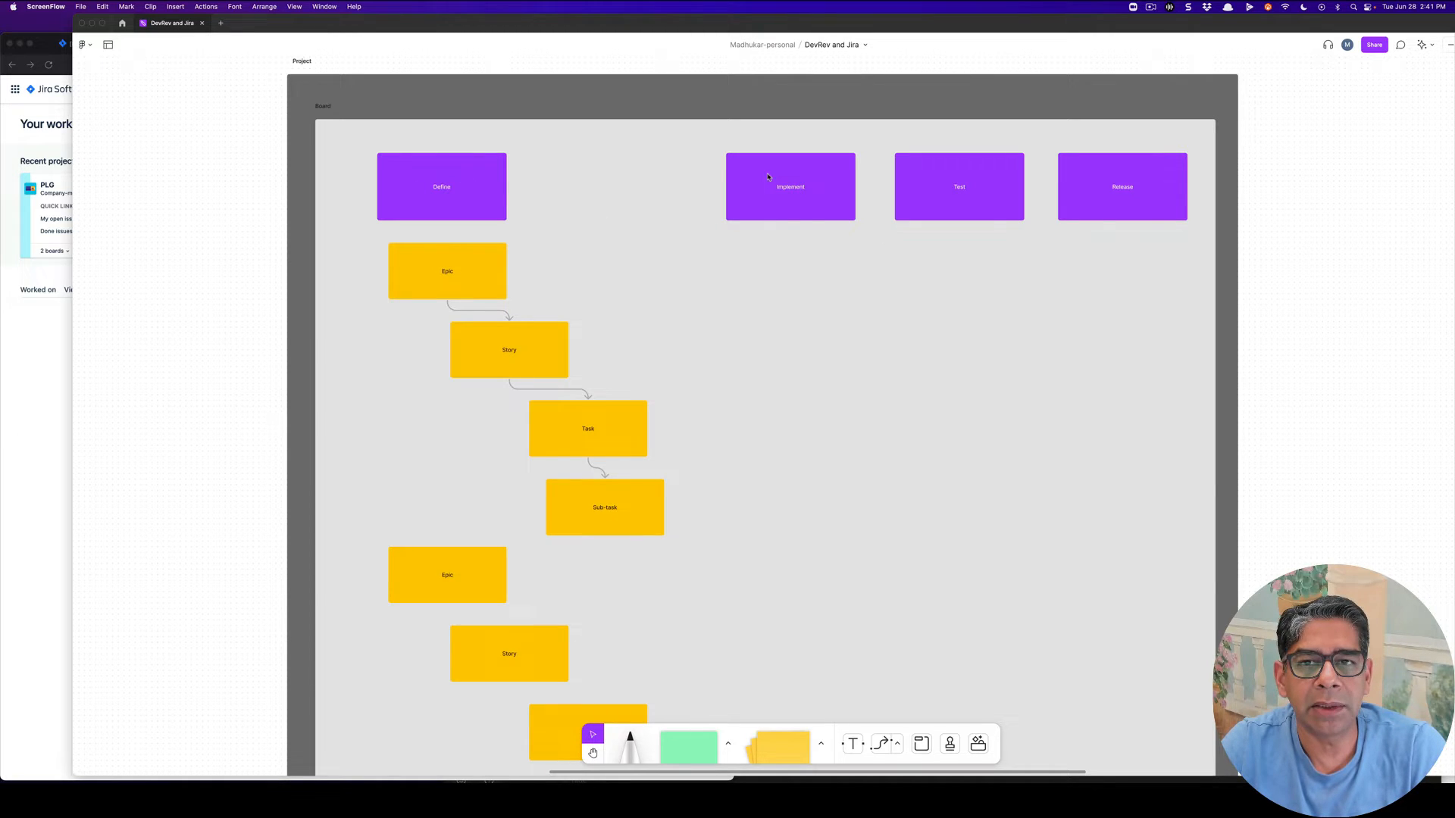
pyautogui.moveTo(826, 182)
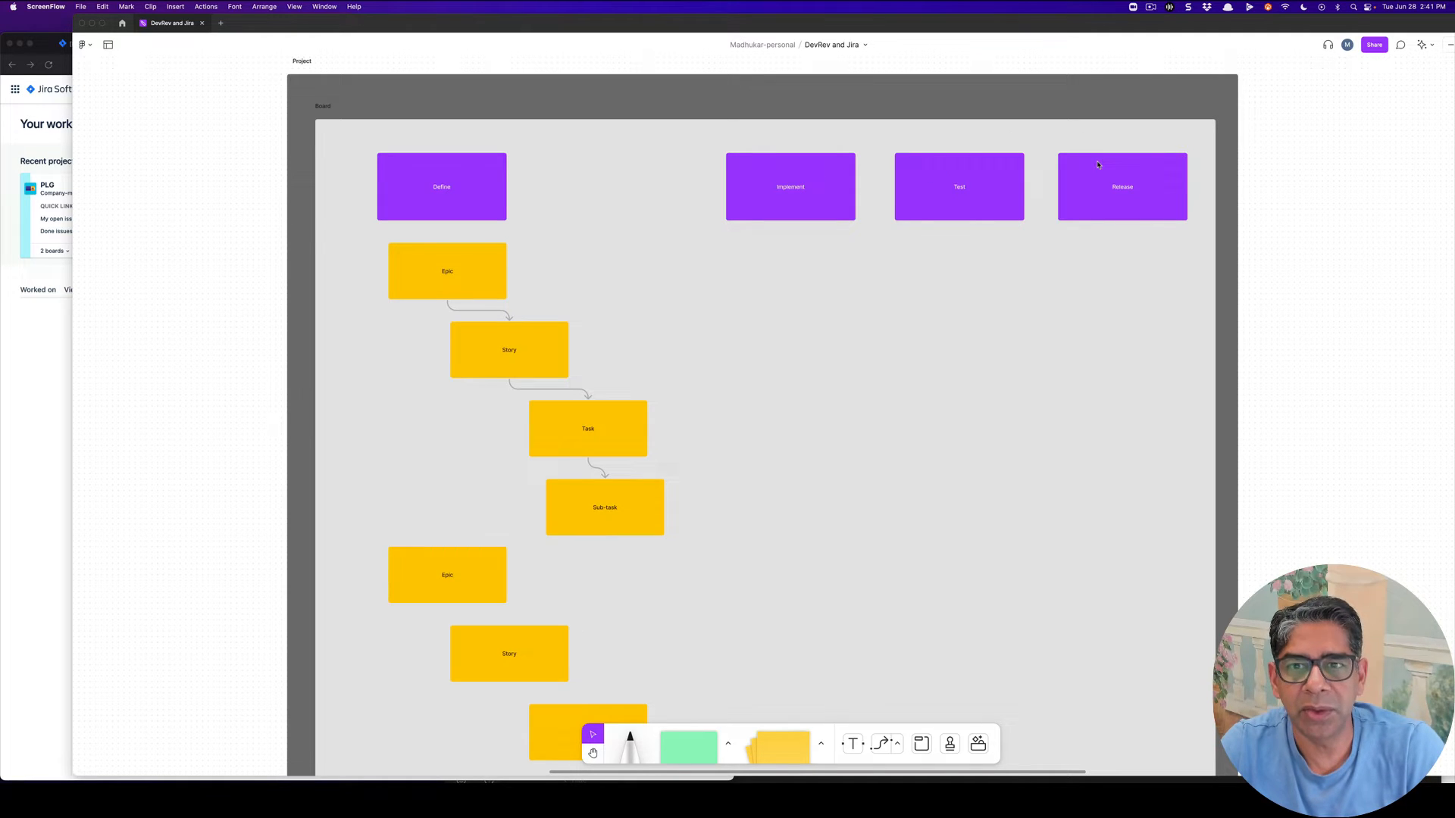
pyautogui.moveTo(550, 348)
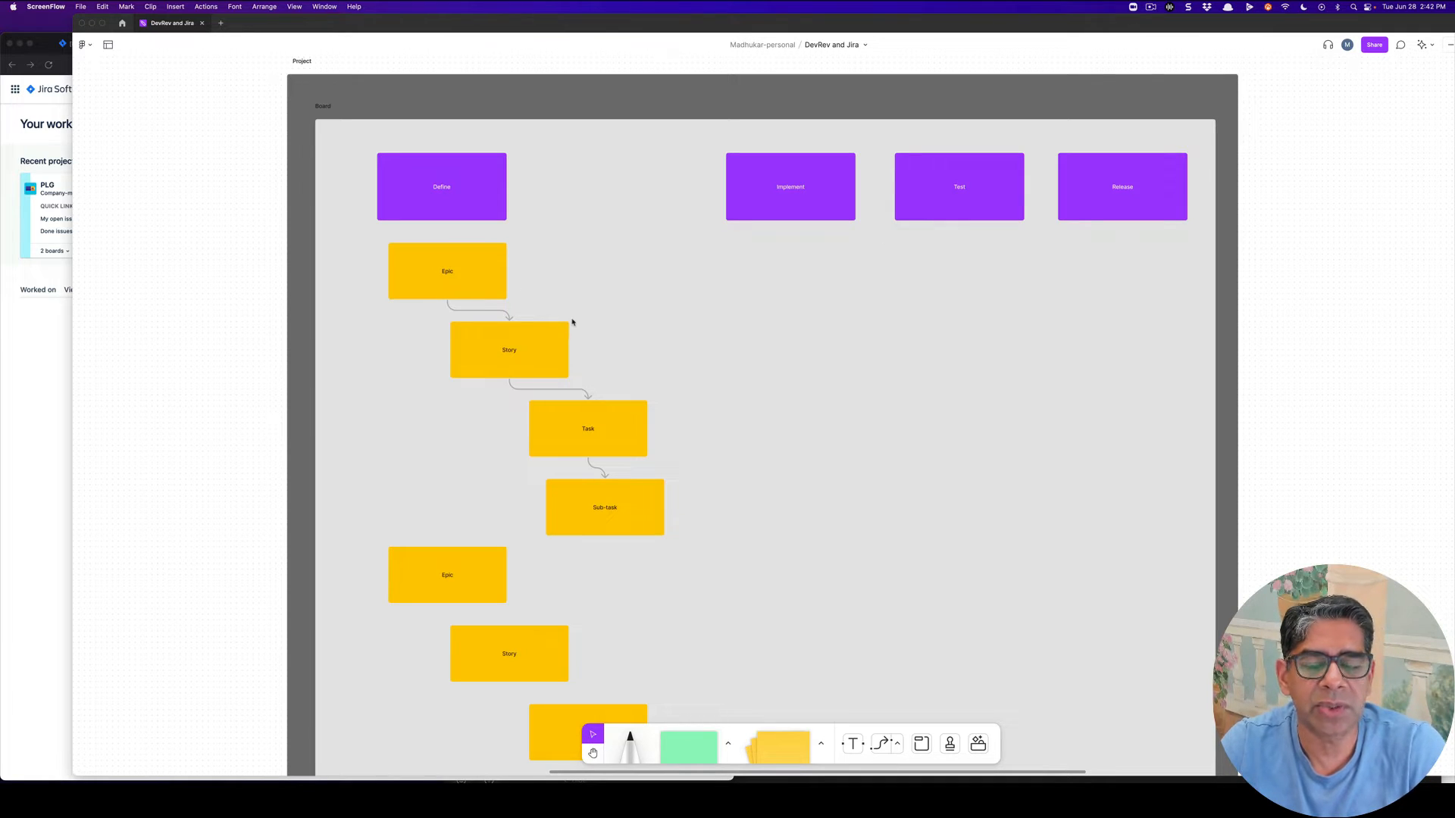
pyautogui.moveTo(702, 303)
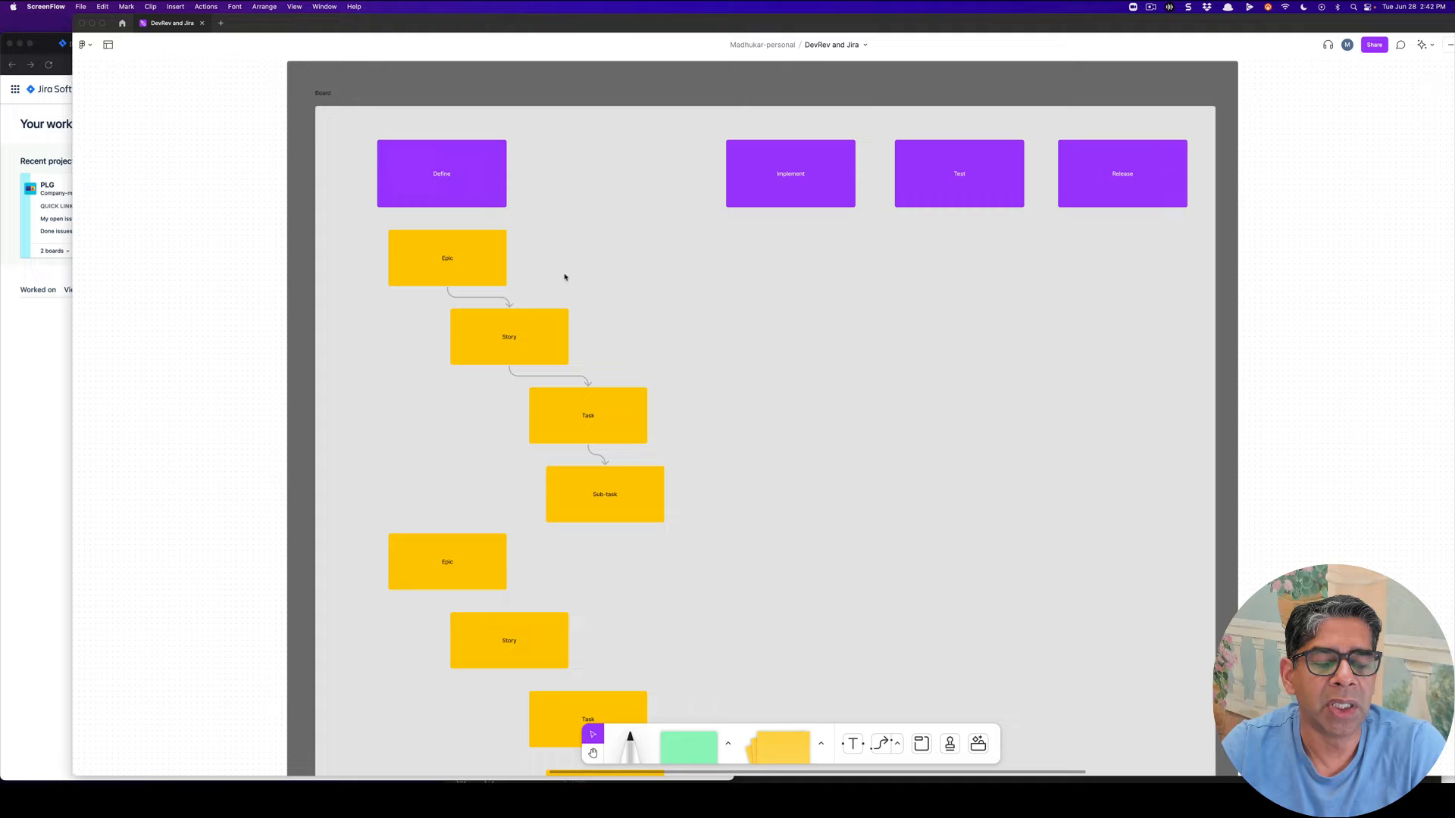
pyautogui.moveTo(508, 318)
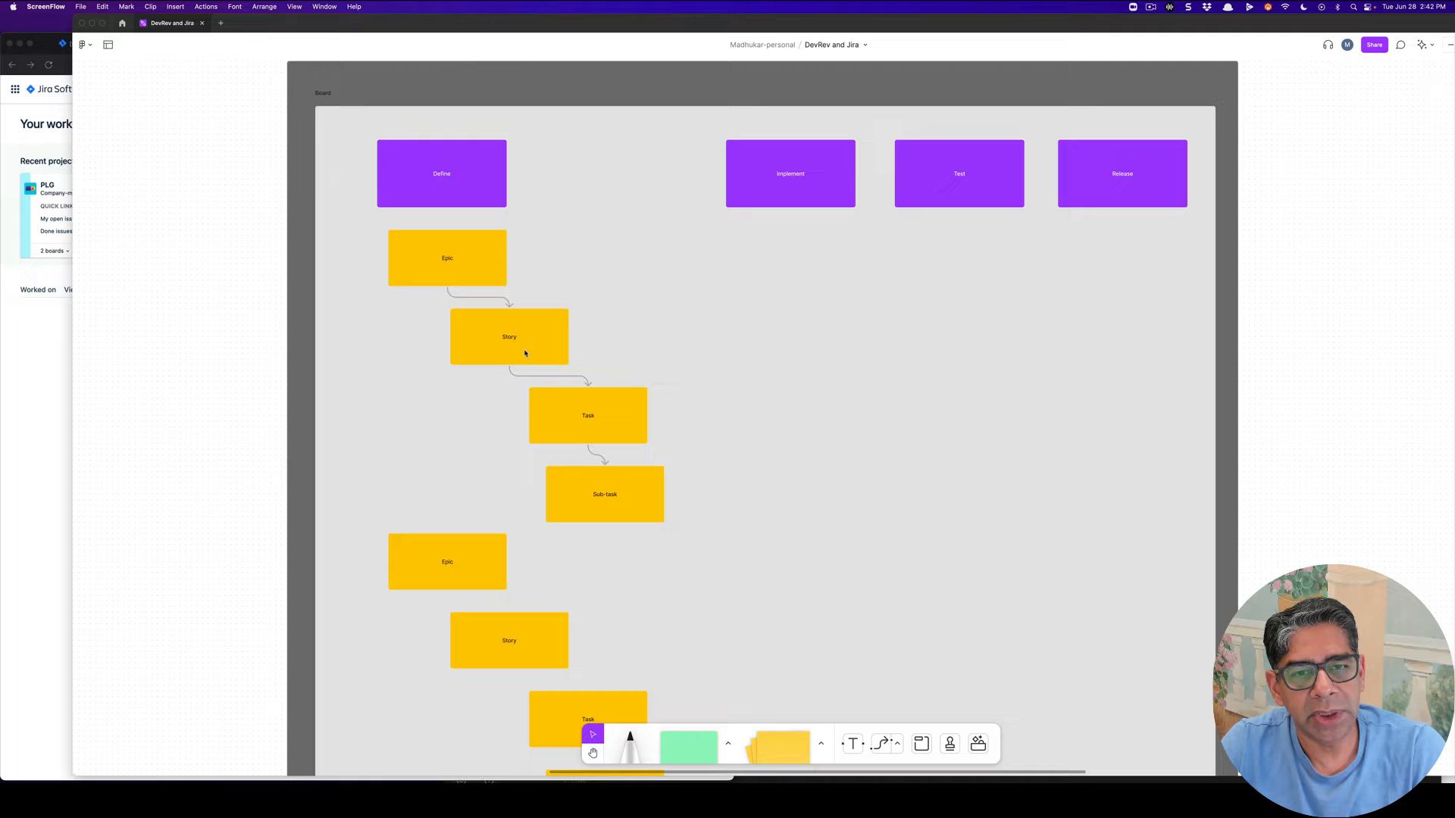
pyautogui.moveTo(555, 347)
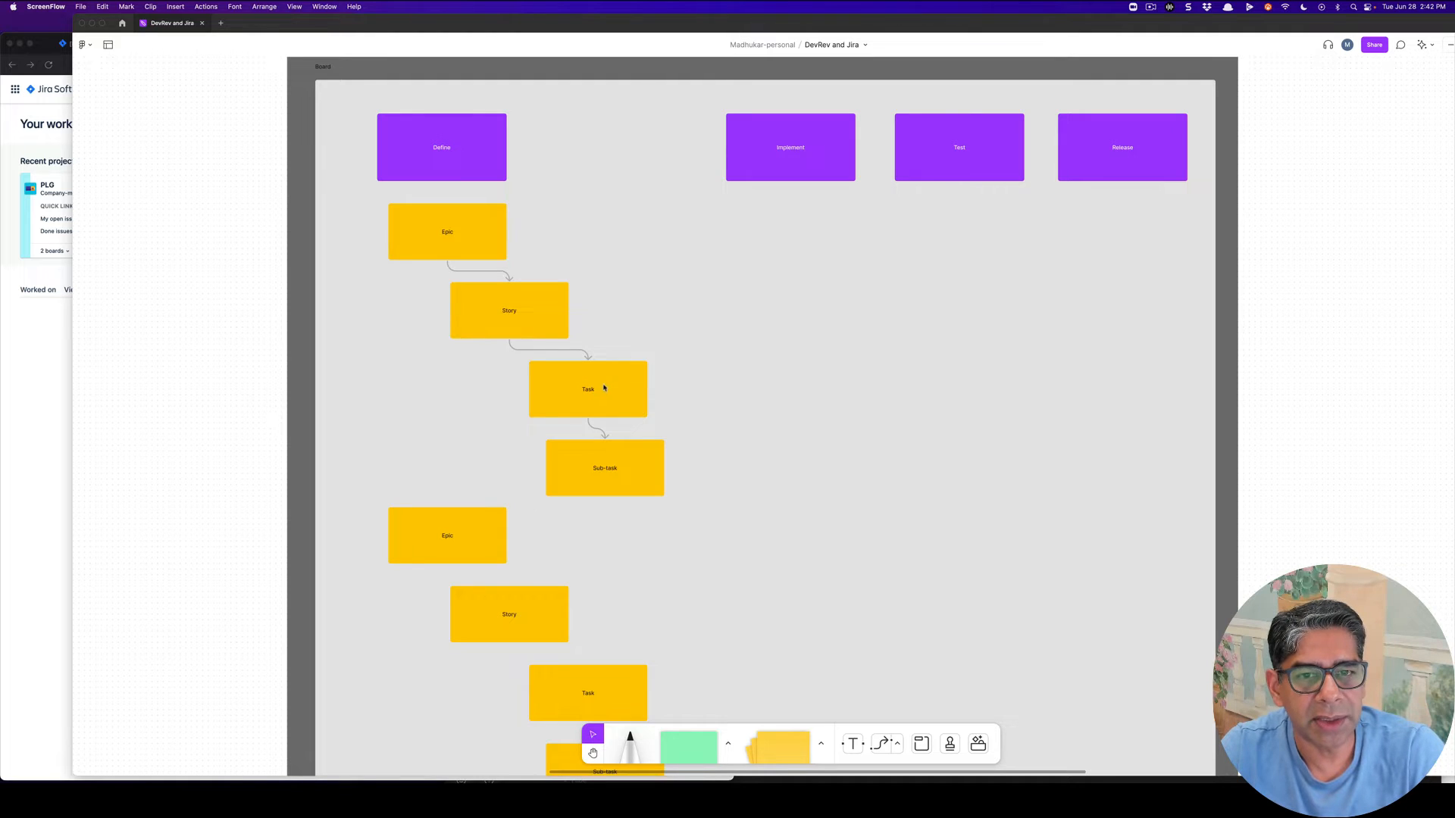
pyautogui.moveTo(637, 443)
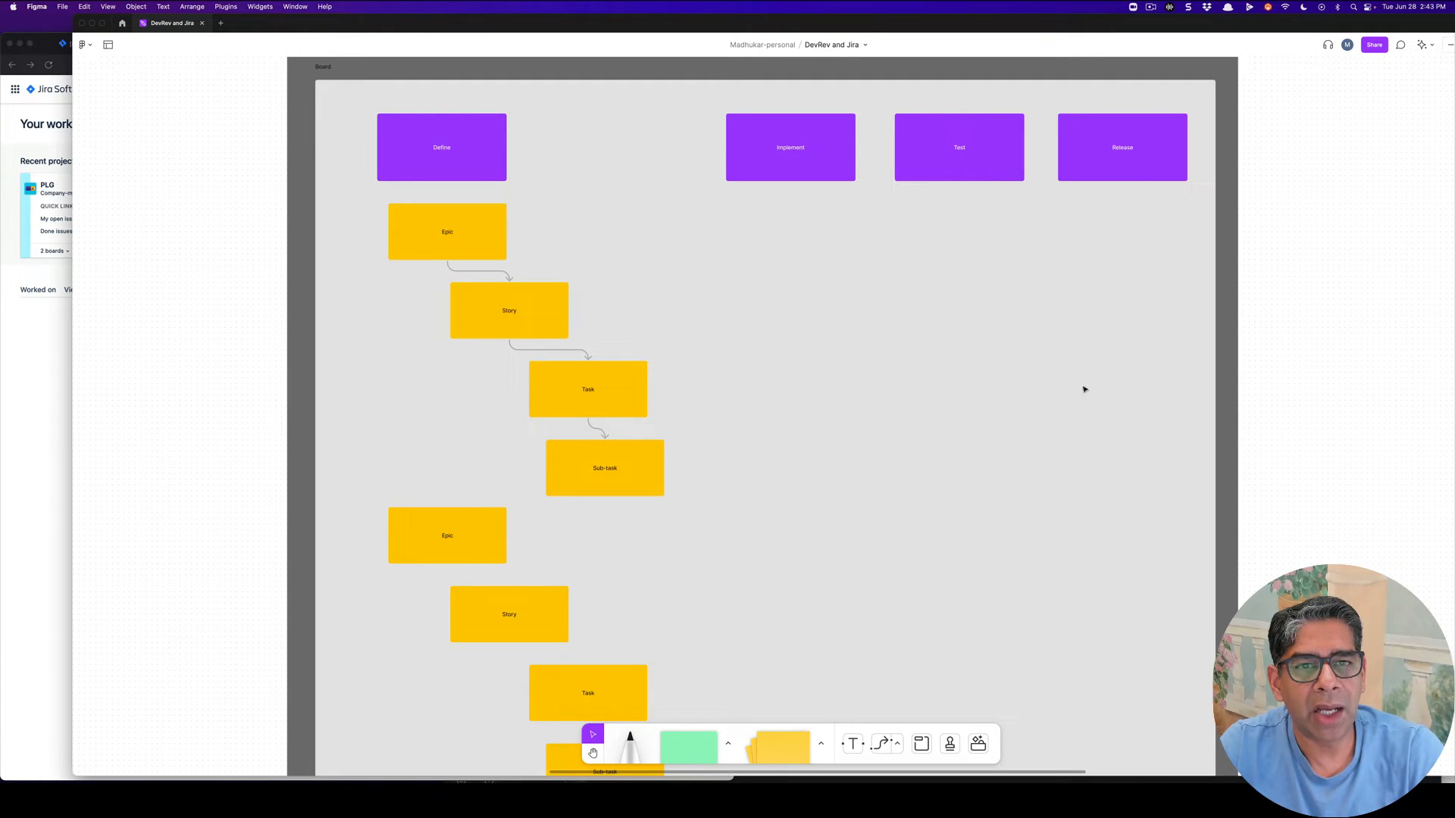
pyautogui.moveTo(992, 391)
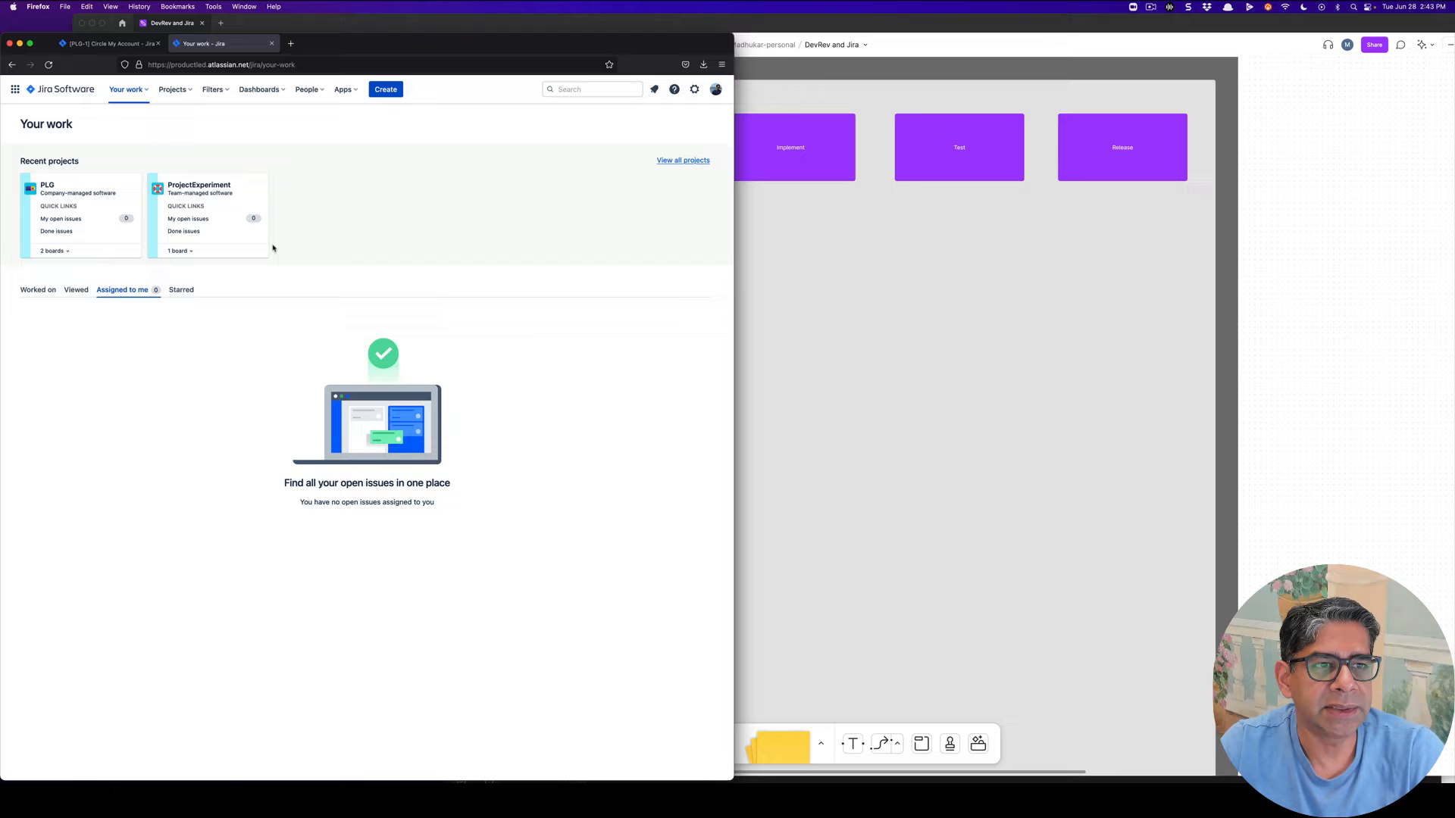
pyautogui.moveTo(74, 193)
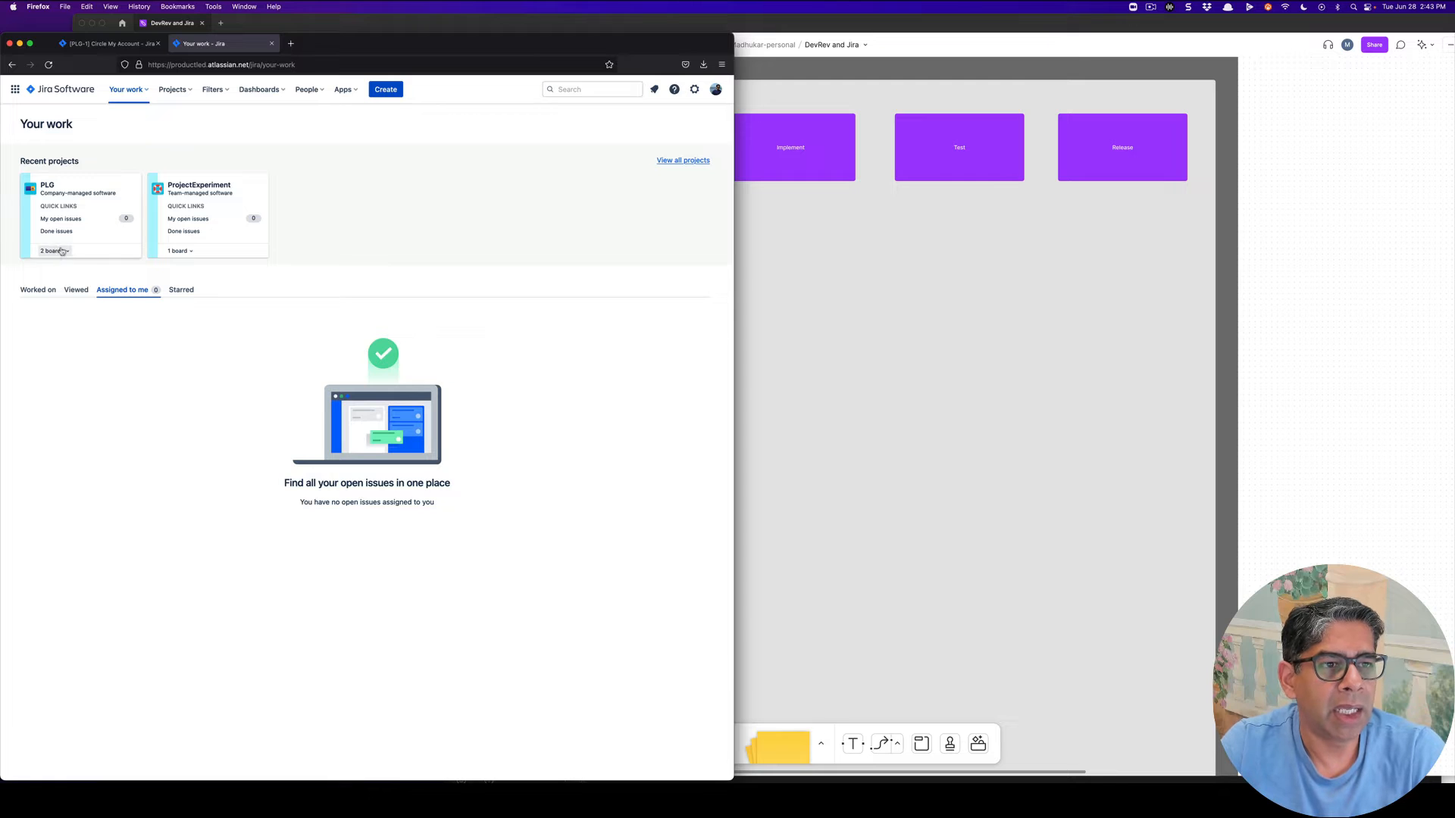
# Step: Reveal the PLG project's two boards and open its board
pyautogui.click(52, 250)
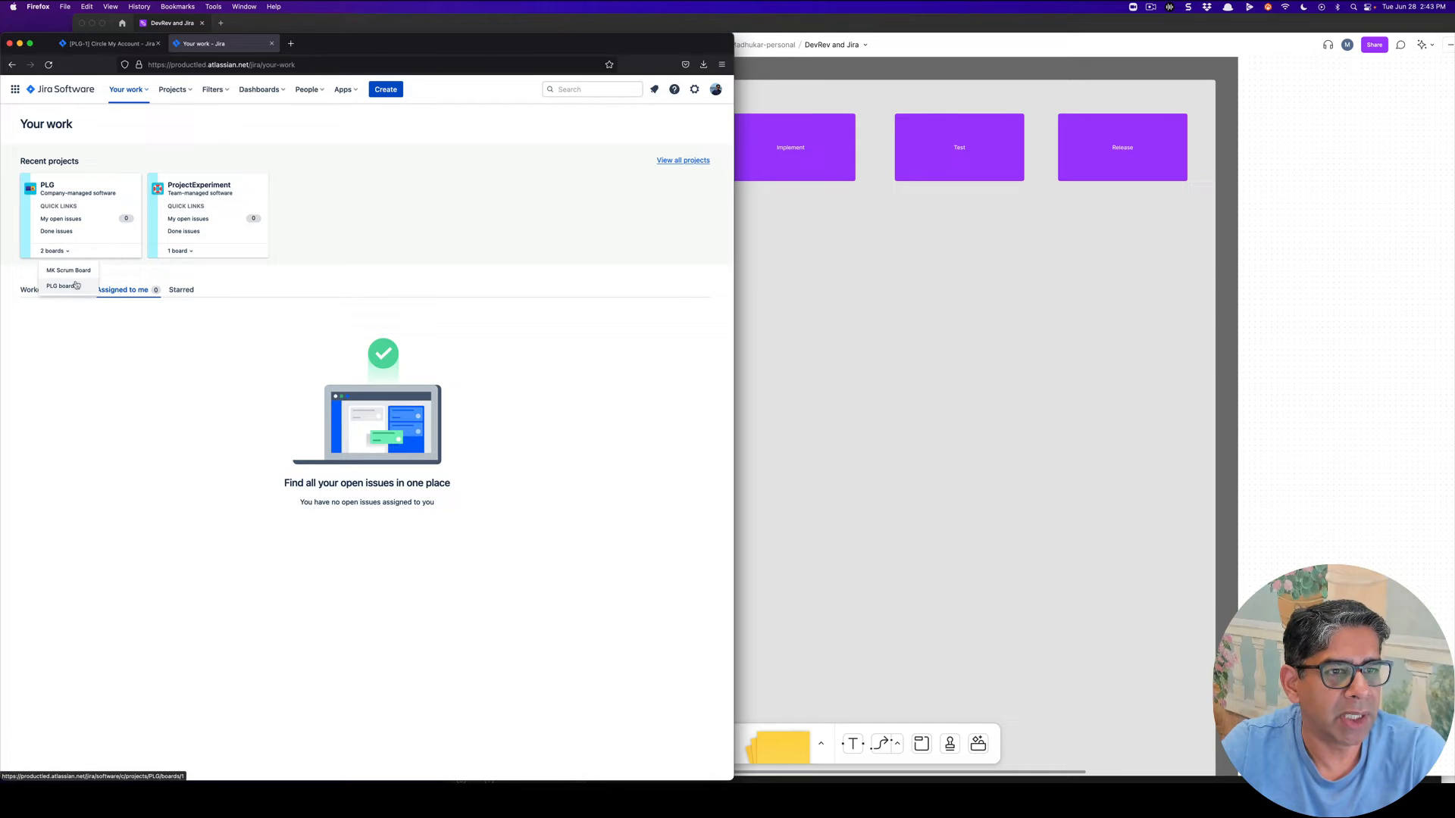
pyautogui.click(67, 270)
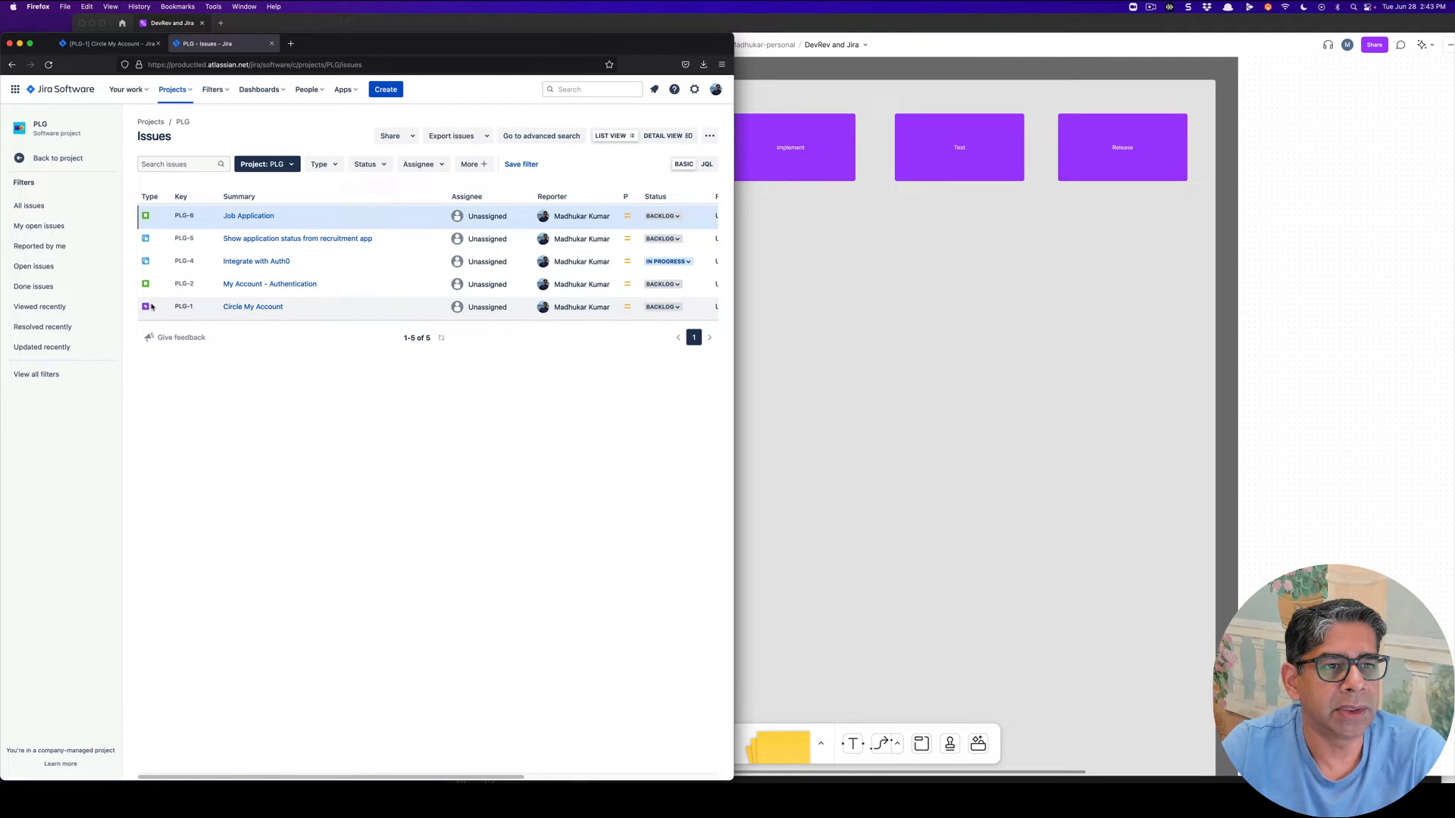
pyautogui.moveTo(146, 307)
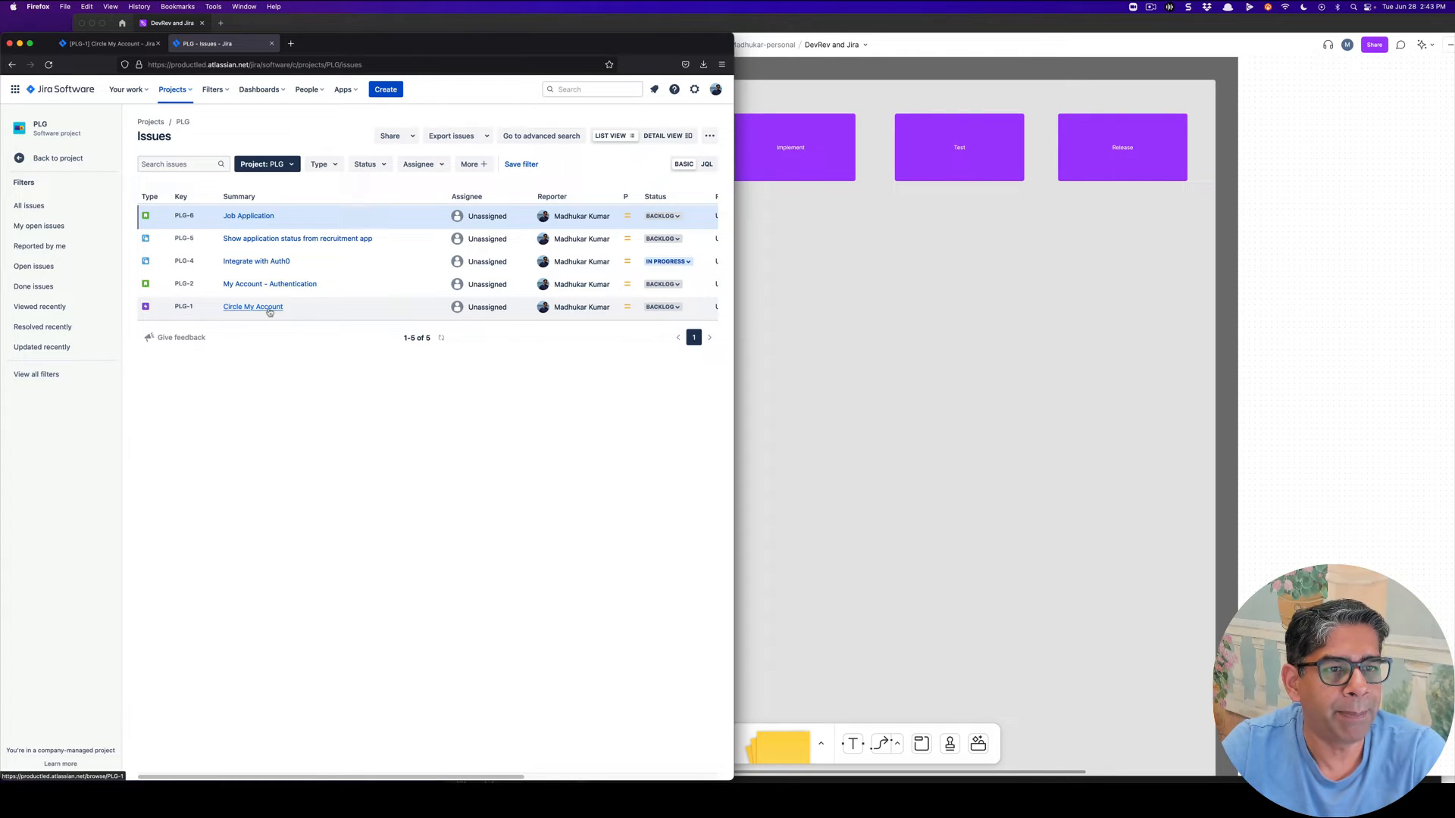
# Step: Open the Circle My Account epic, then its My Account – Authentication child issue
pyautogui.click(252, 306)
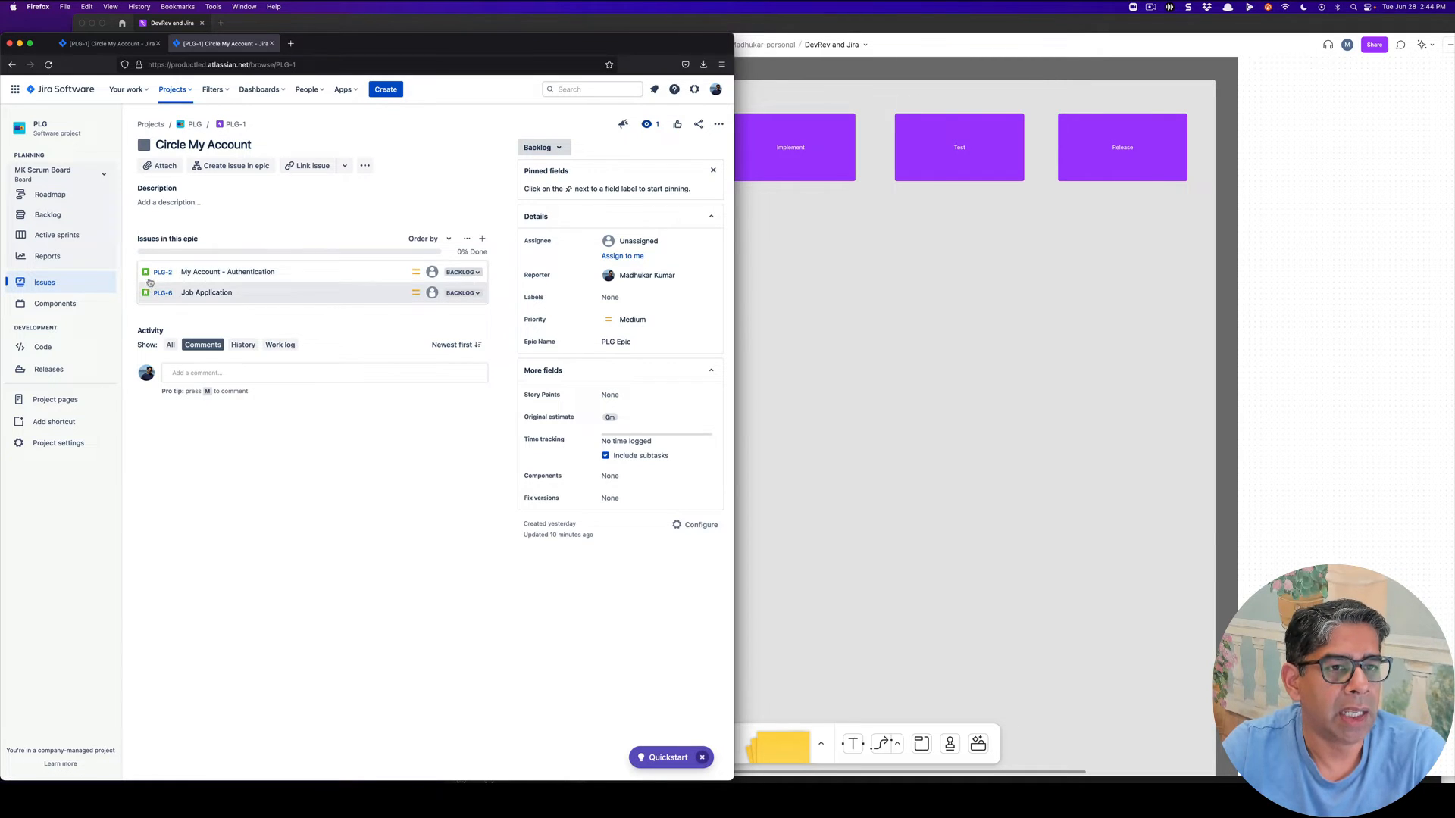
pyautogui.moveTo(144, 272)
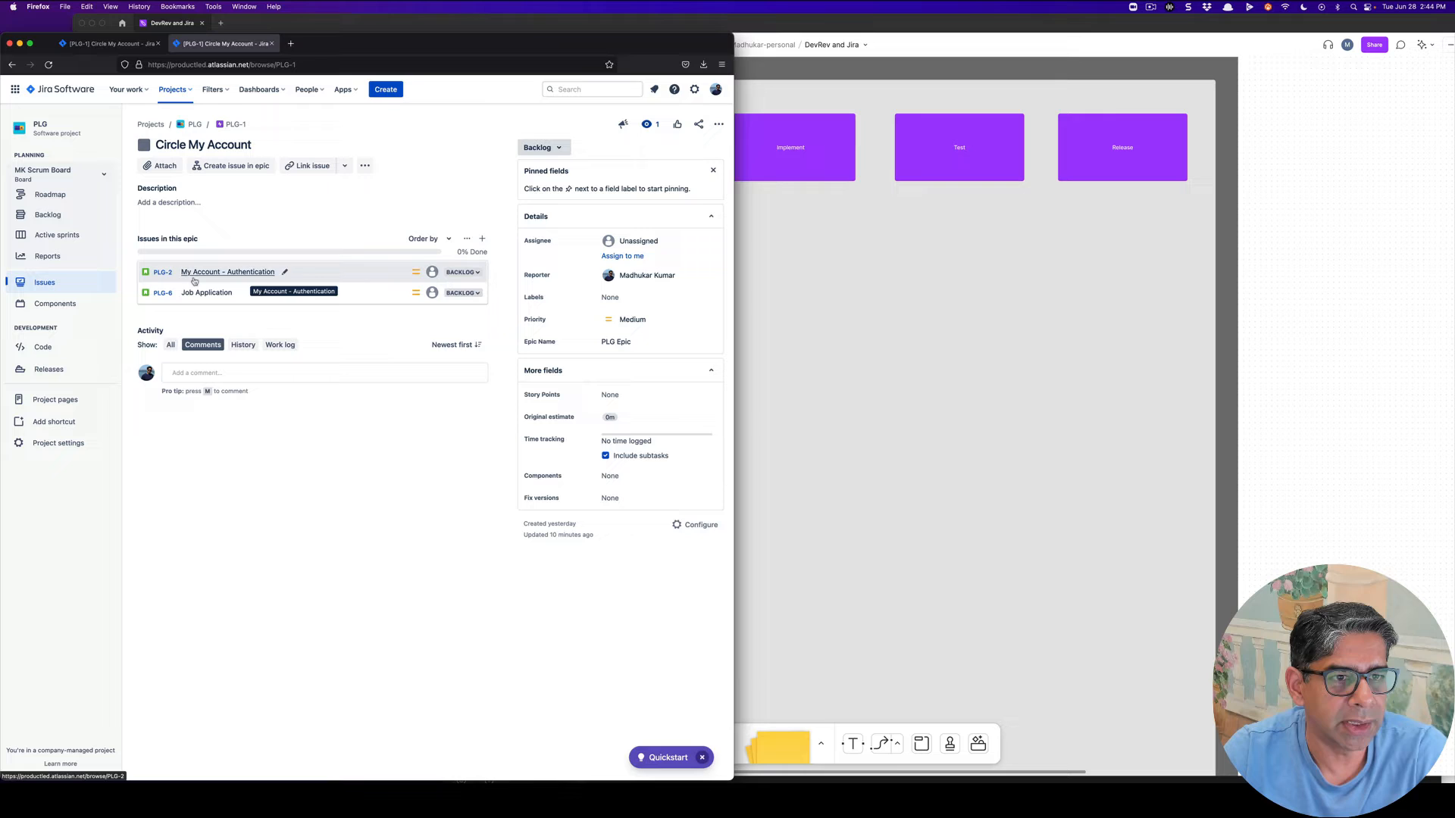
pyautogui.click(227, 272)
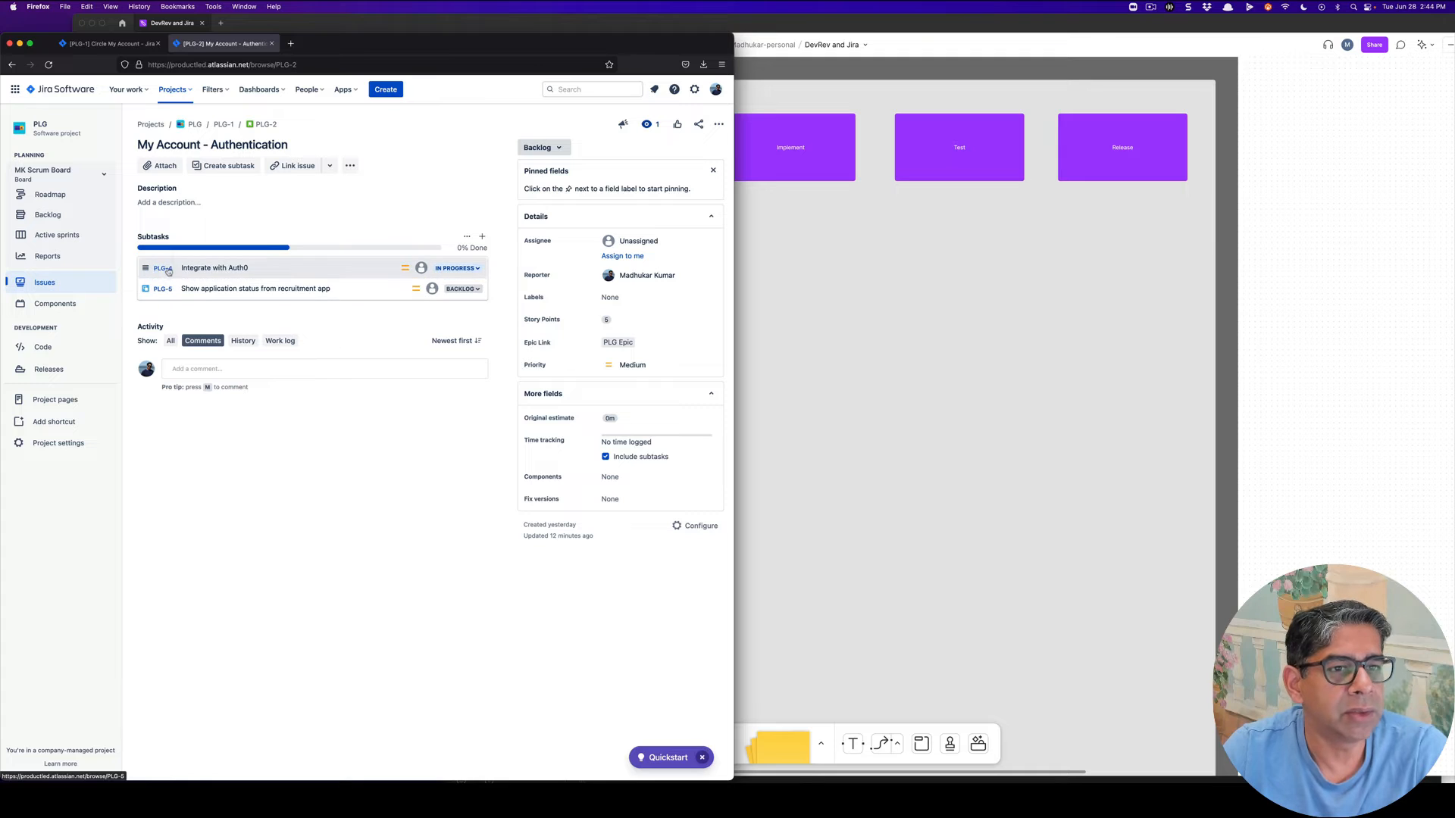
pyautogui.moveTo(255, 289)
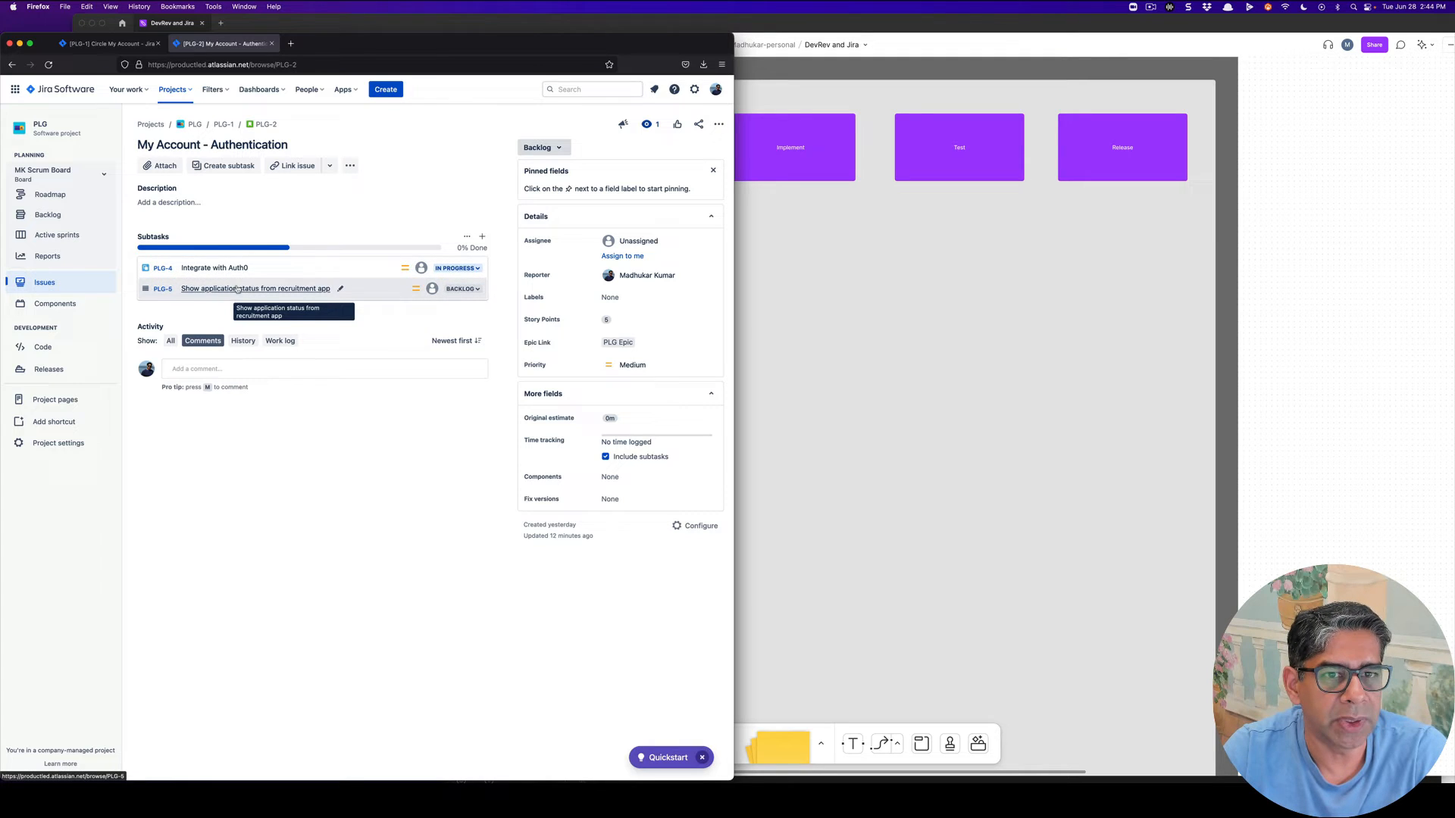
pyautogui.moveTo(213, 267)
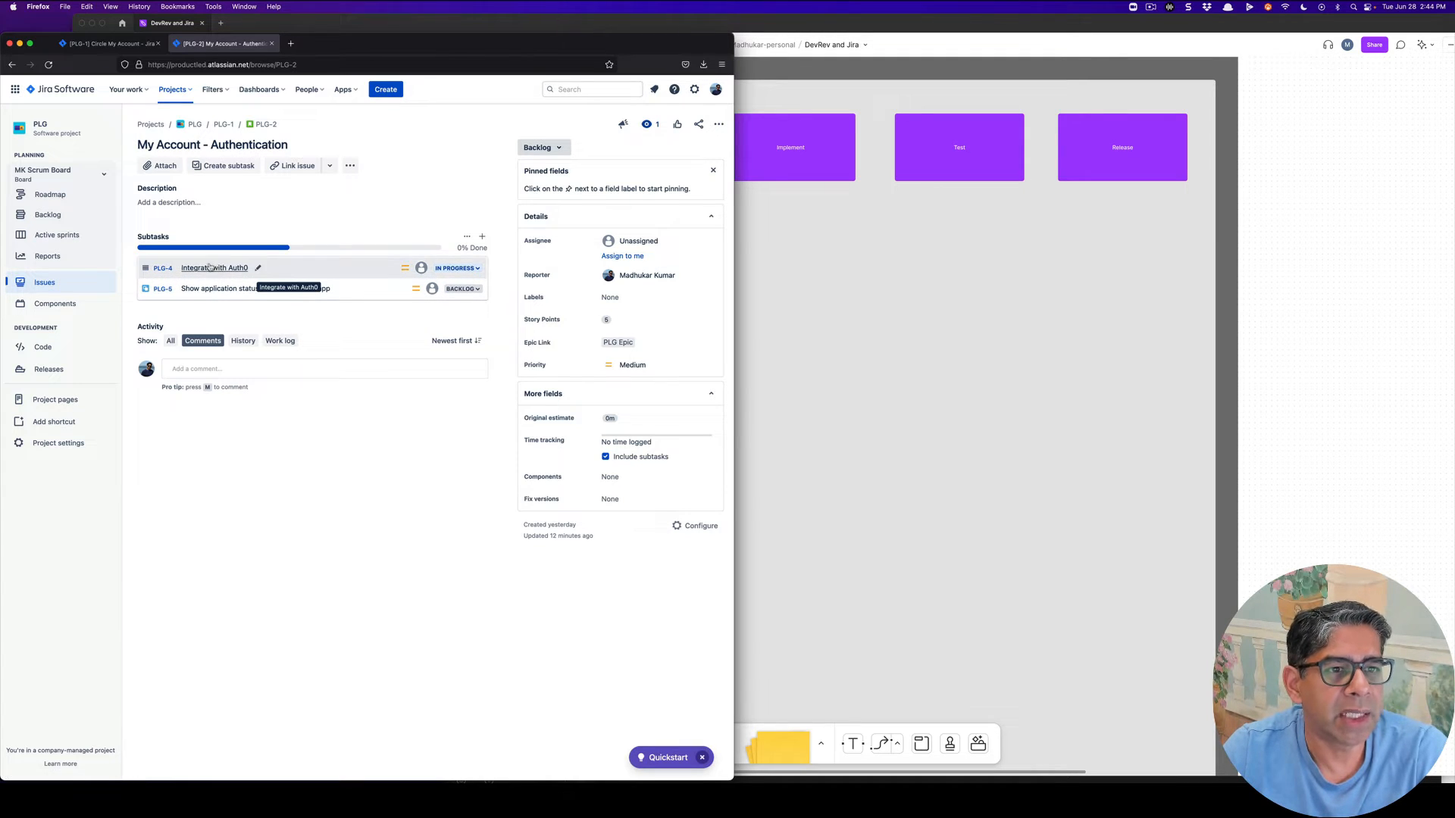
pyautogui.moveTo(347, 228)
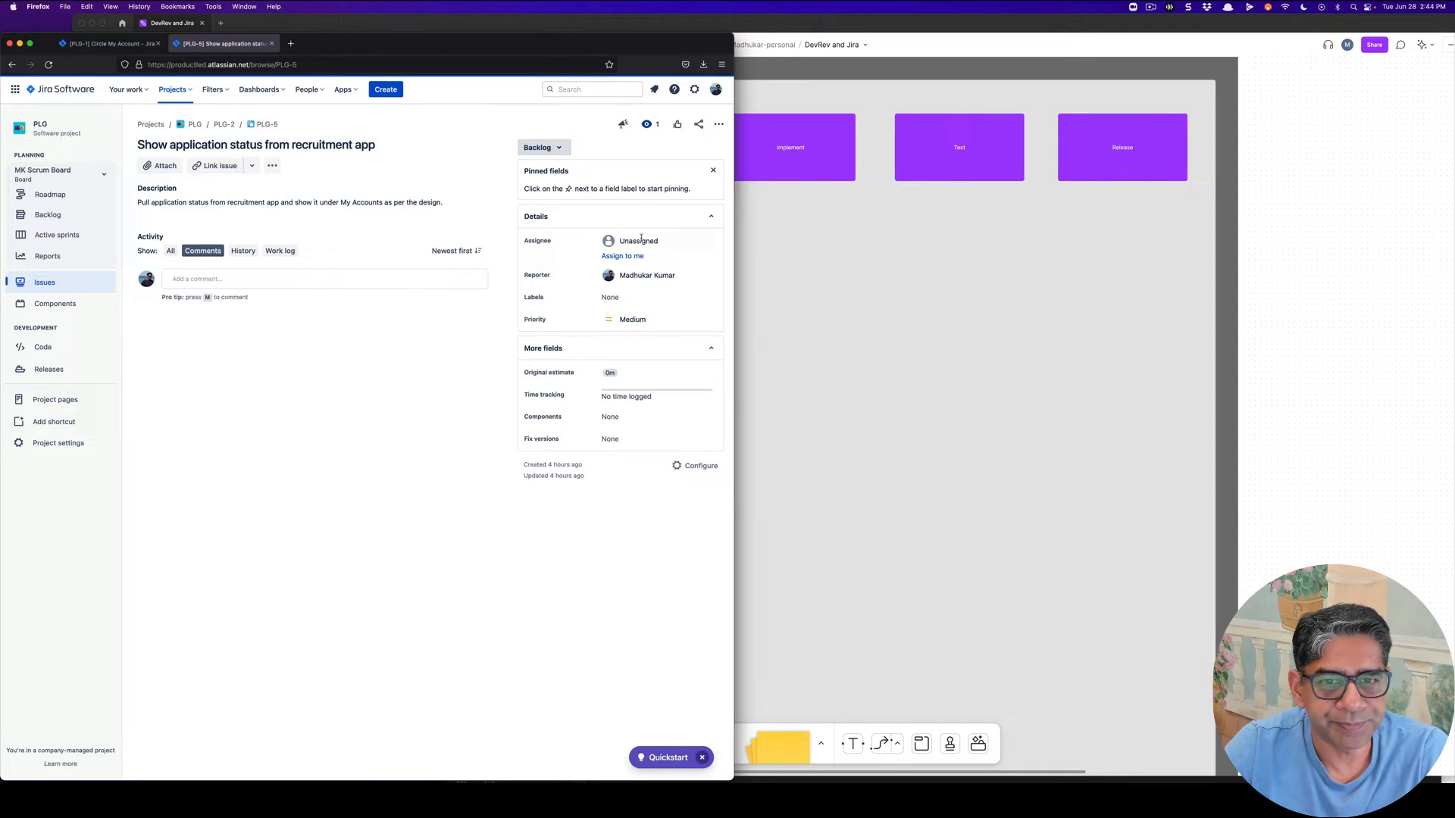
# Step: Return to the PLG board's backlog
pyautogui.click(223, 123)
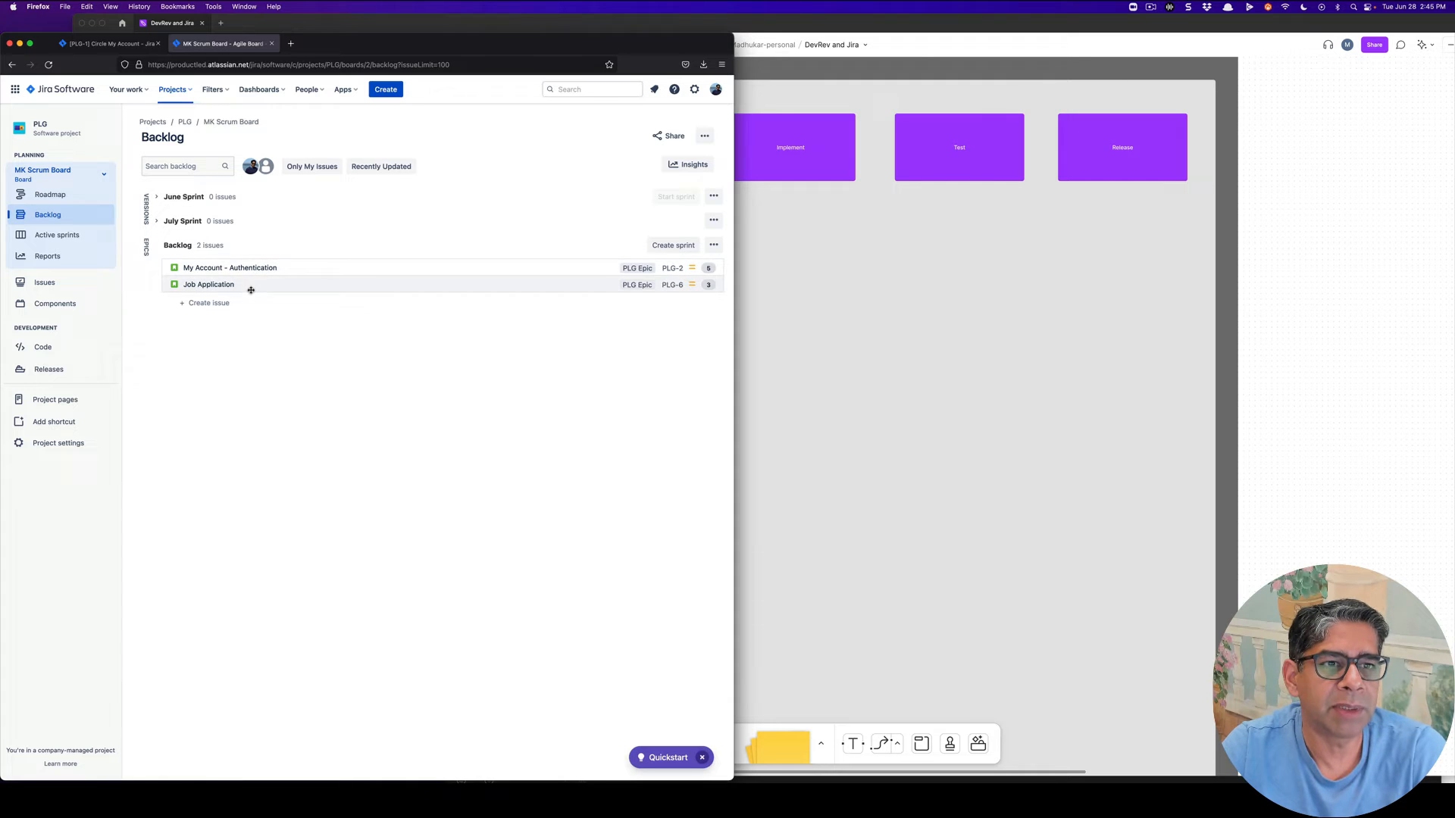
pyautogui.moveTo(549, 241)
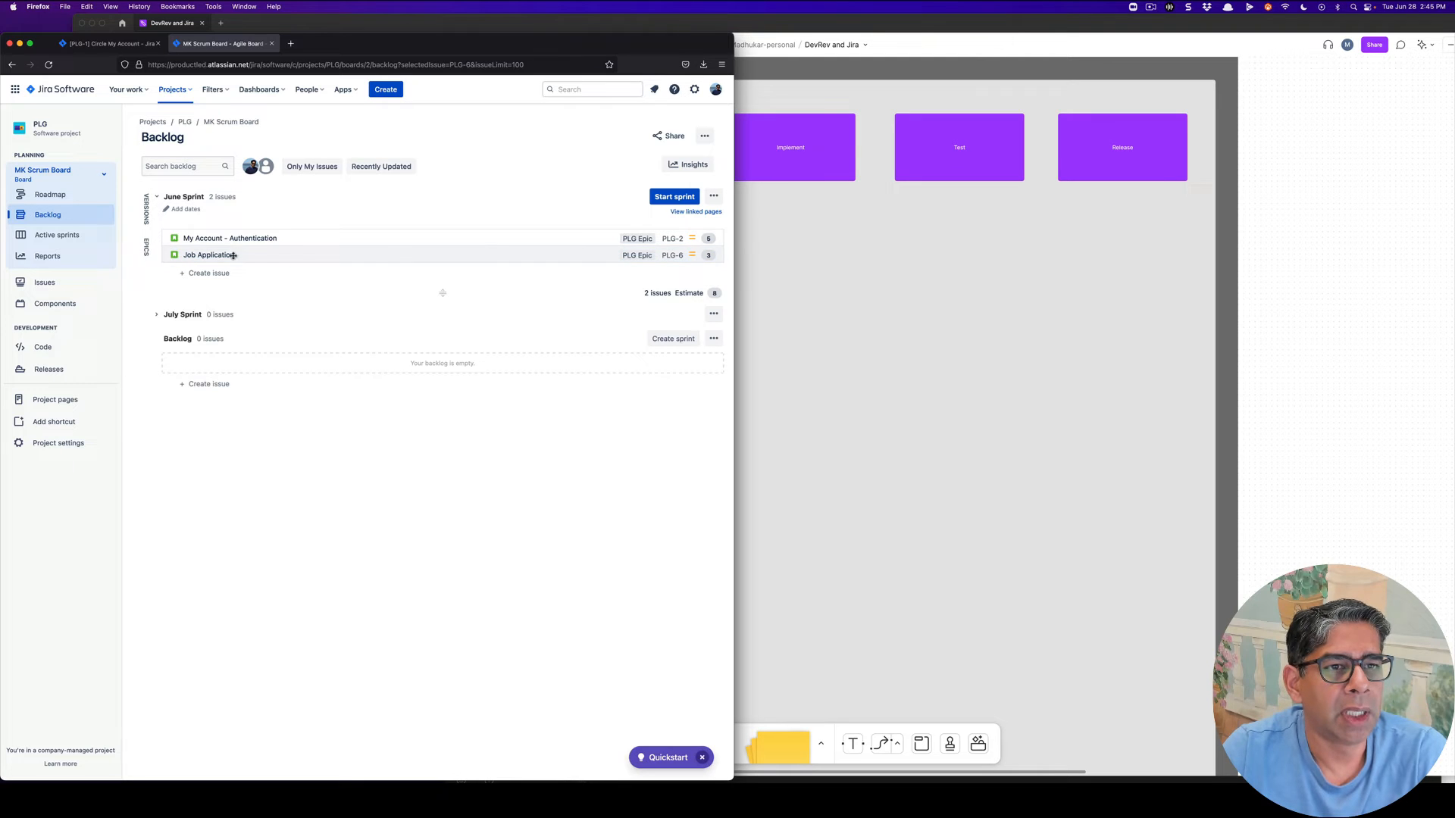
# Step: Review the Authentication epic, then start June Sprint with a two-week duration
pyautogui.click(229, 237)
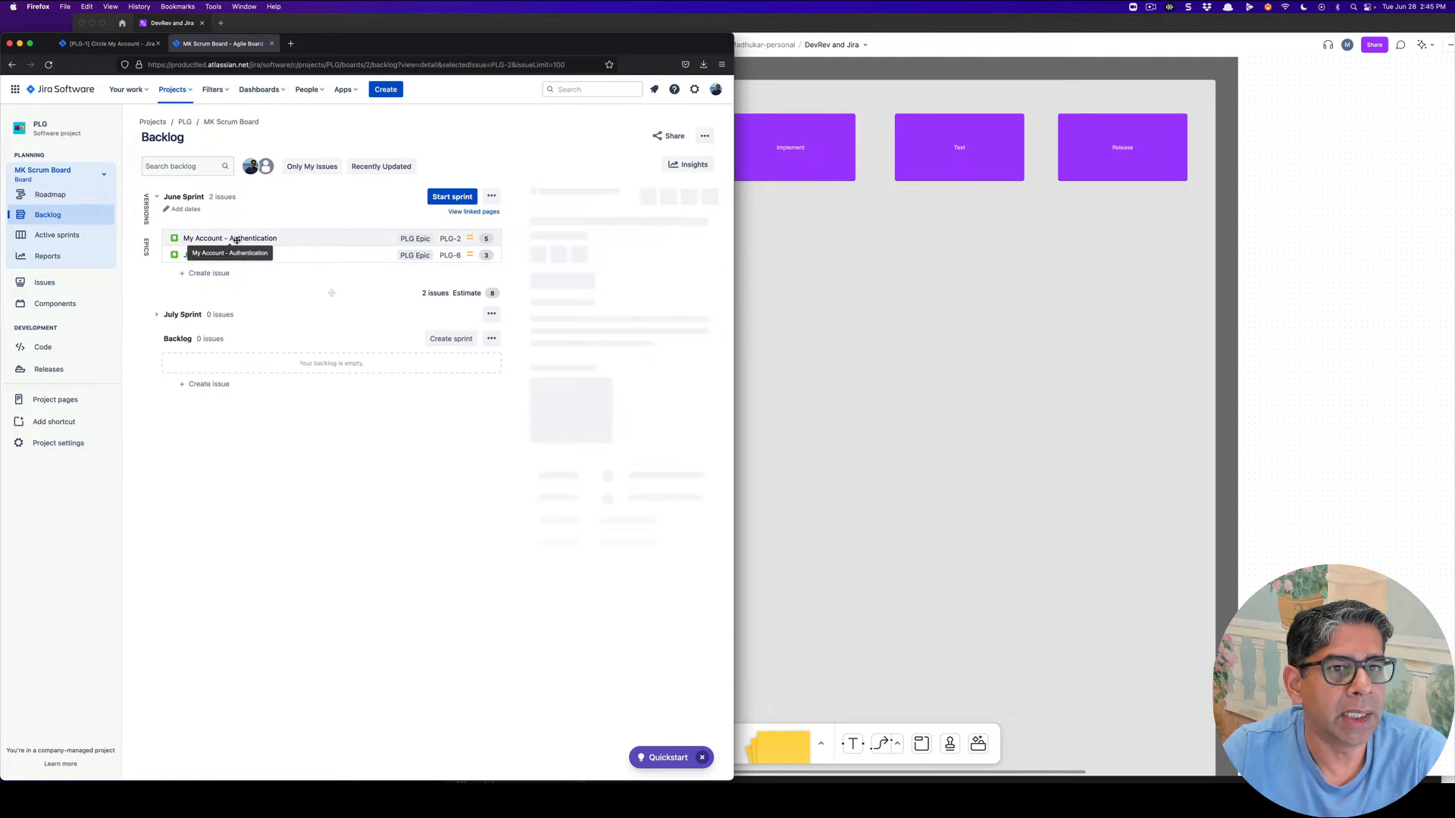
pyautogui.click(231, 238)
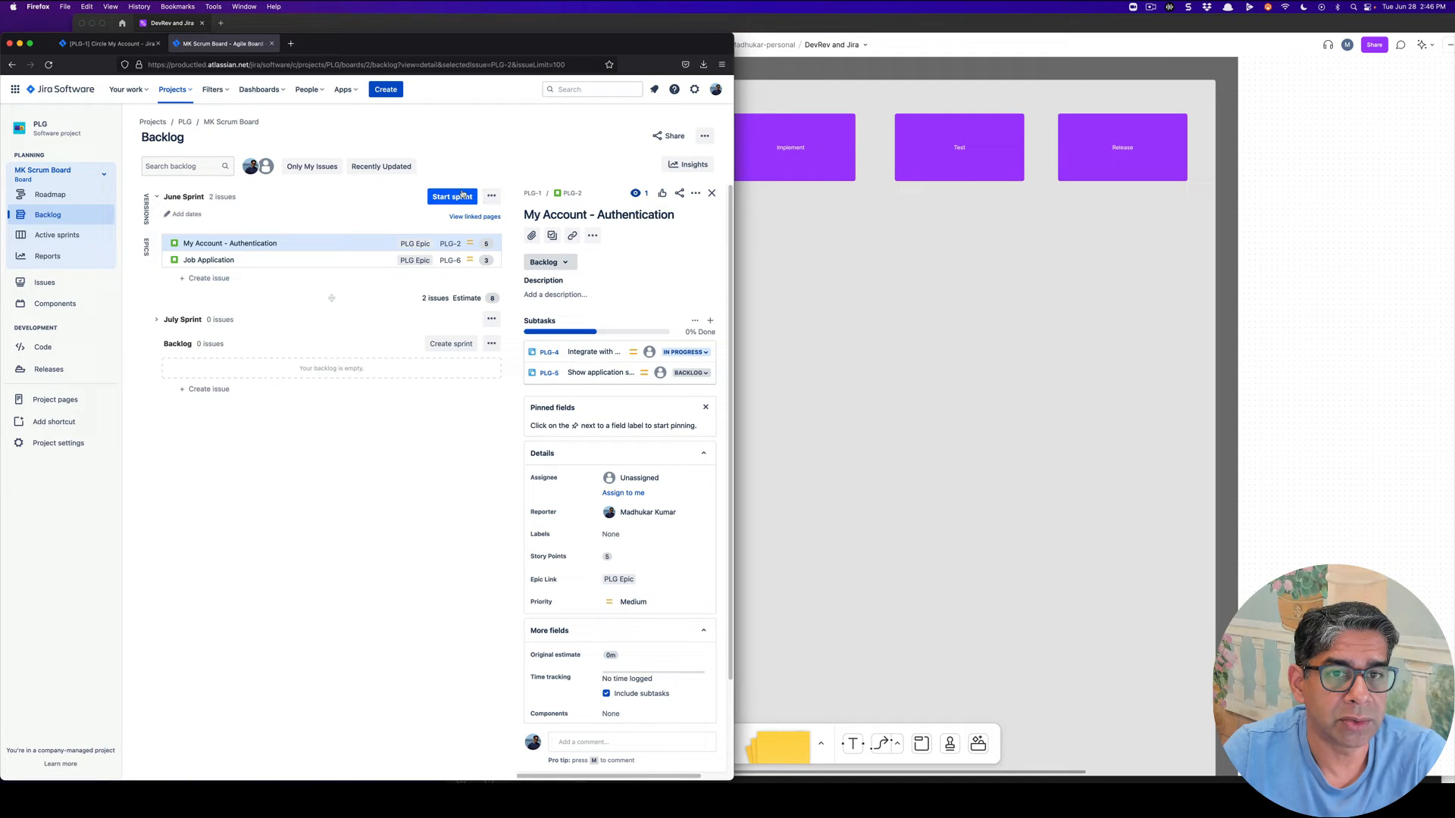
pyautogui.click(452, 195)
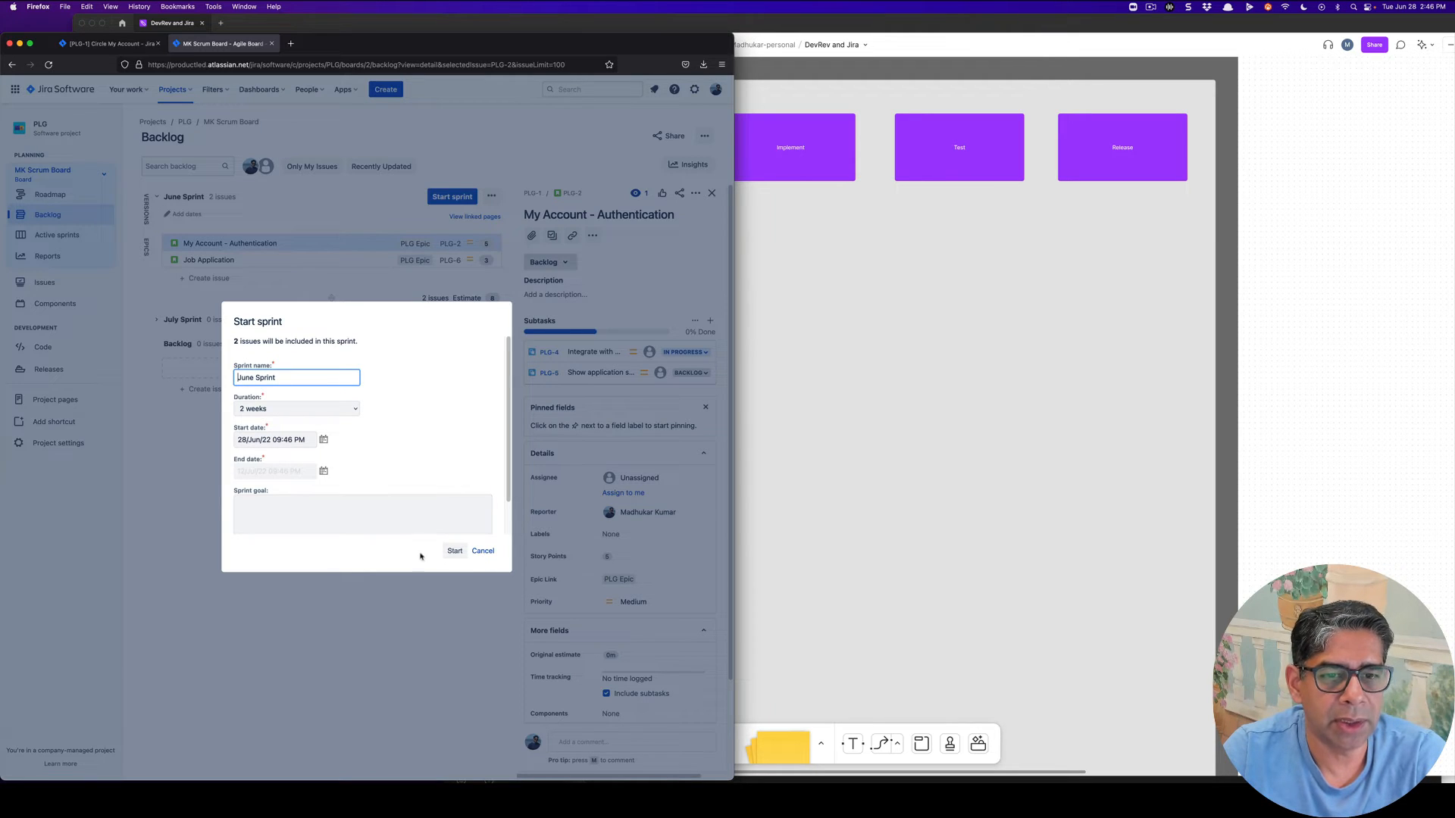
pyautogui.click(323, 471)
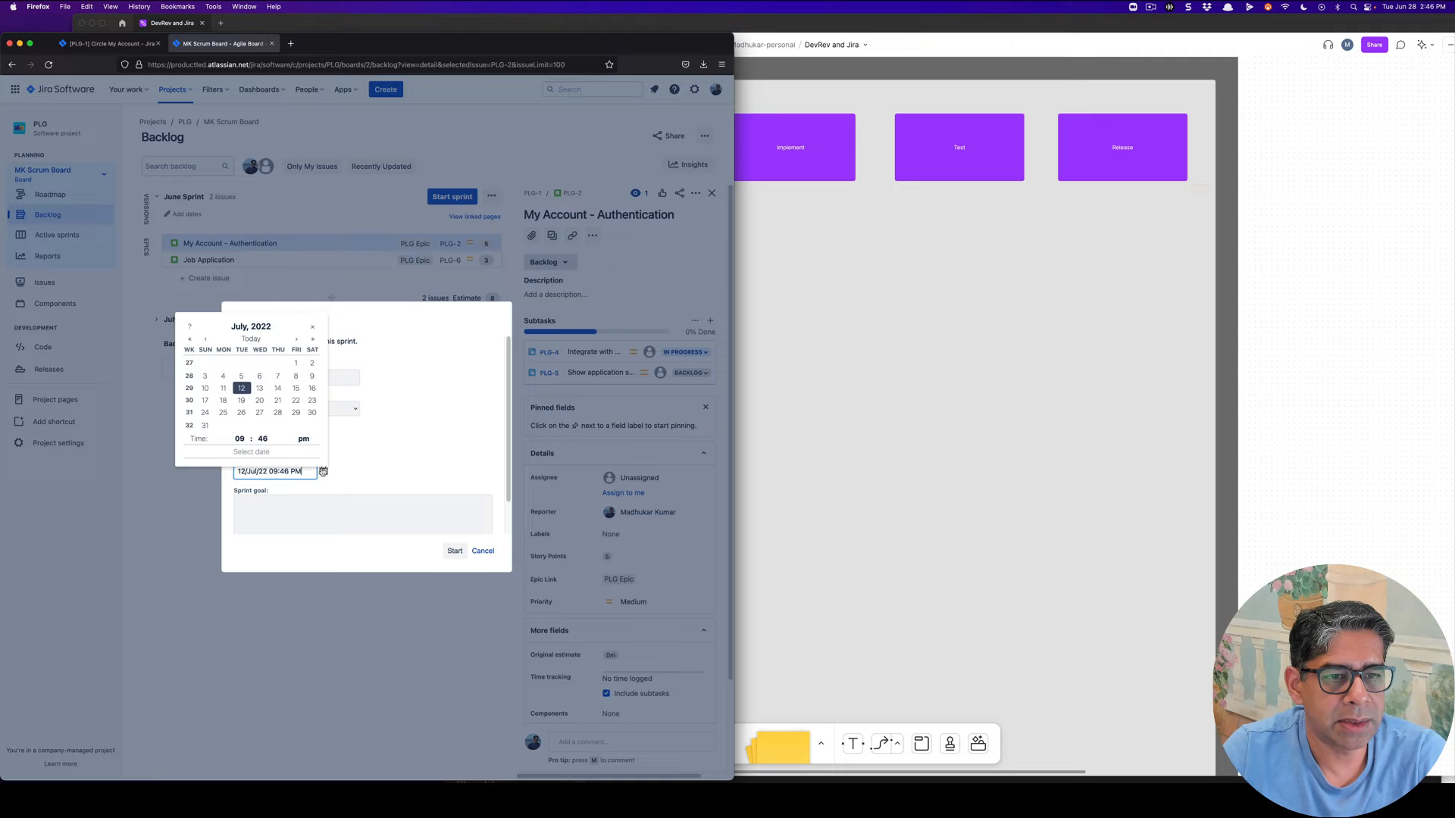
pyautogui.moveTo(394, 460)
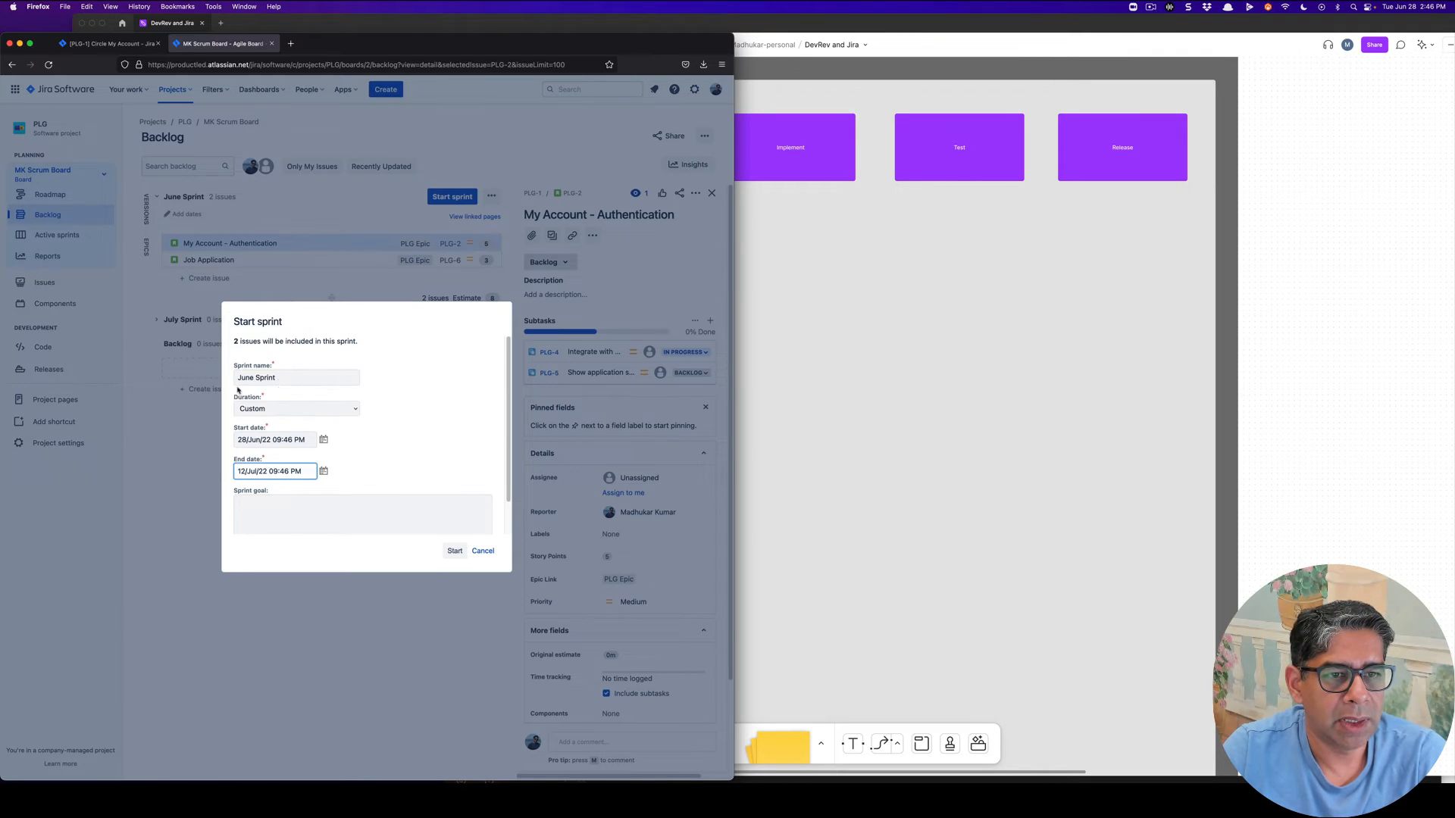
pyautogui.click(296, 409)
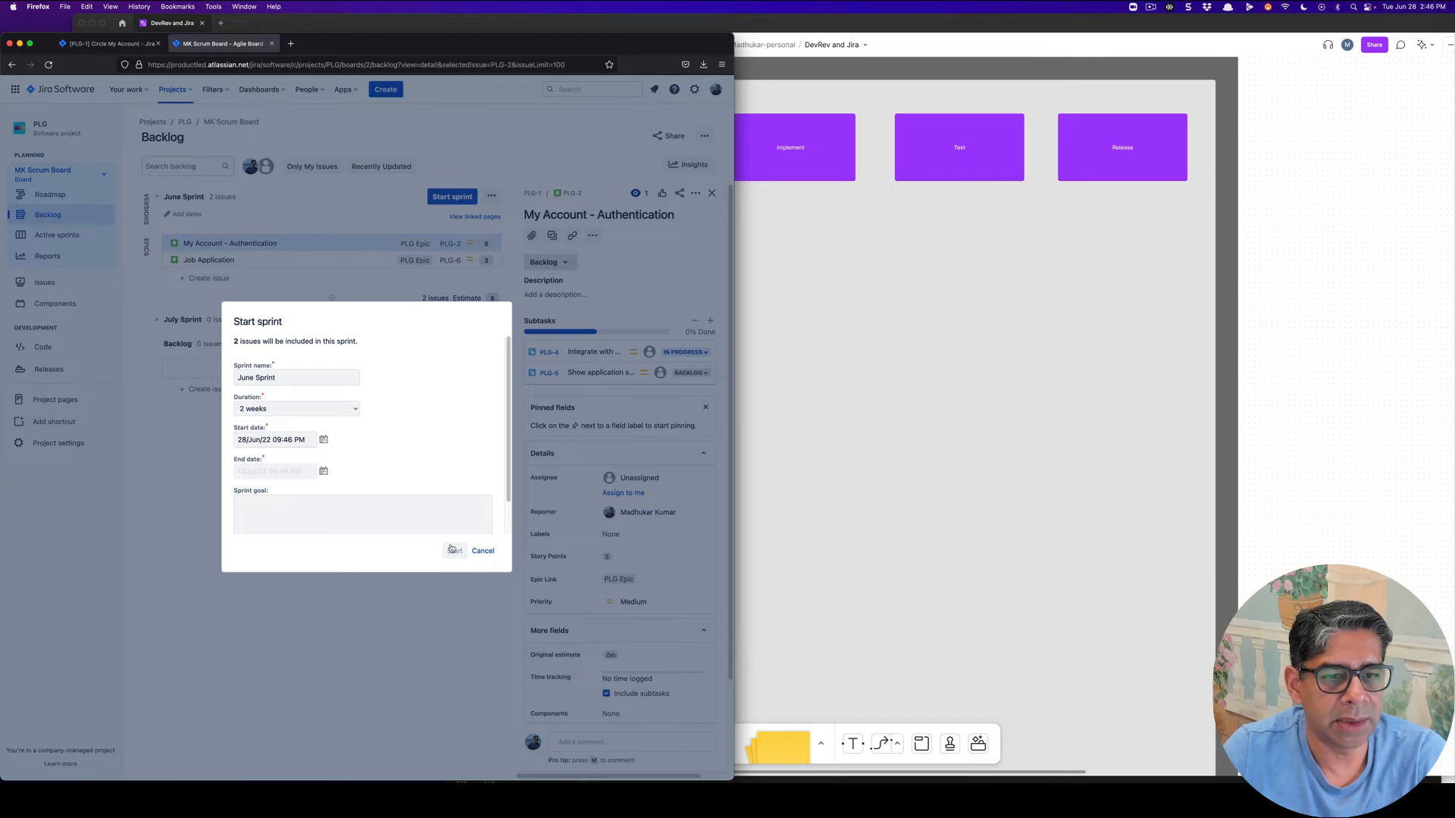
pyautogui.click(454, 550)
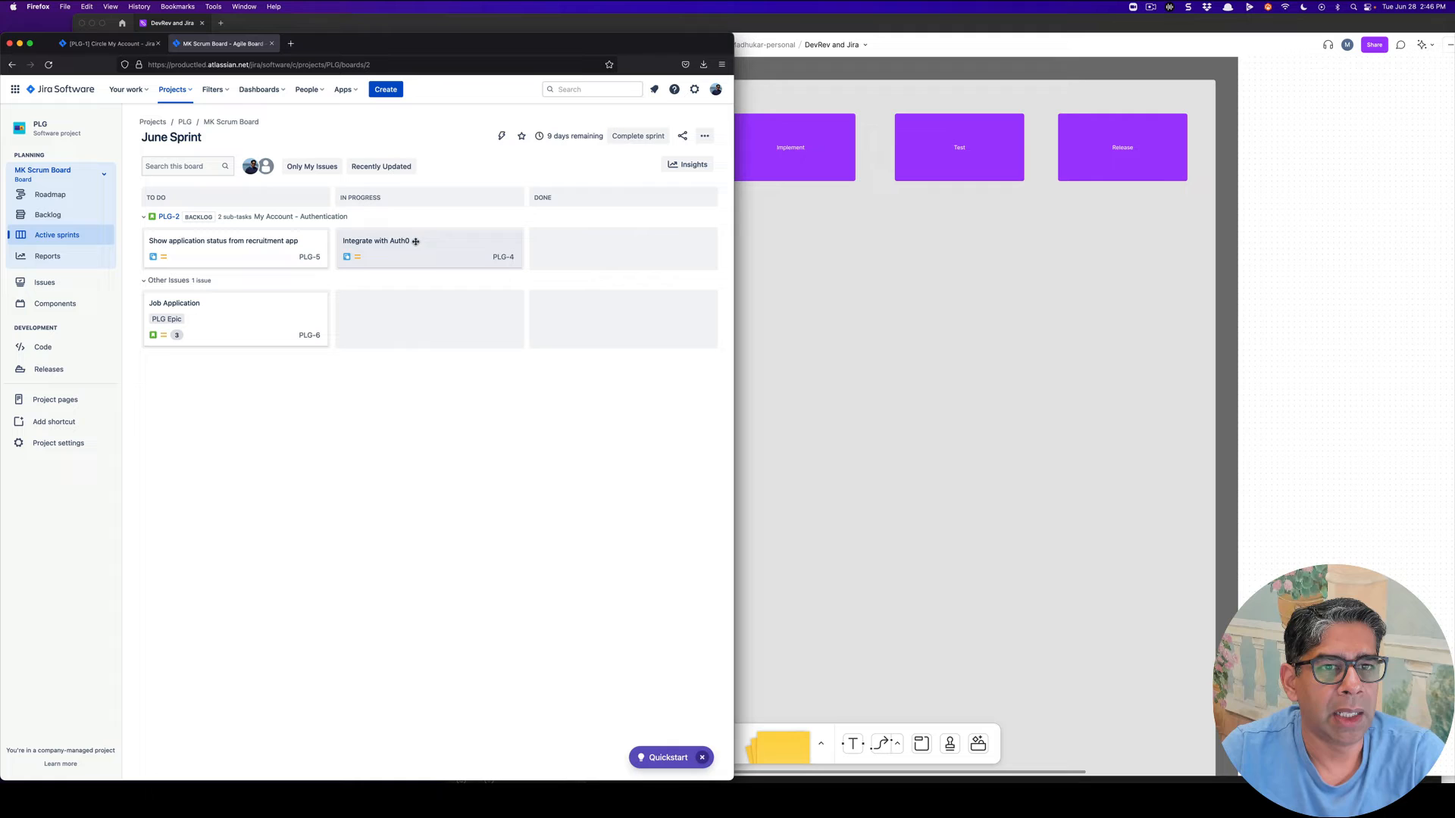
pyautogui.moveTo(421, 257)
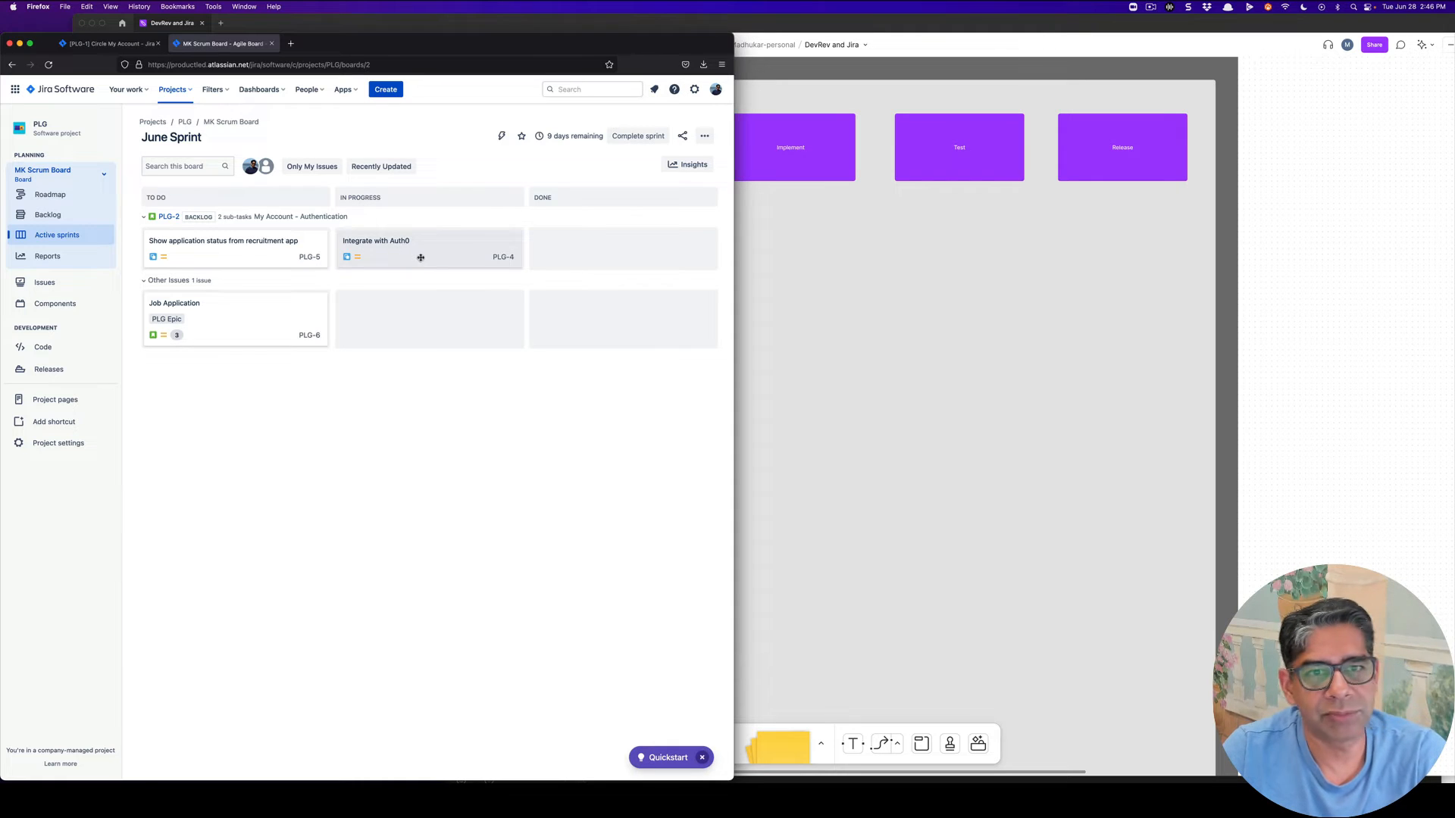
pyautogui.moveTo(492, 199)
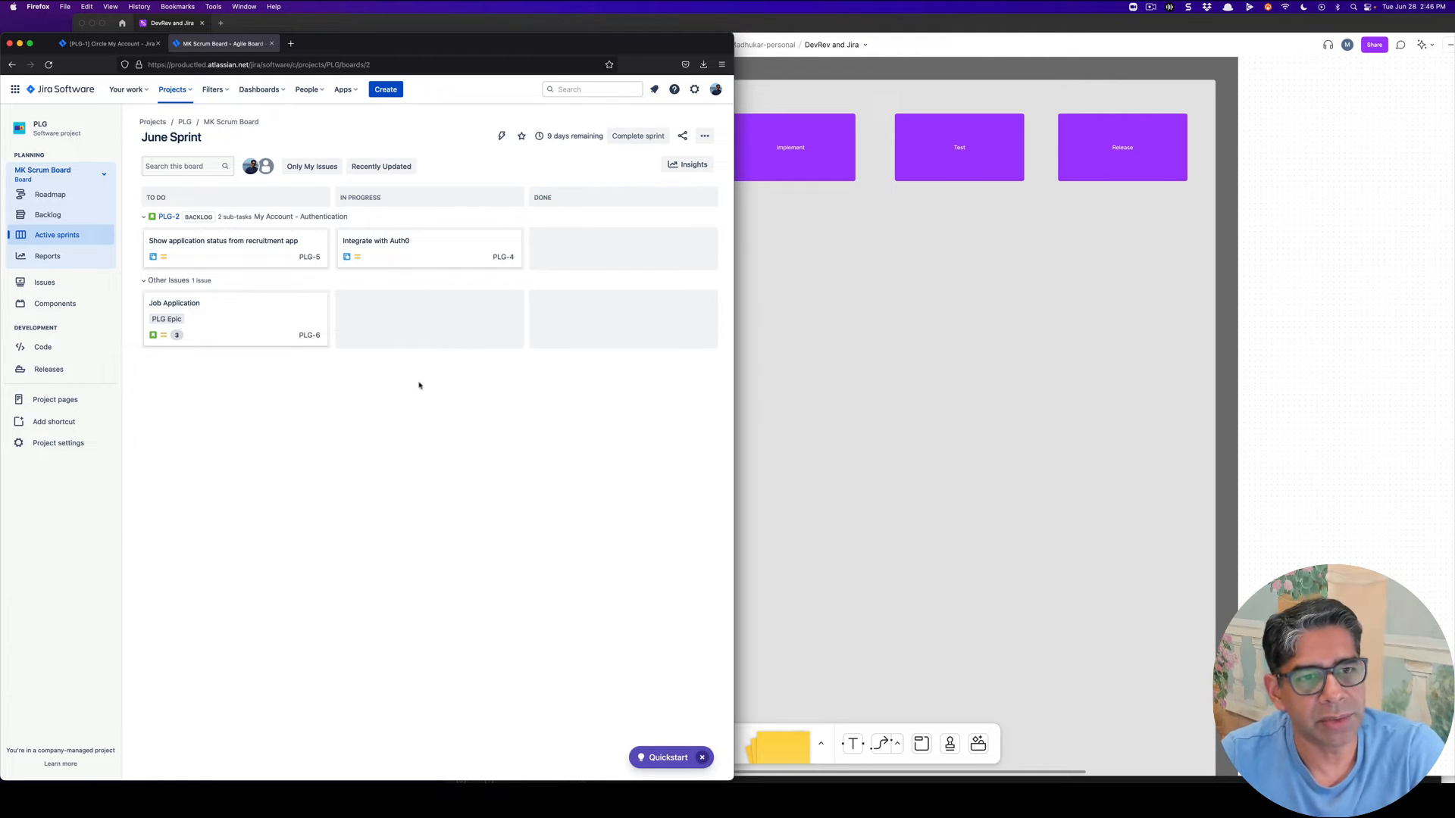
pyautogui.moveTo(393, 140)
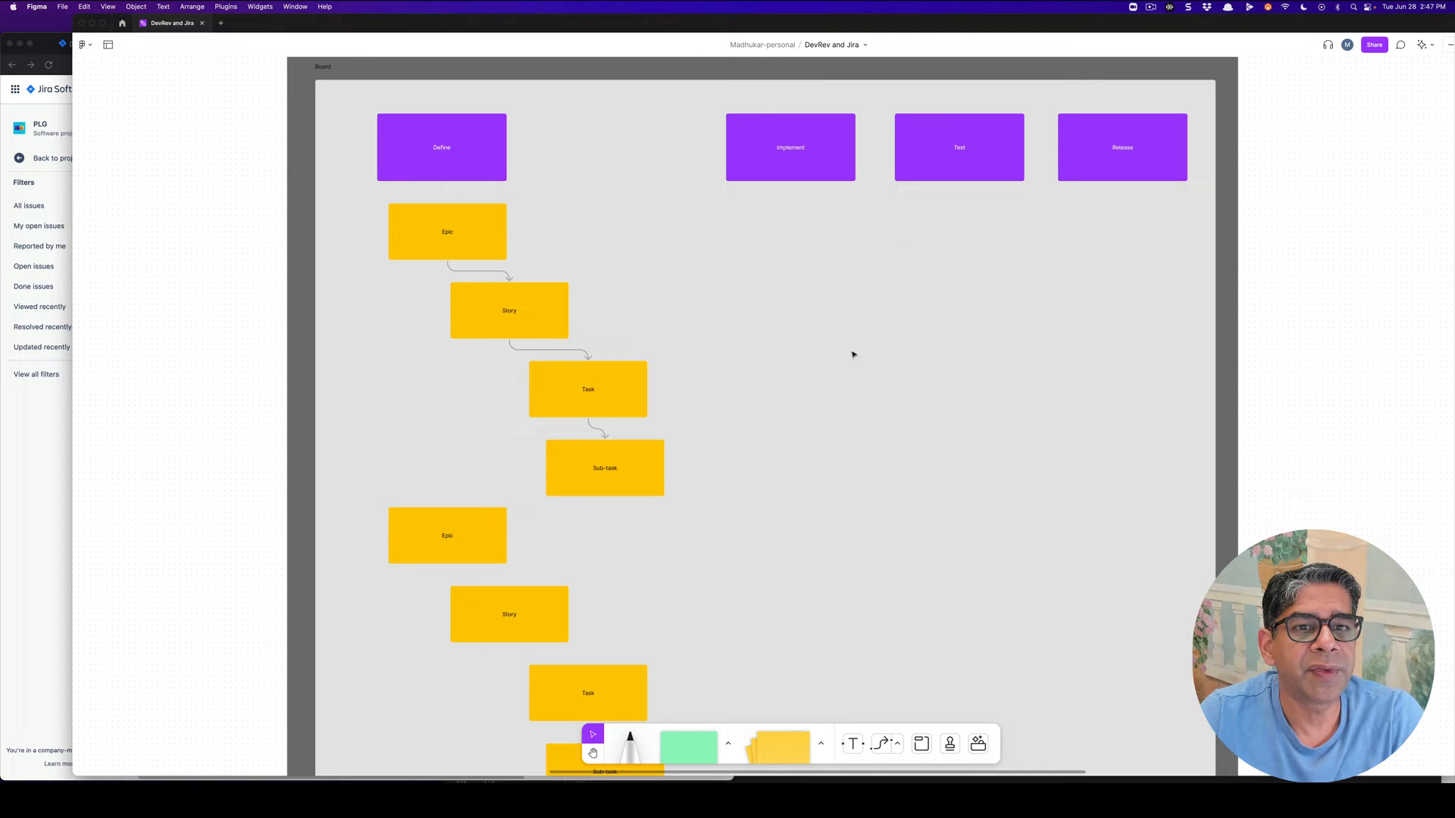
pyautogui.moveTo(47, 534)
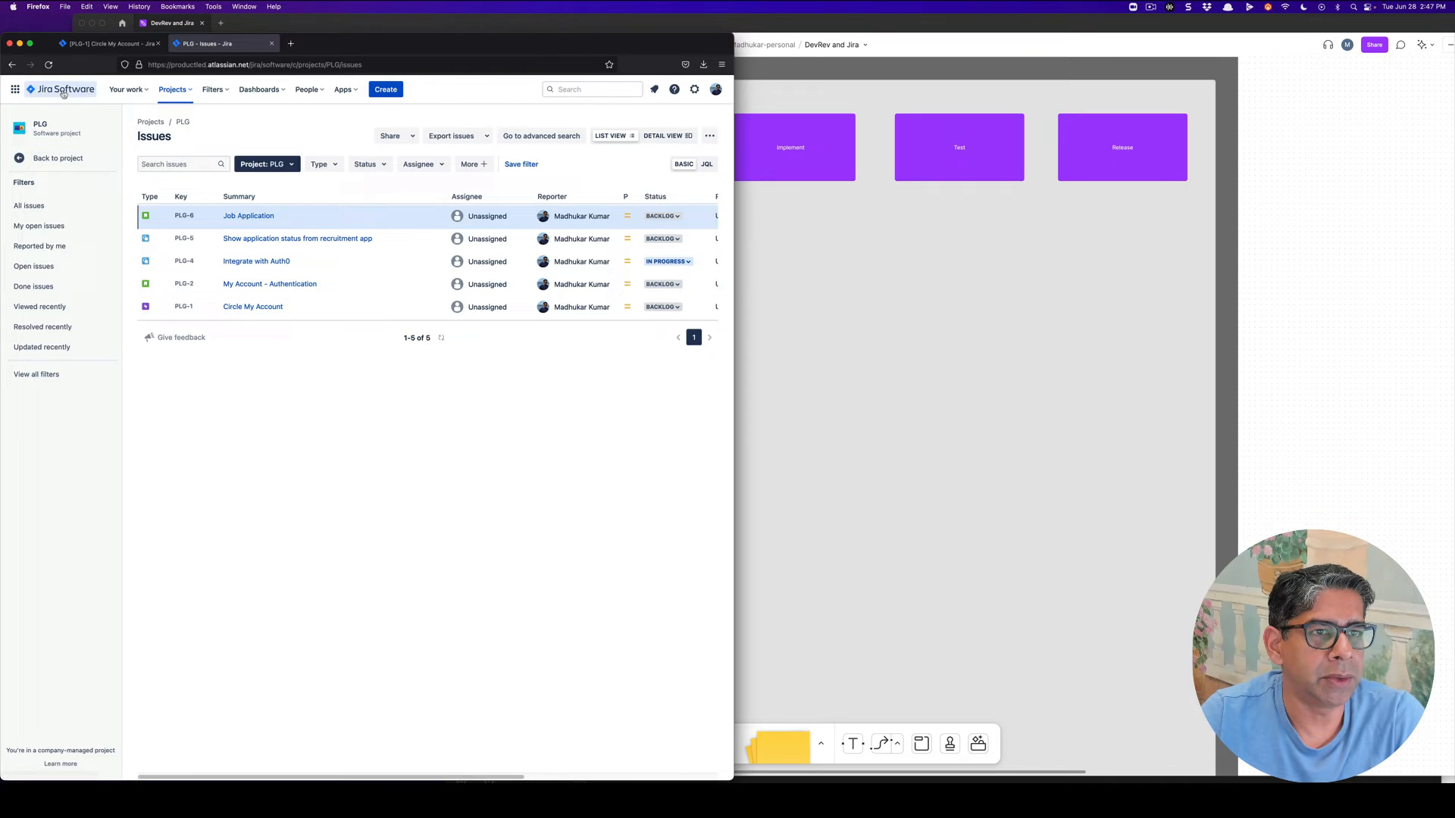
# Step: Go back to the Jira Your work home page
pyautogui.click(127, 89)
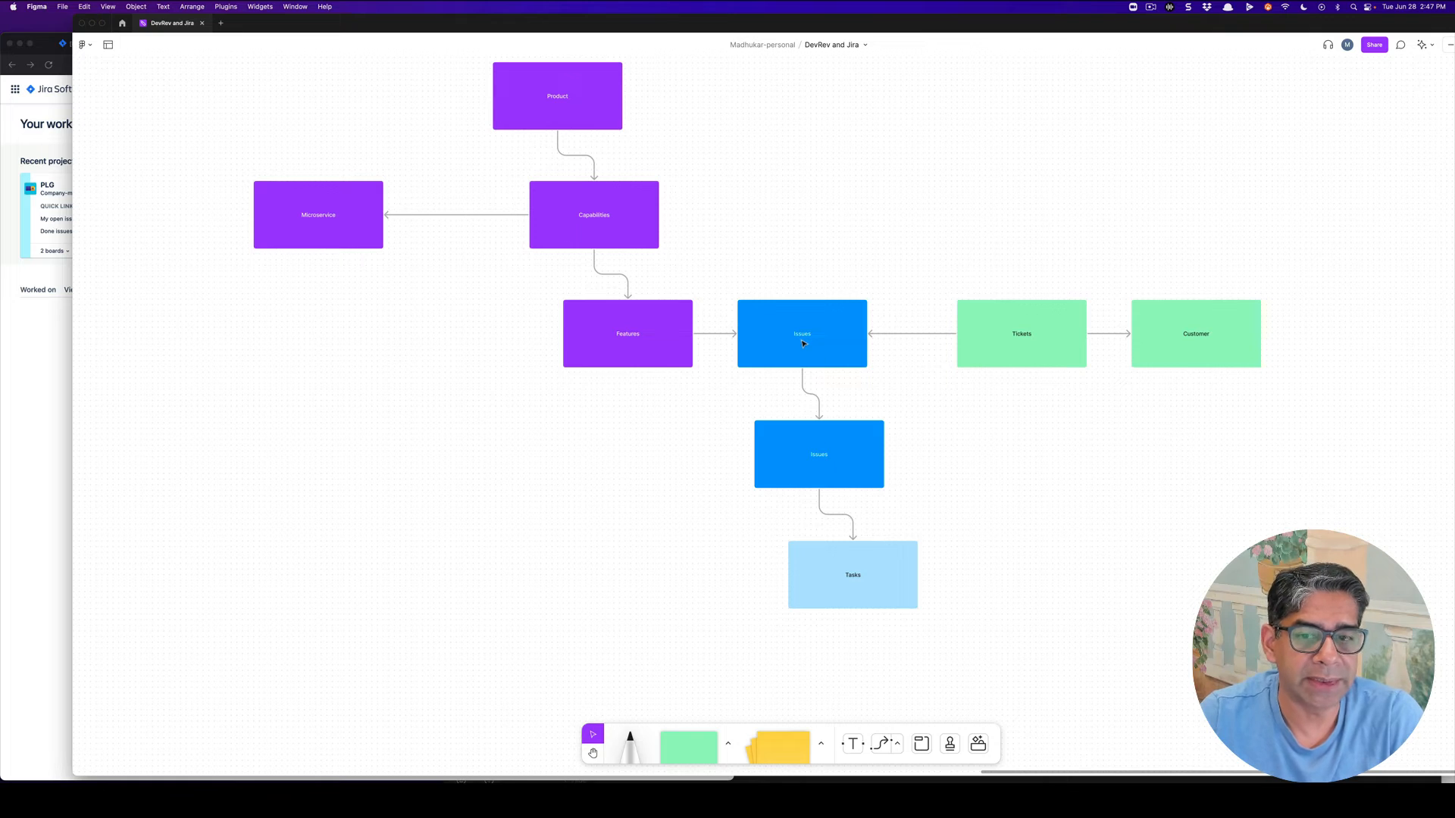
pyautogui.moveTo(834, 380)
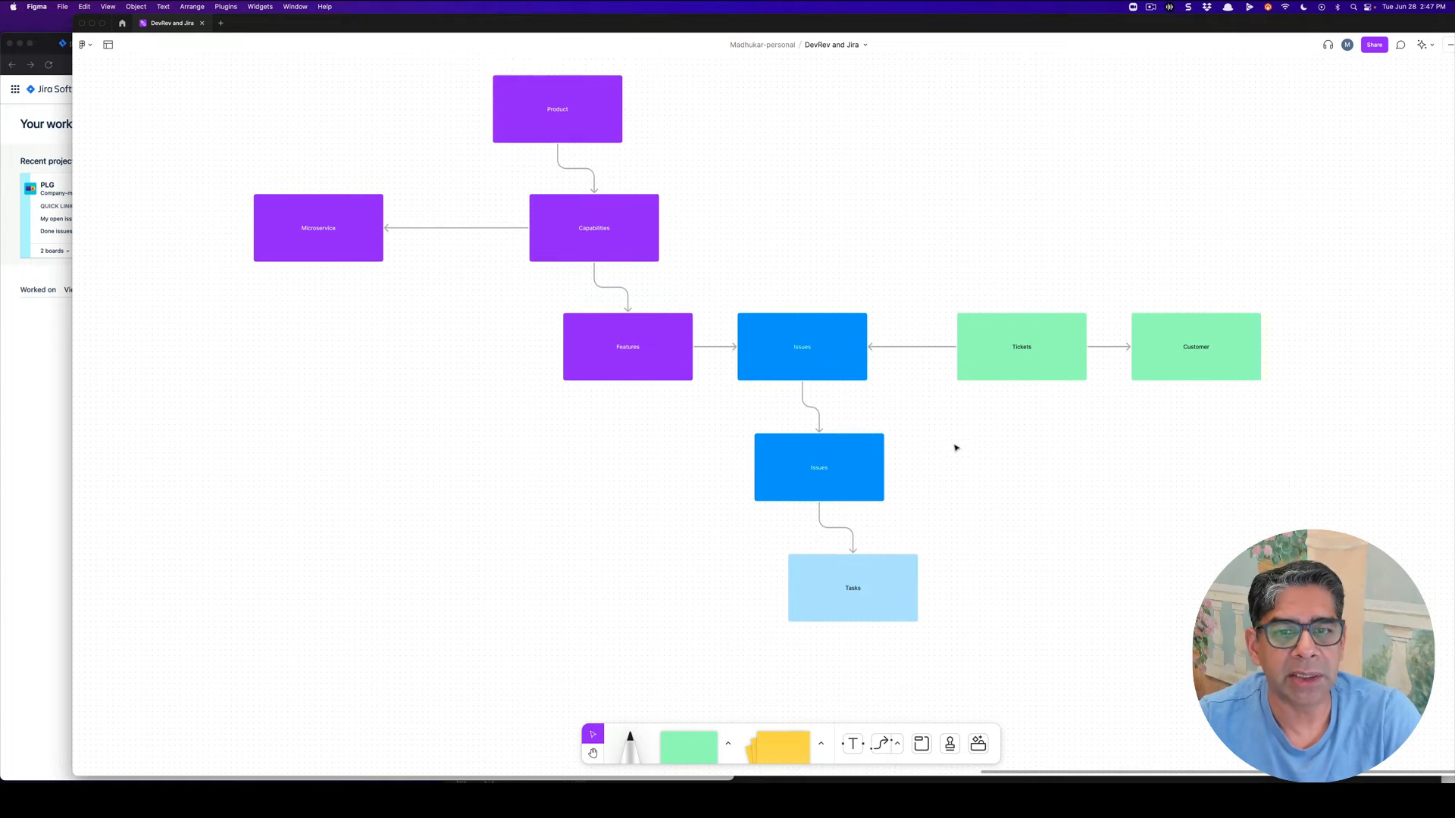
pyautogui.moveTo(1017, 474)
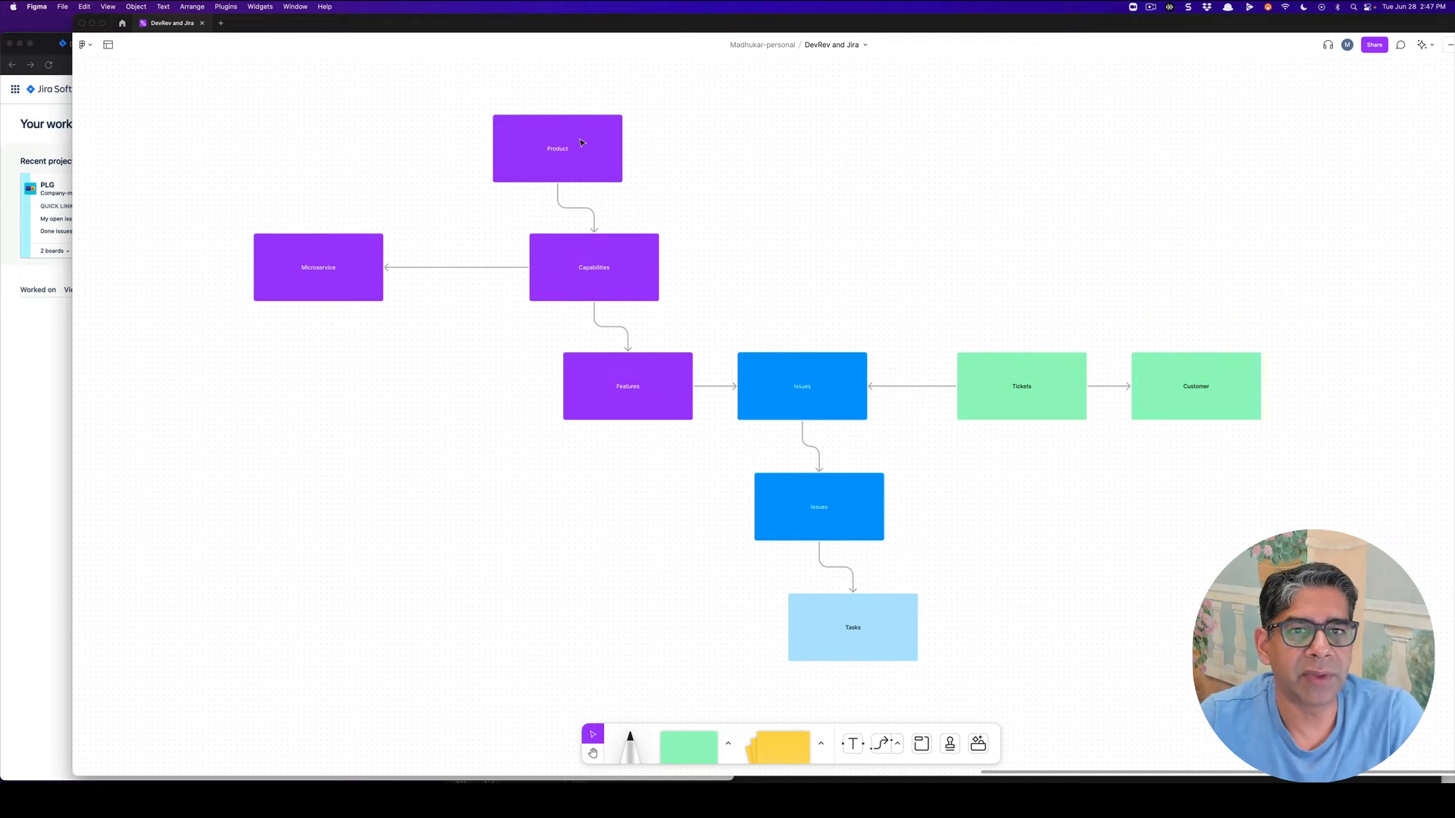
# Step: Highlight the Product, Capabilities, Features and Issues boxes in the DevRev–Jira diagram
pyautogui.click(557, 148)
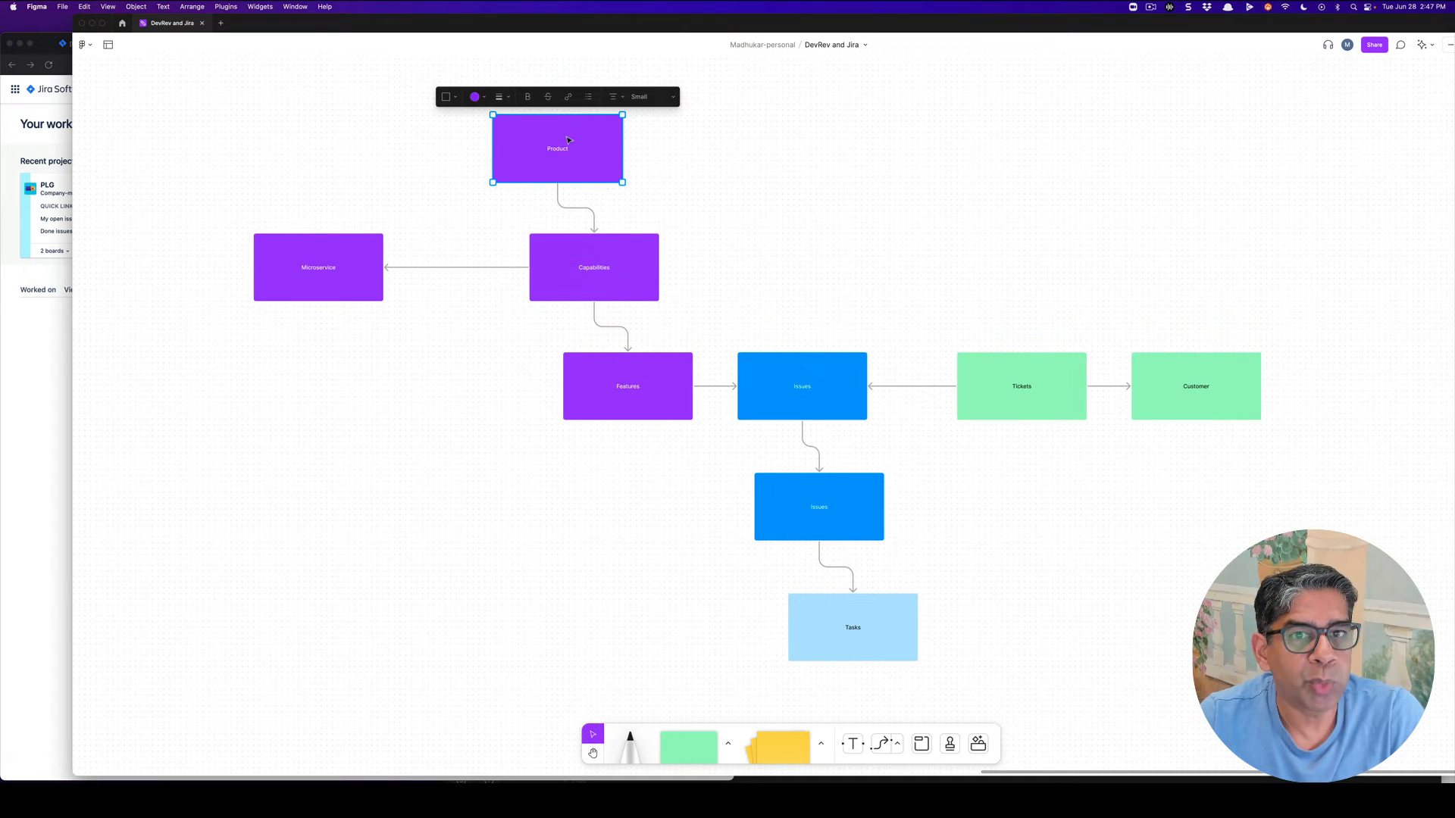
pyautogui.click(594, 268)
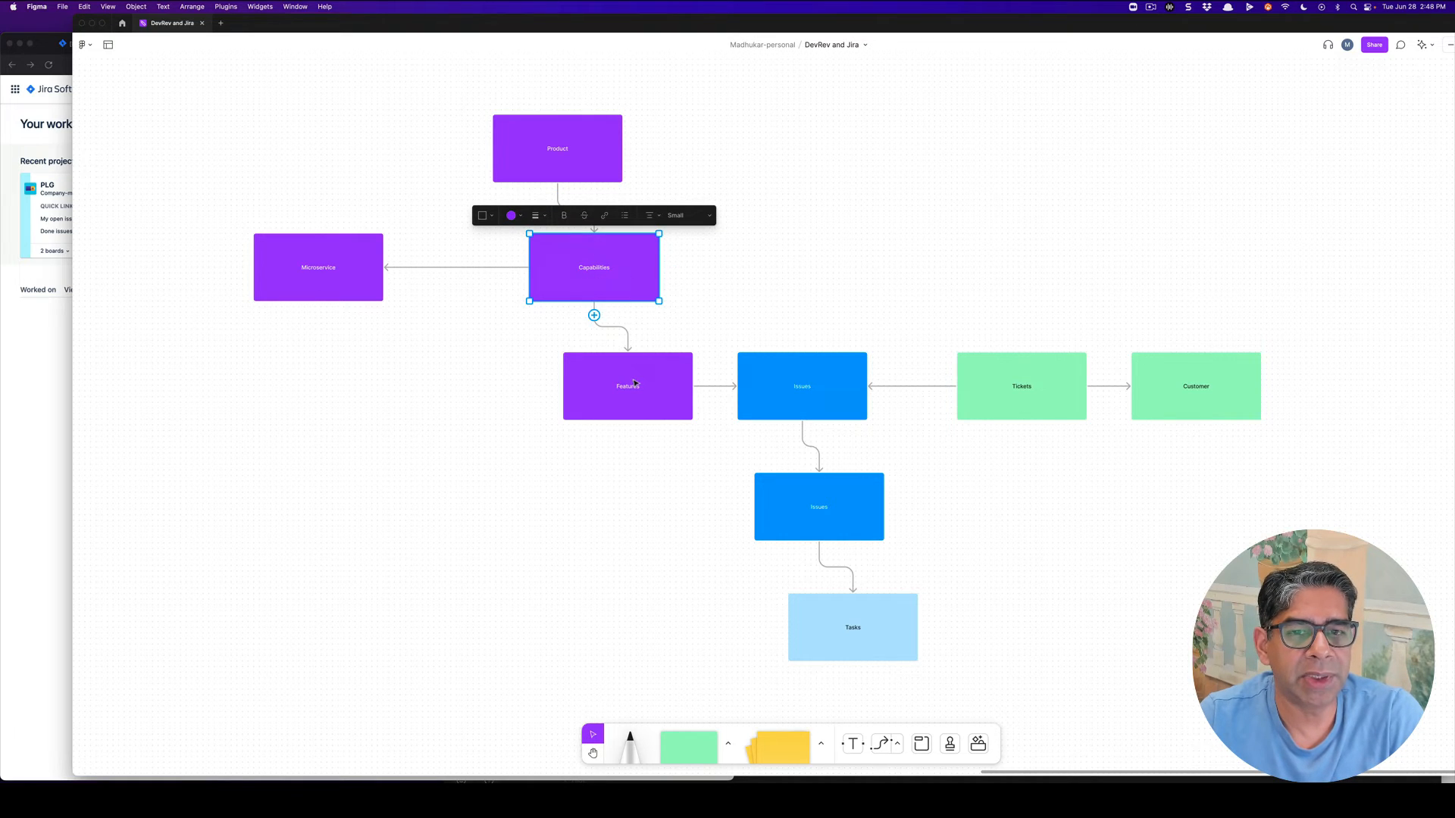
pyautogui.click(627, 386)
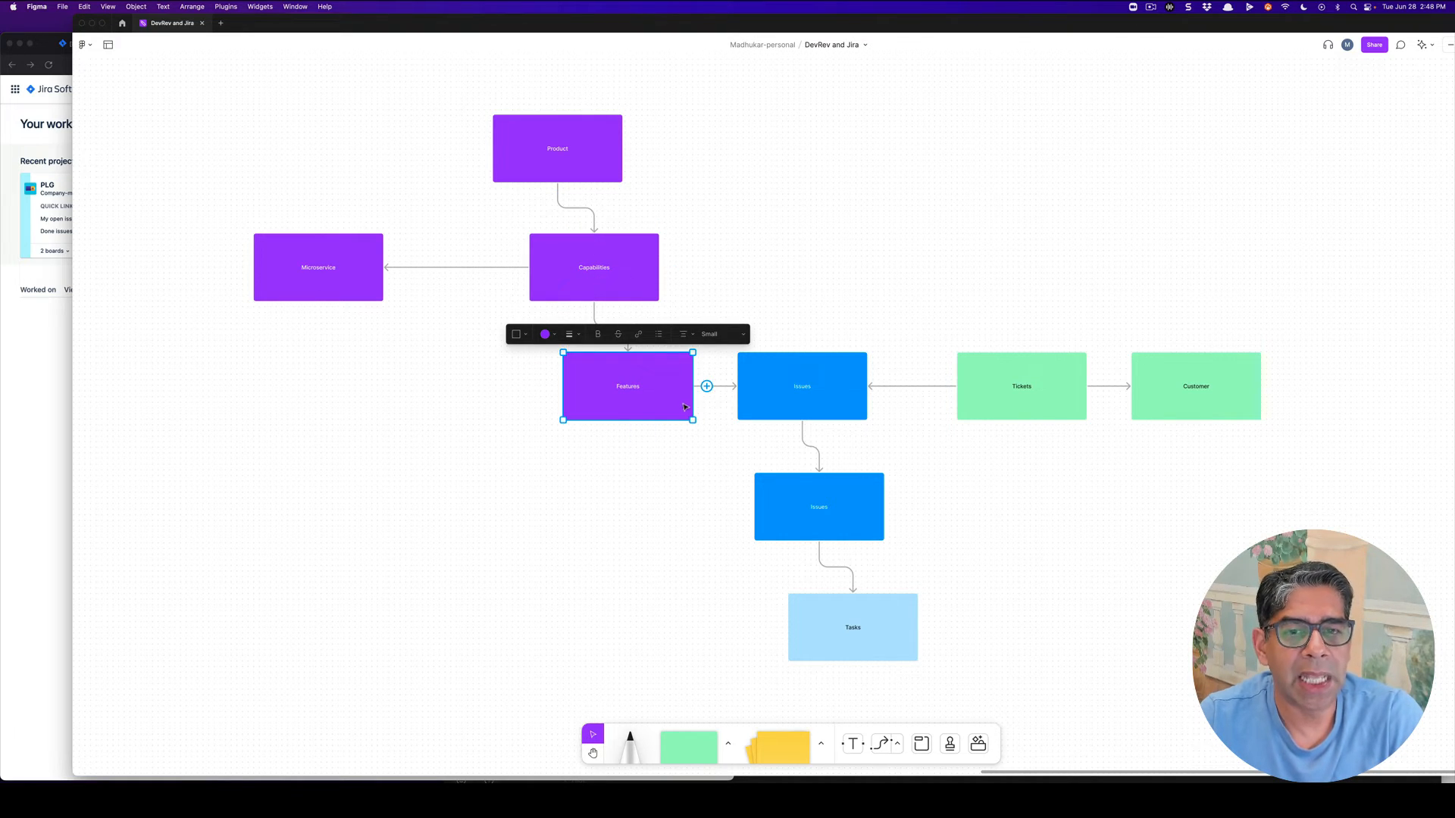
pyautogui.moveTo(791, 397)
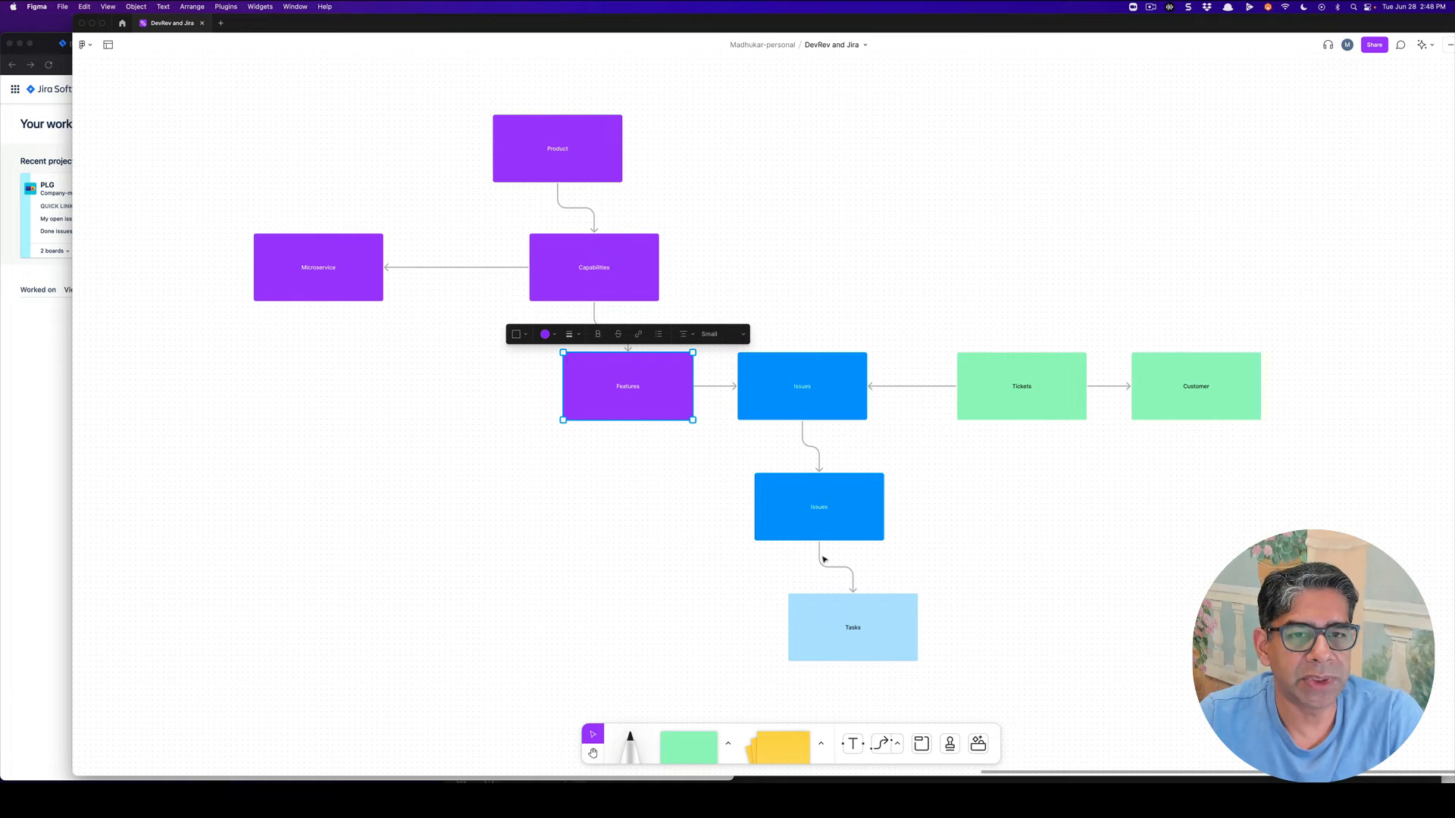
pyautogui.moveTo(524, 158)
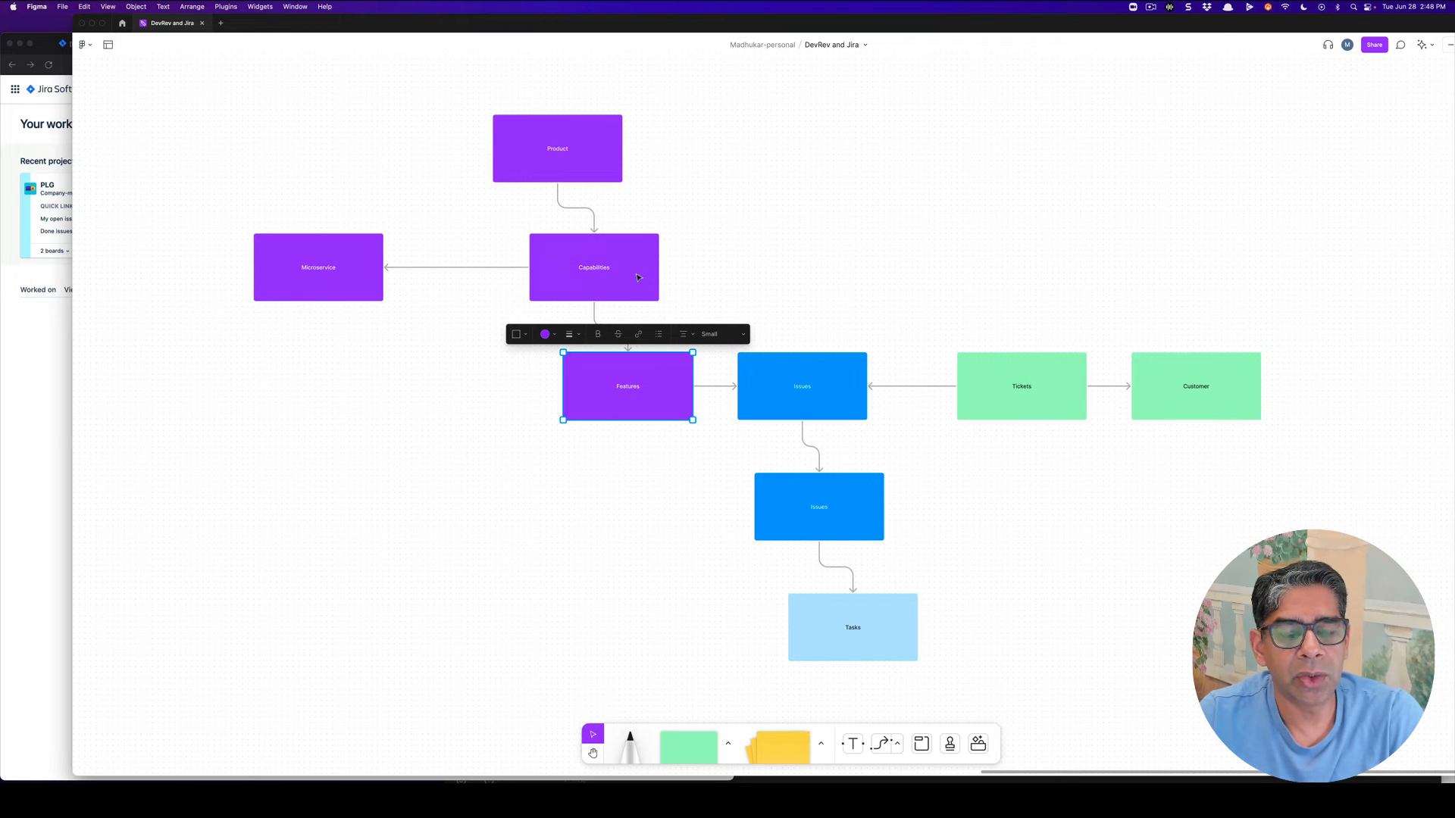
pyautogui.moveTo(718, 228)
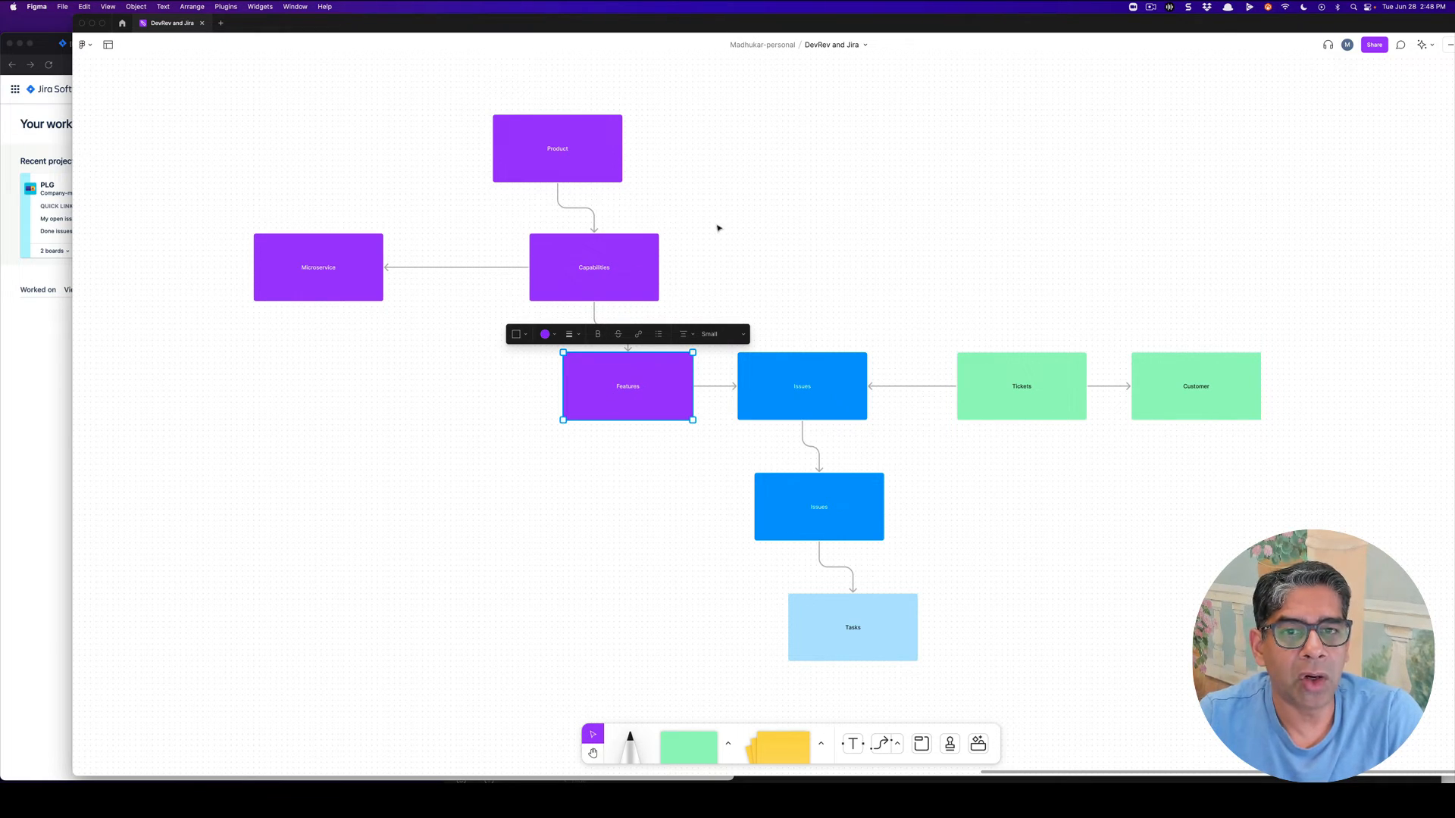
pyautogui.click(629, 285)
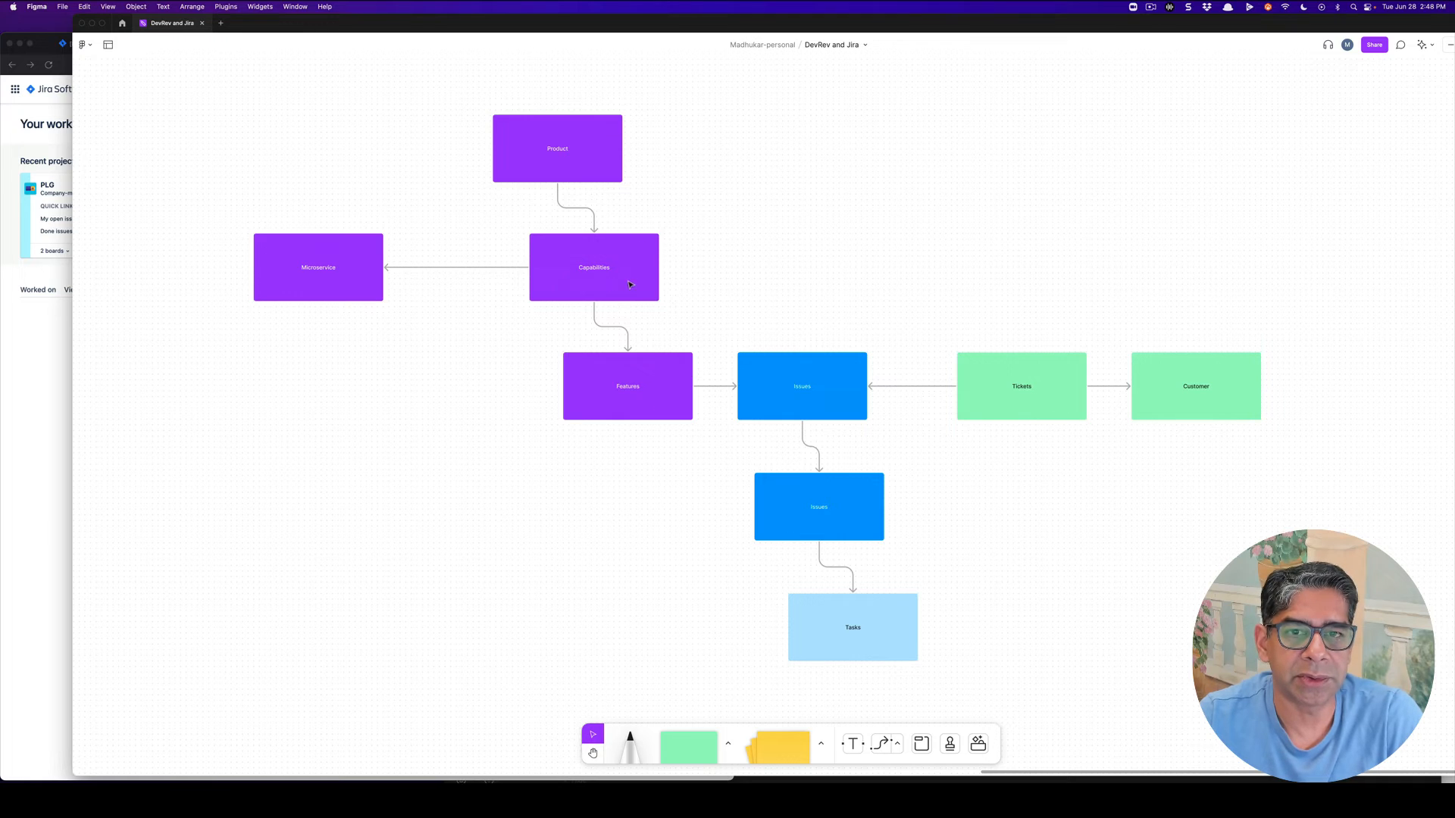
pyautogui.moveTo(429, 301)
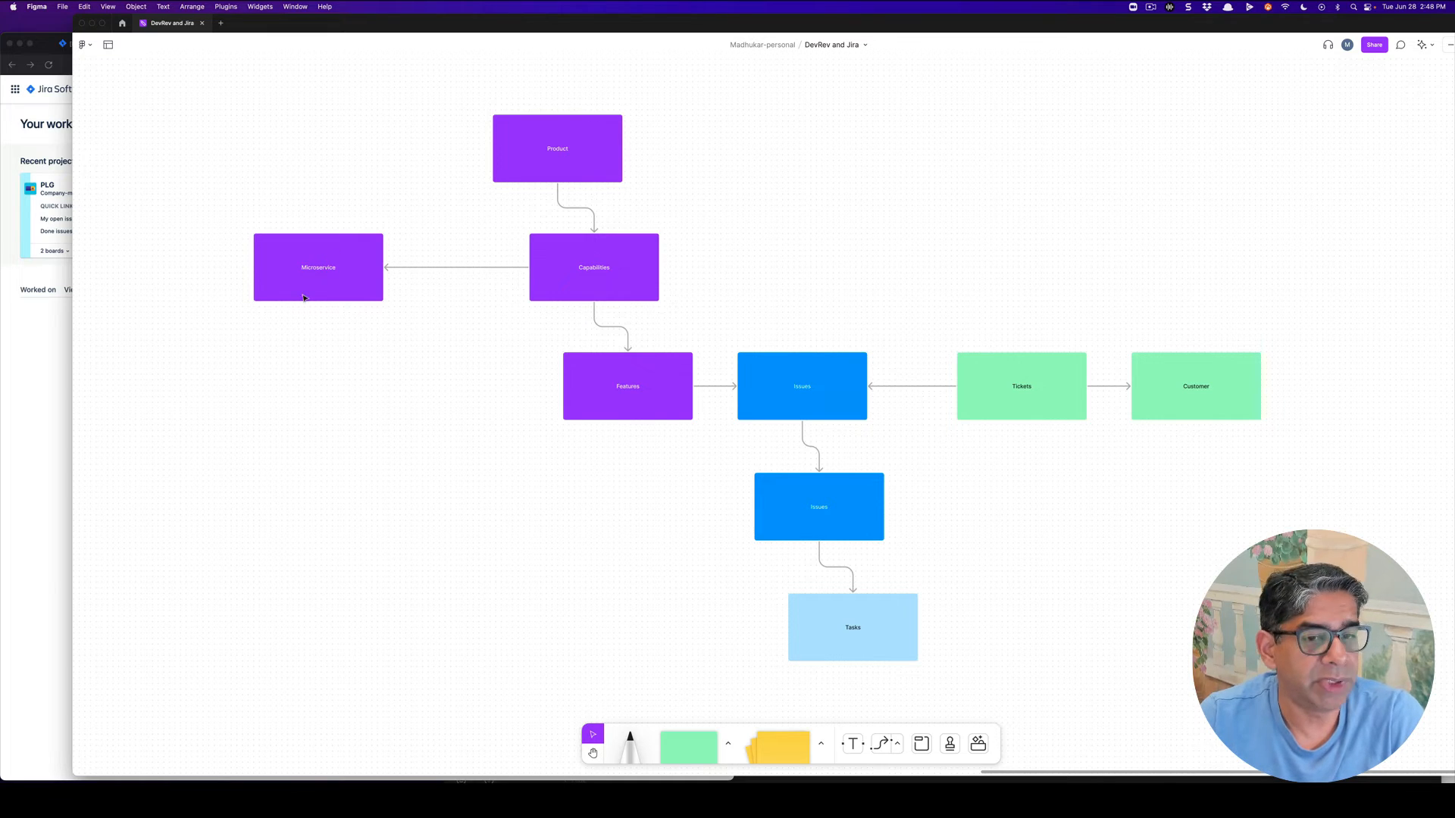
pyautogui.moveTo(521, 285)
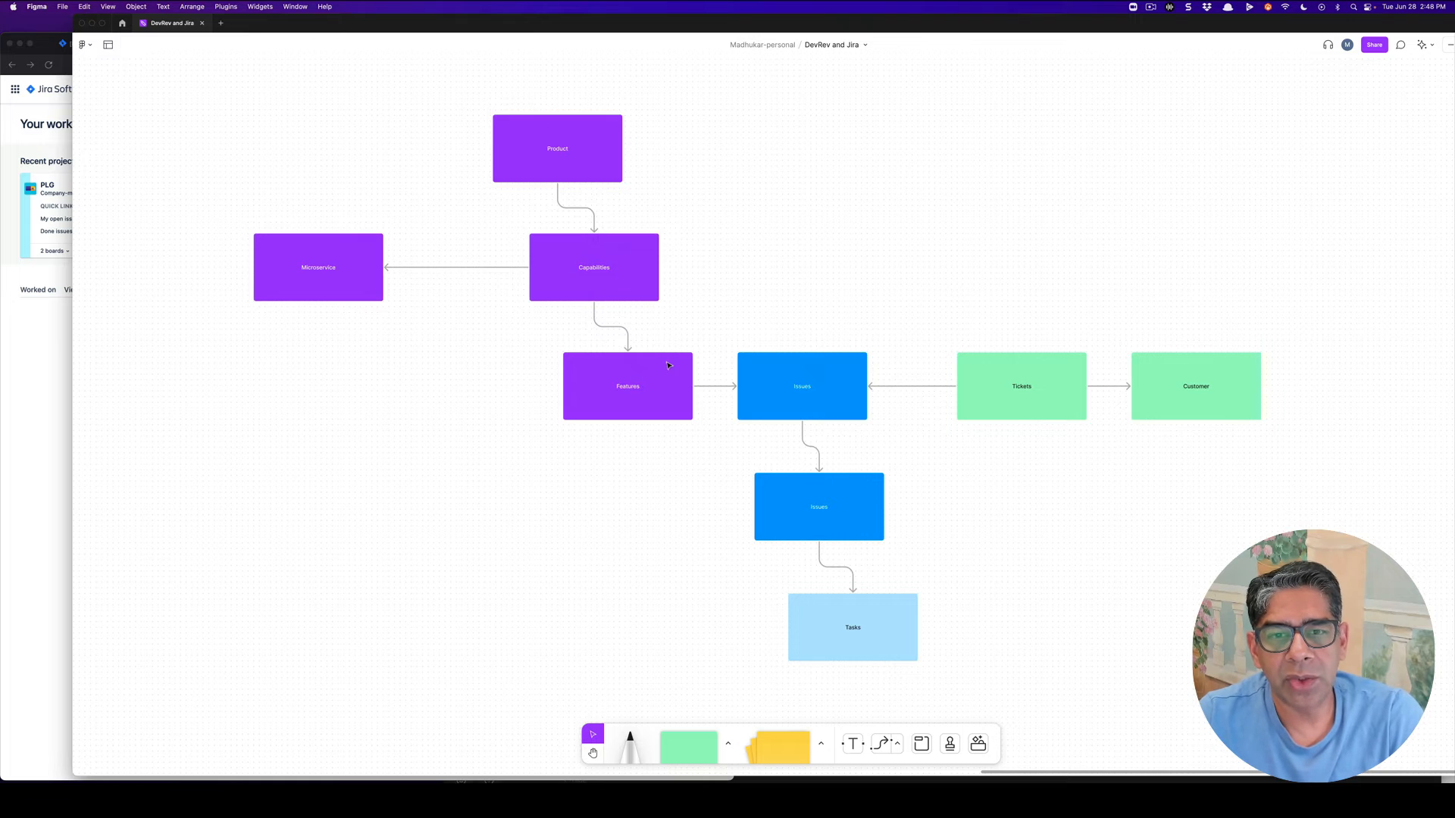
pyautogui.click(628, 386)
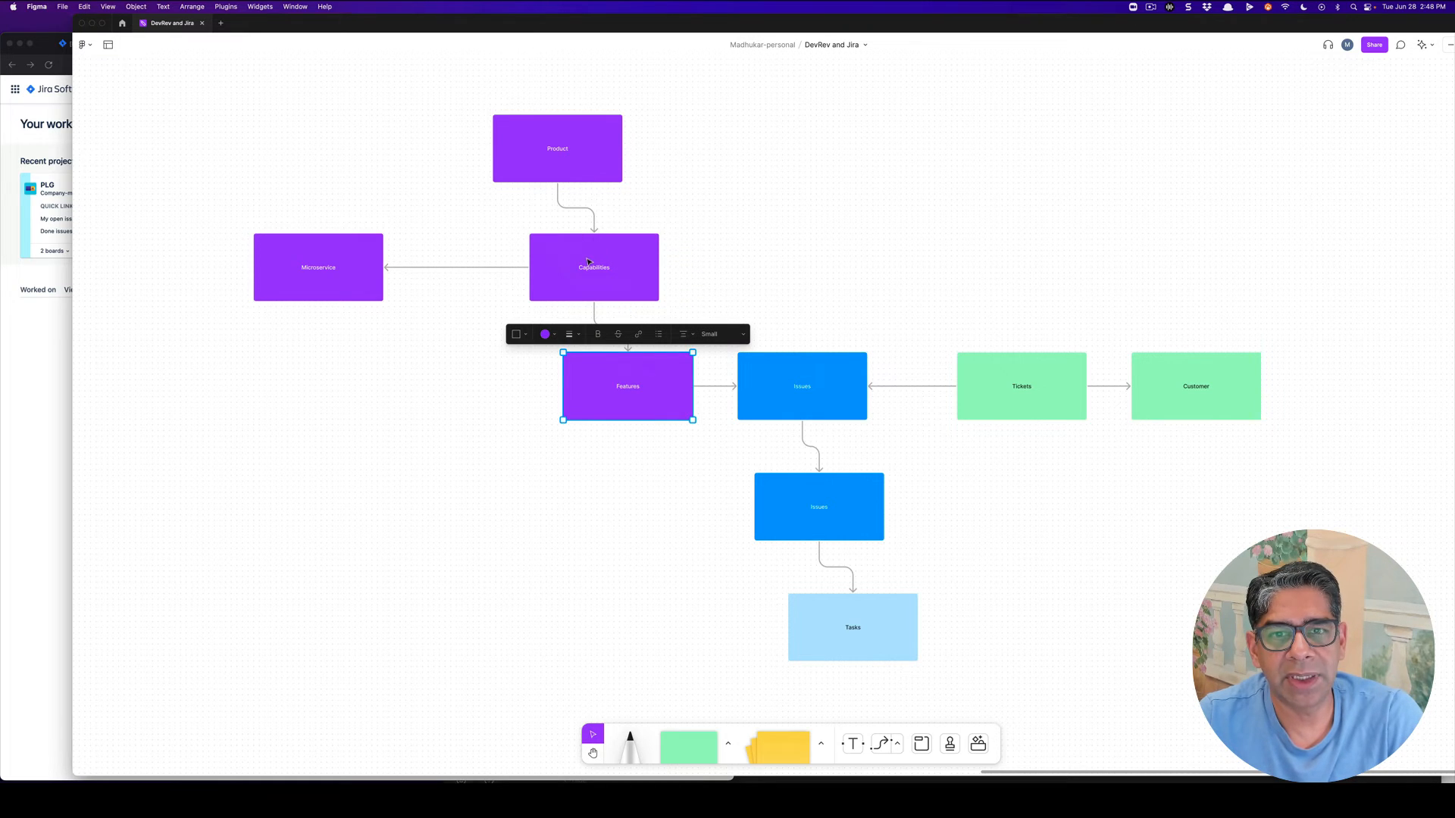
pyautogui.click(801, 386)
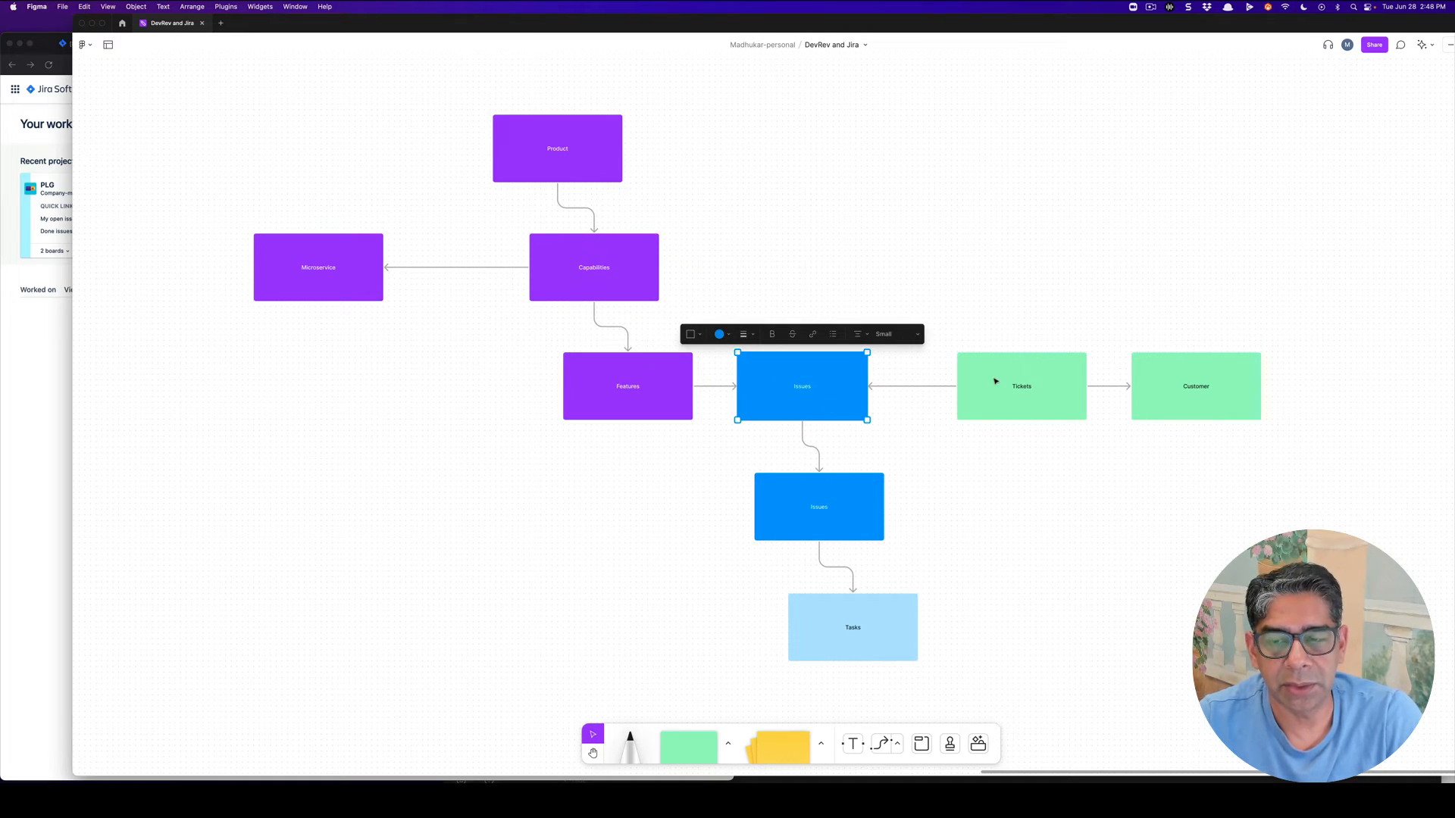
pyautogui.moveTo(1100, 517)
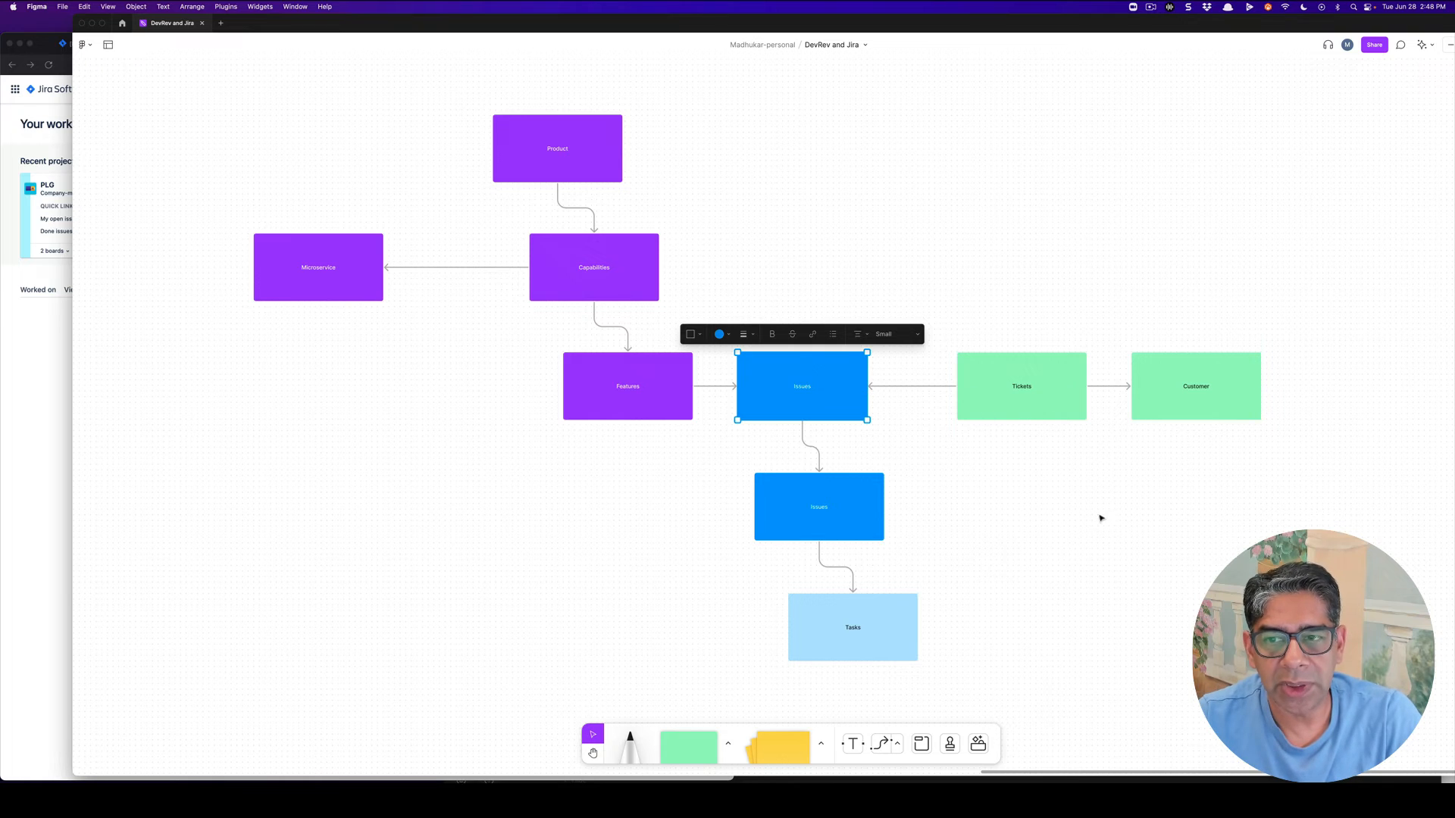
pyautogui.click(1039, 380)
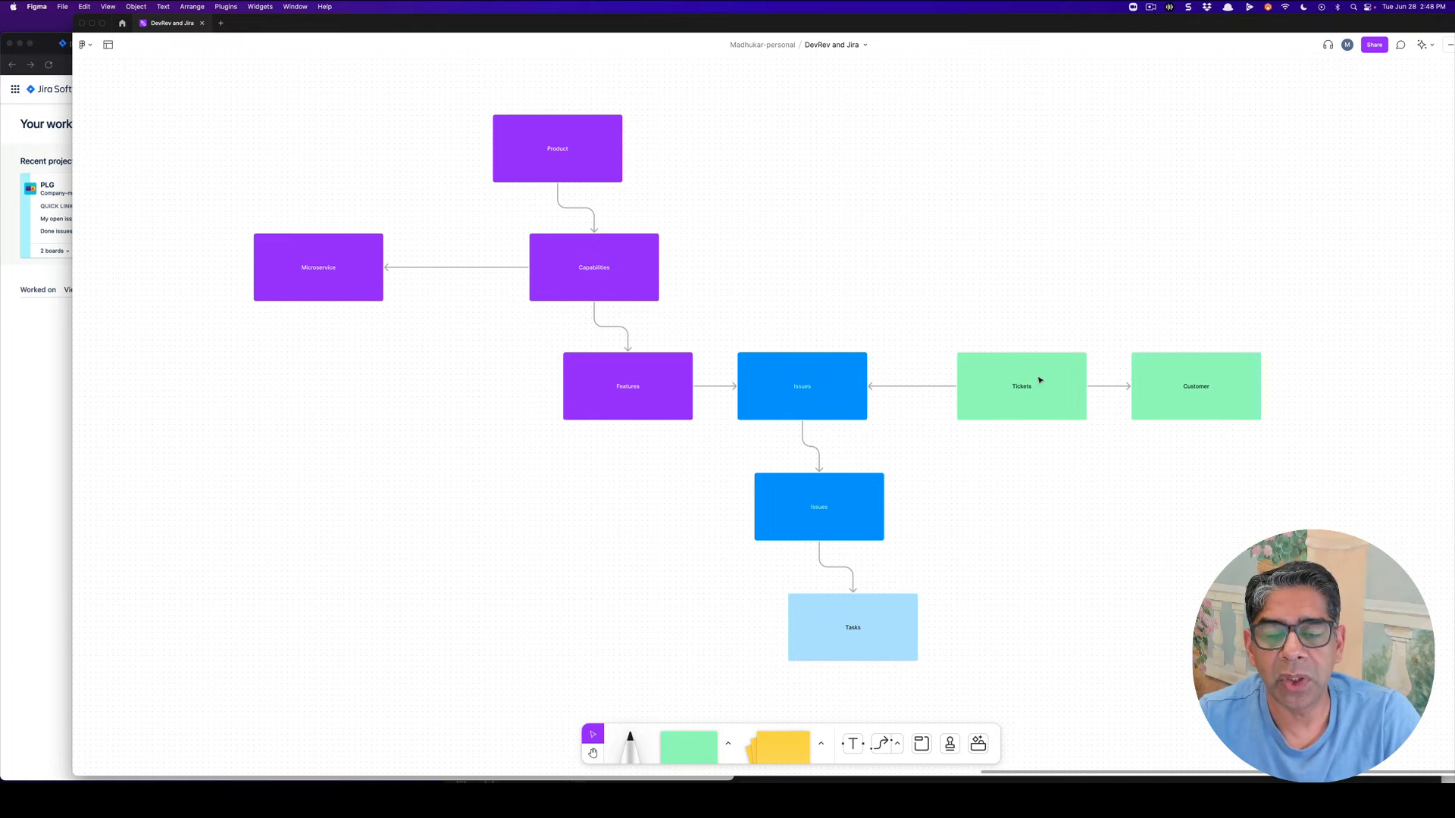
pyautogui.moveTo(1070, 397)
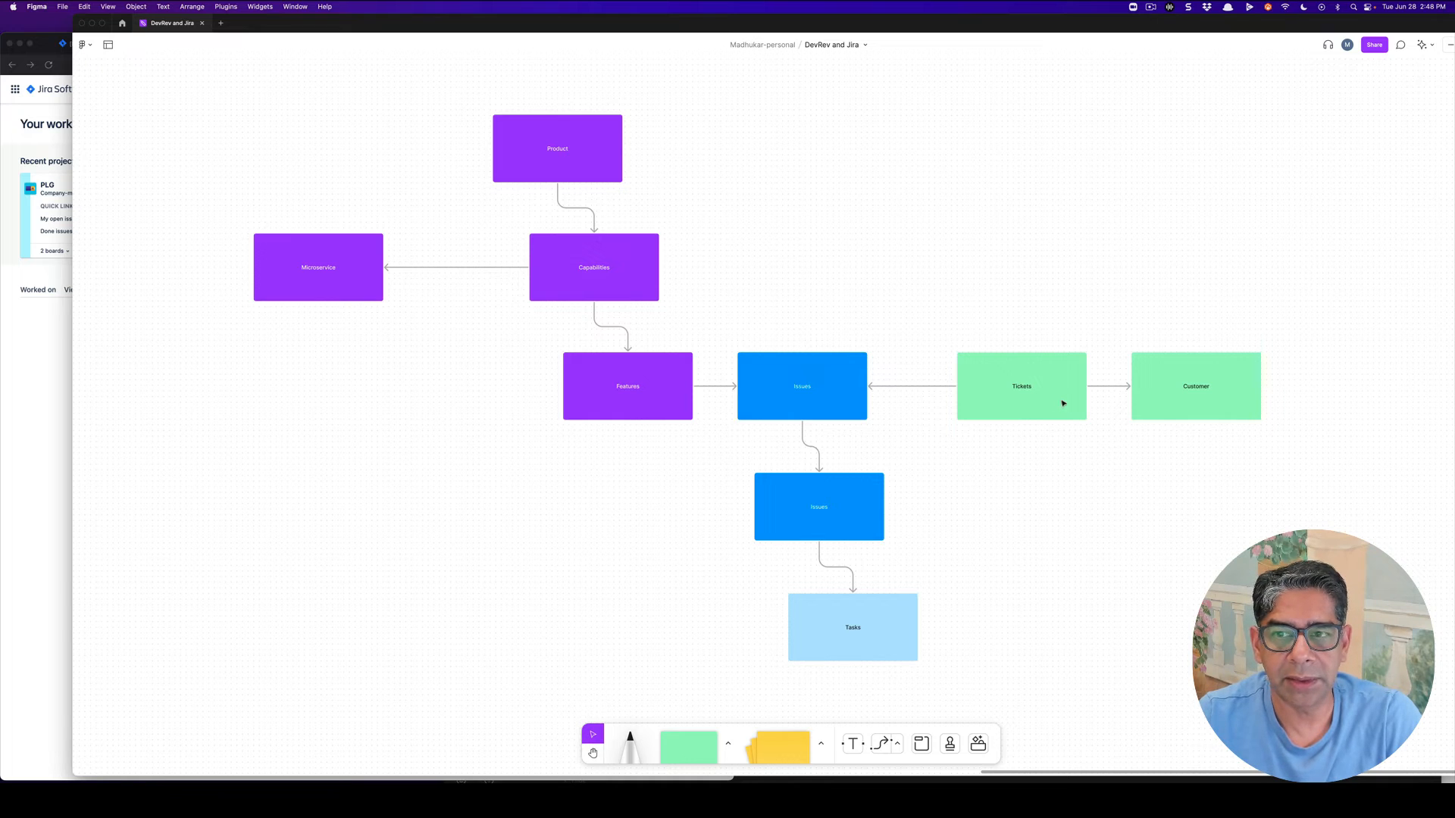
pyautogui.moveTo(1049, 324)
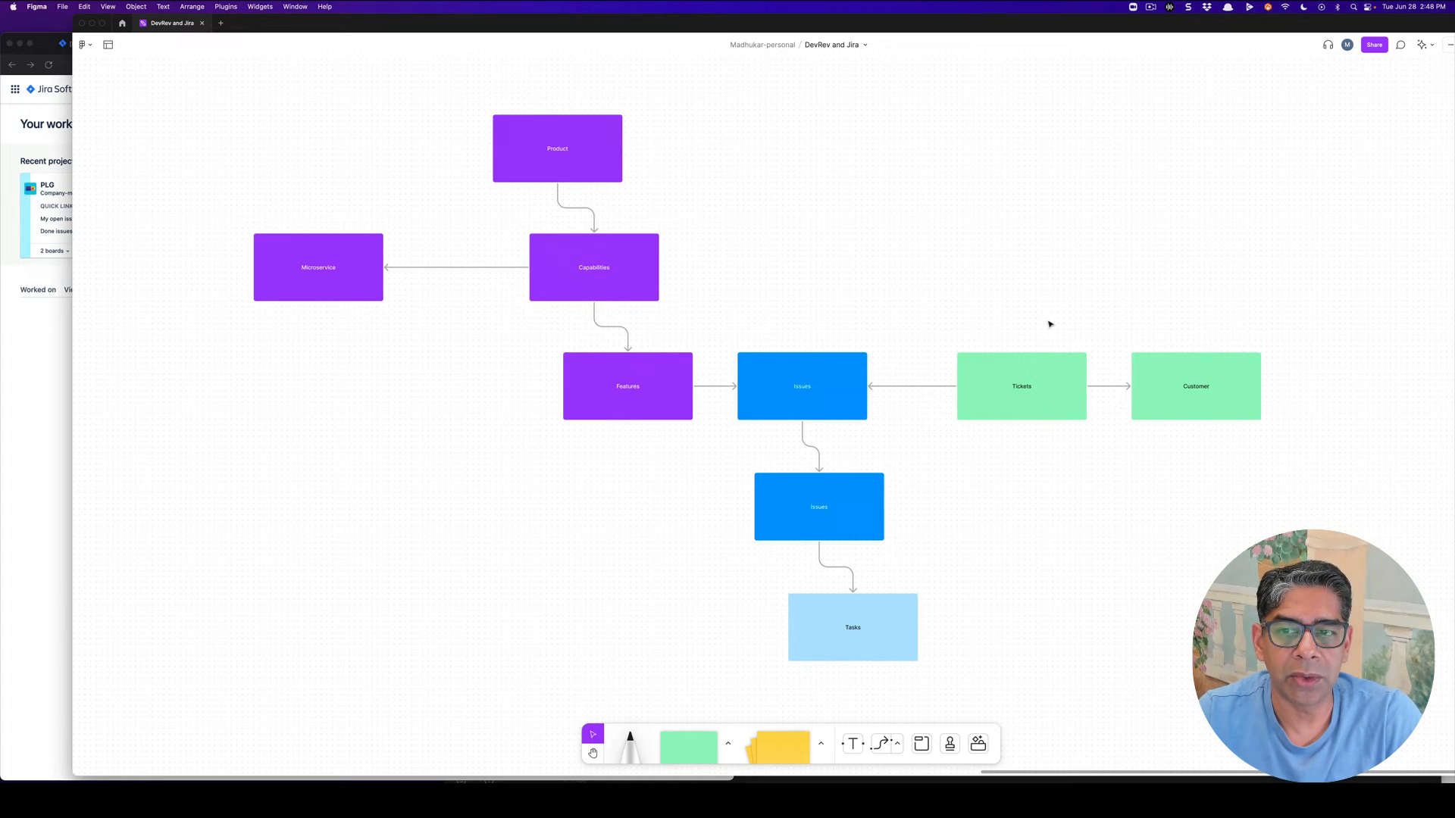
pyautogui.moveTo(1033, 385)
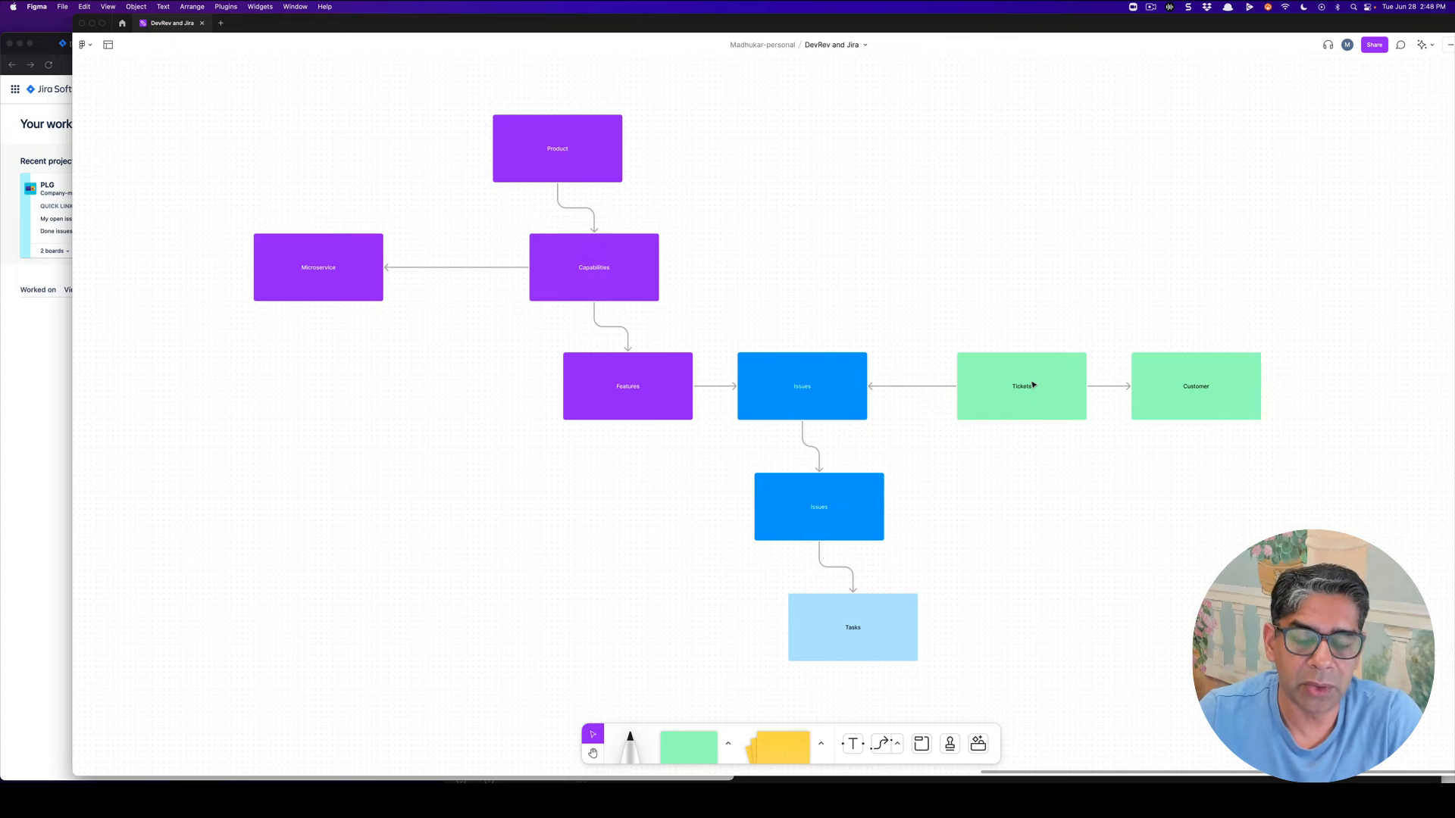
pyautogui.click(801, 386)
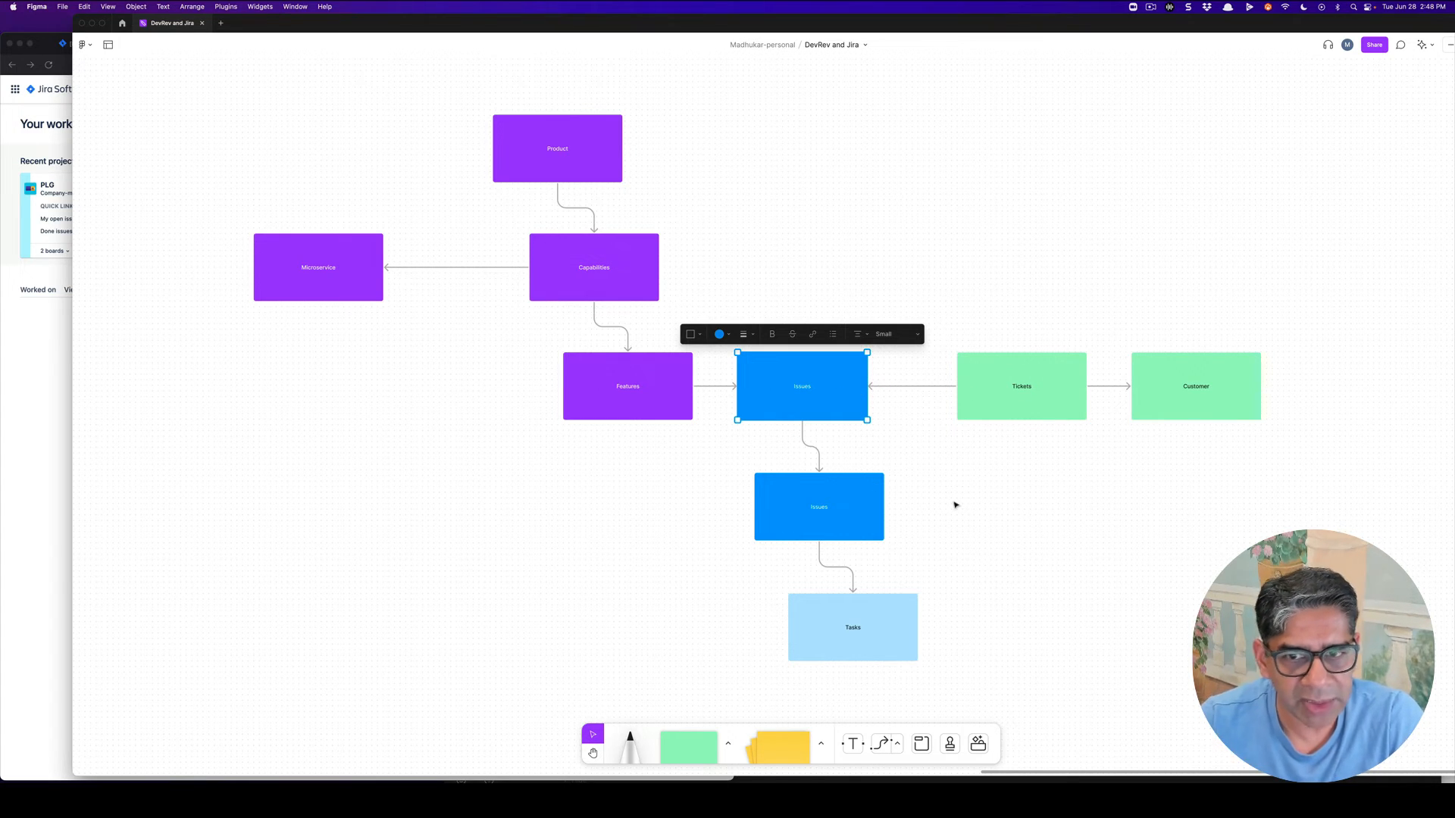
pyautogui.click(954, 505)
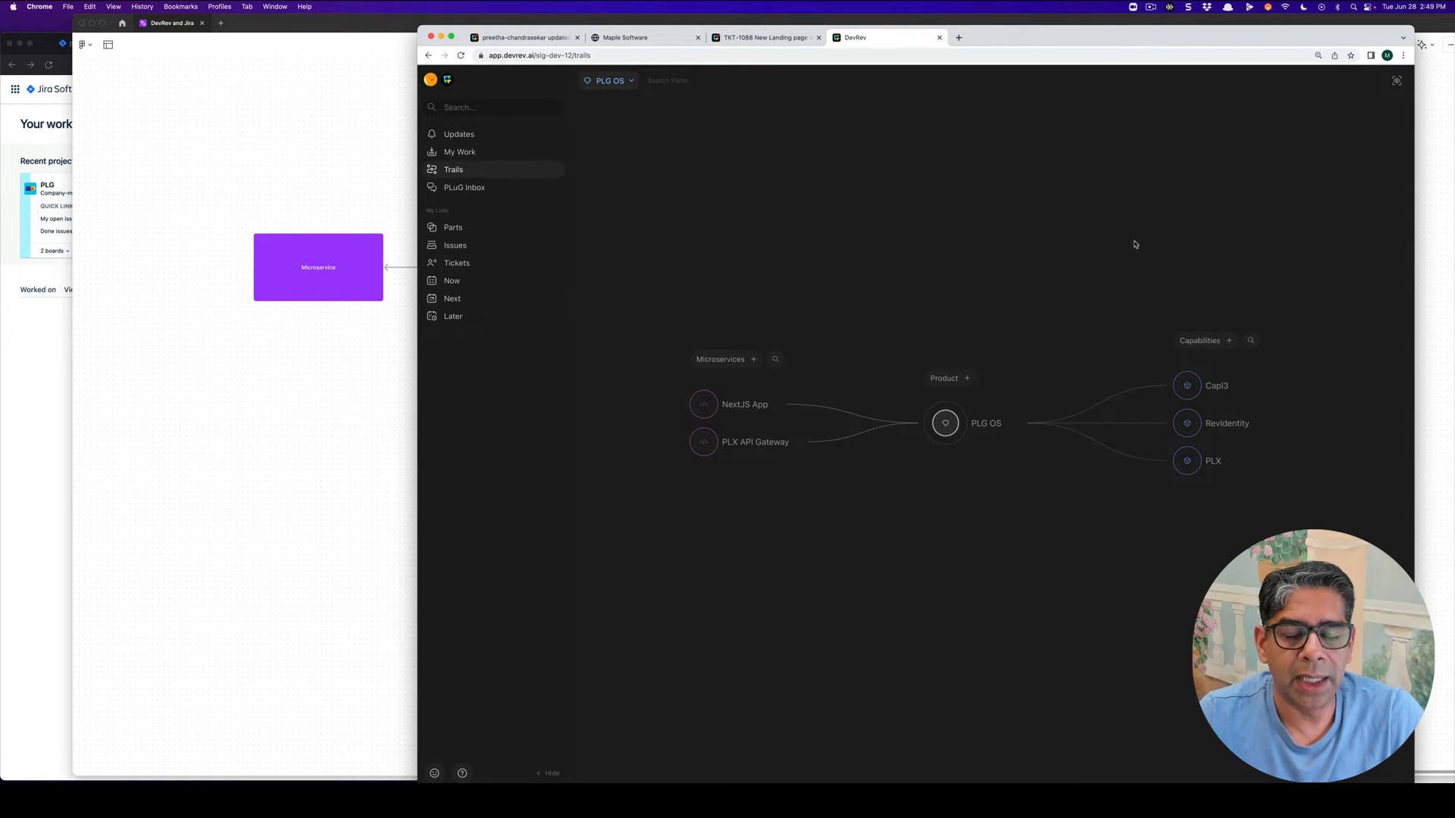
pyautogui.moveTo(865, 371)
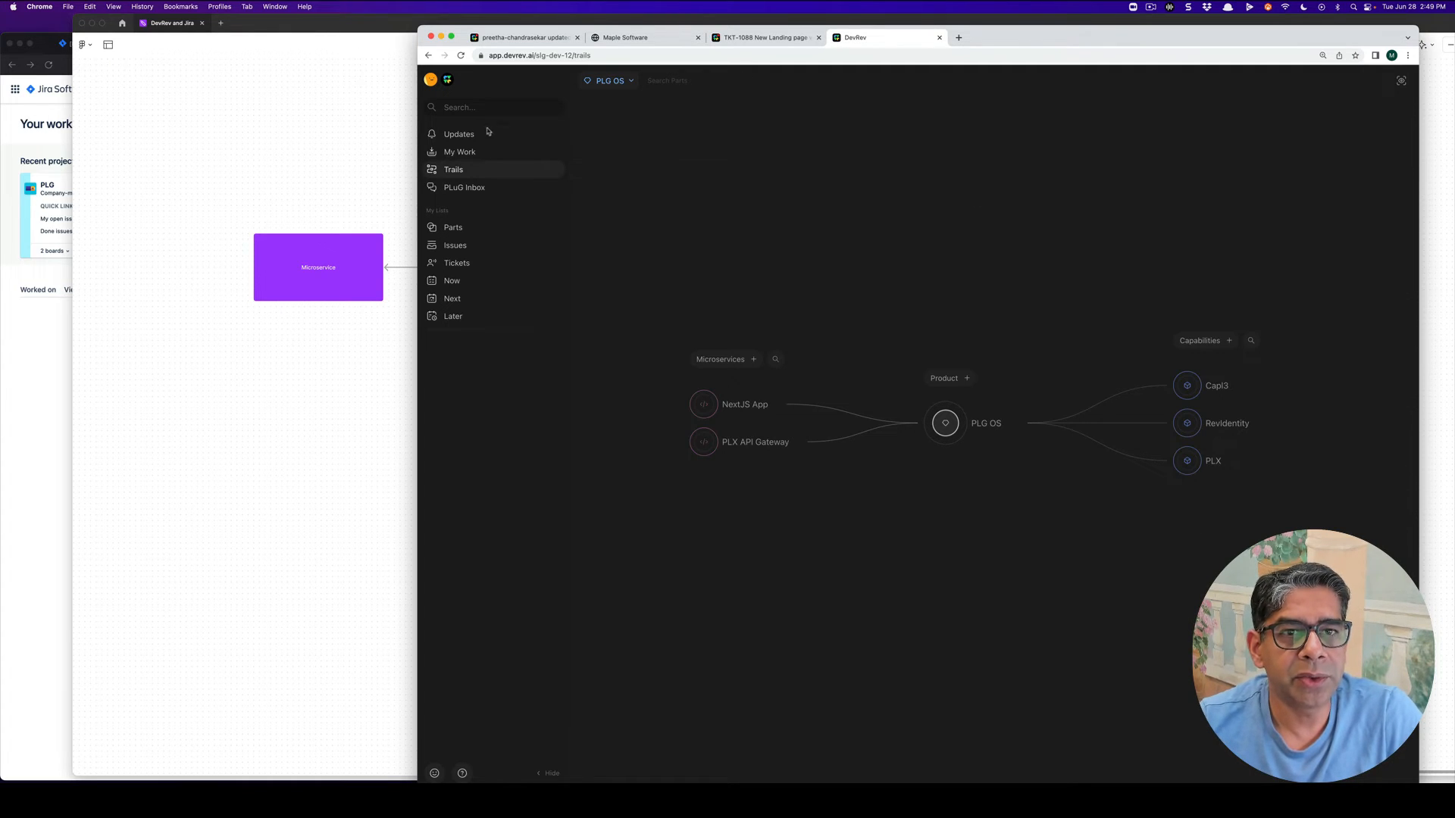
pyautogui.moveTo(849, 316)
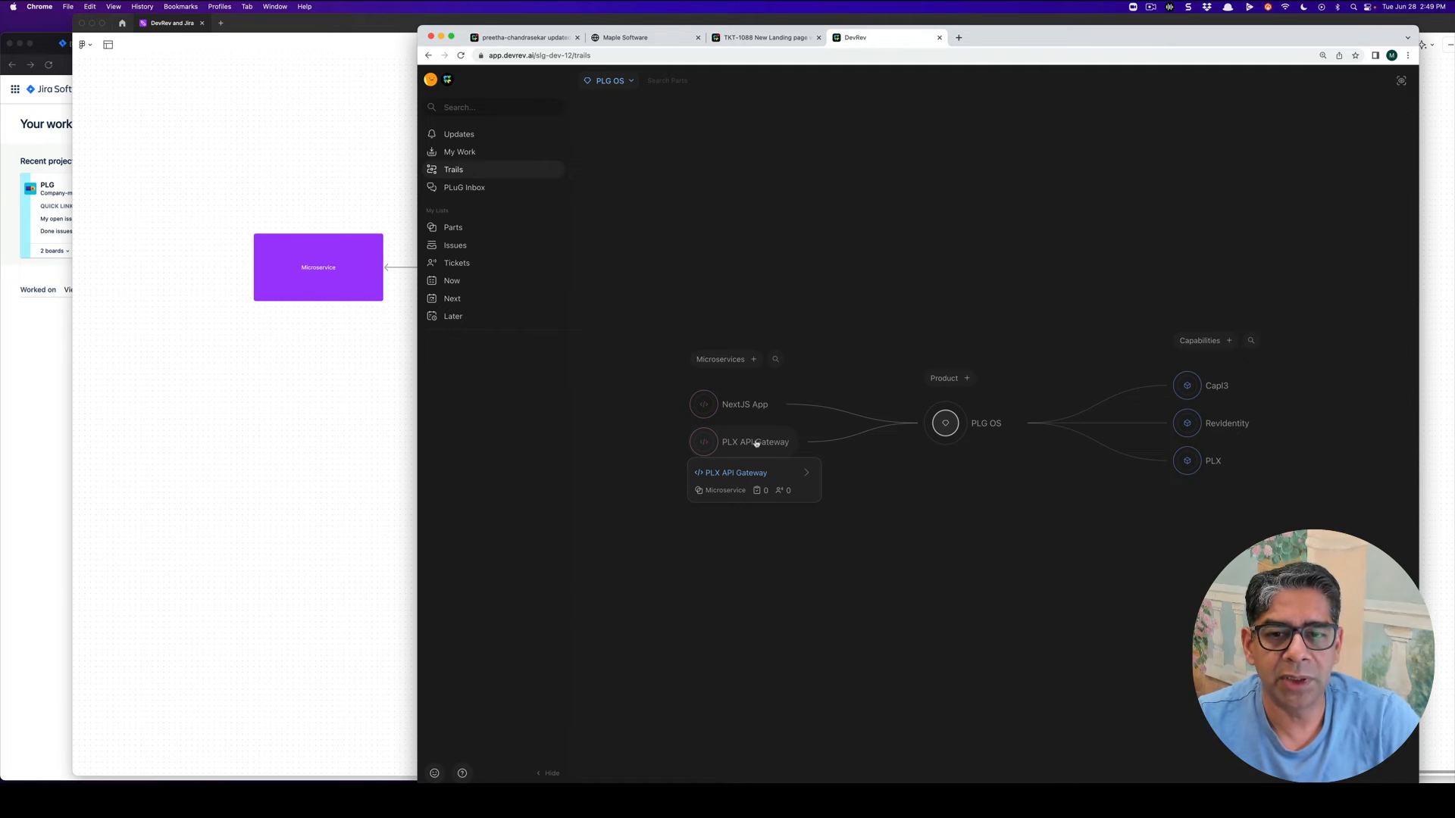
pyautogui.moveTo(788, 423)
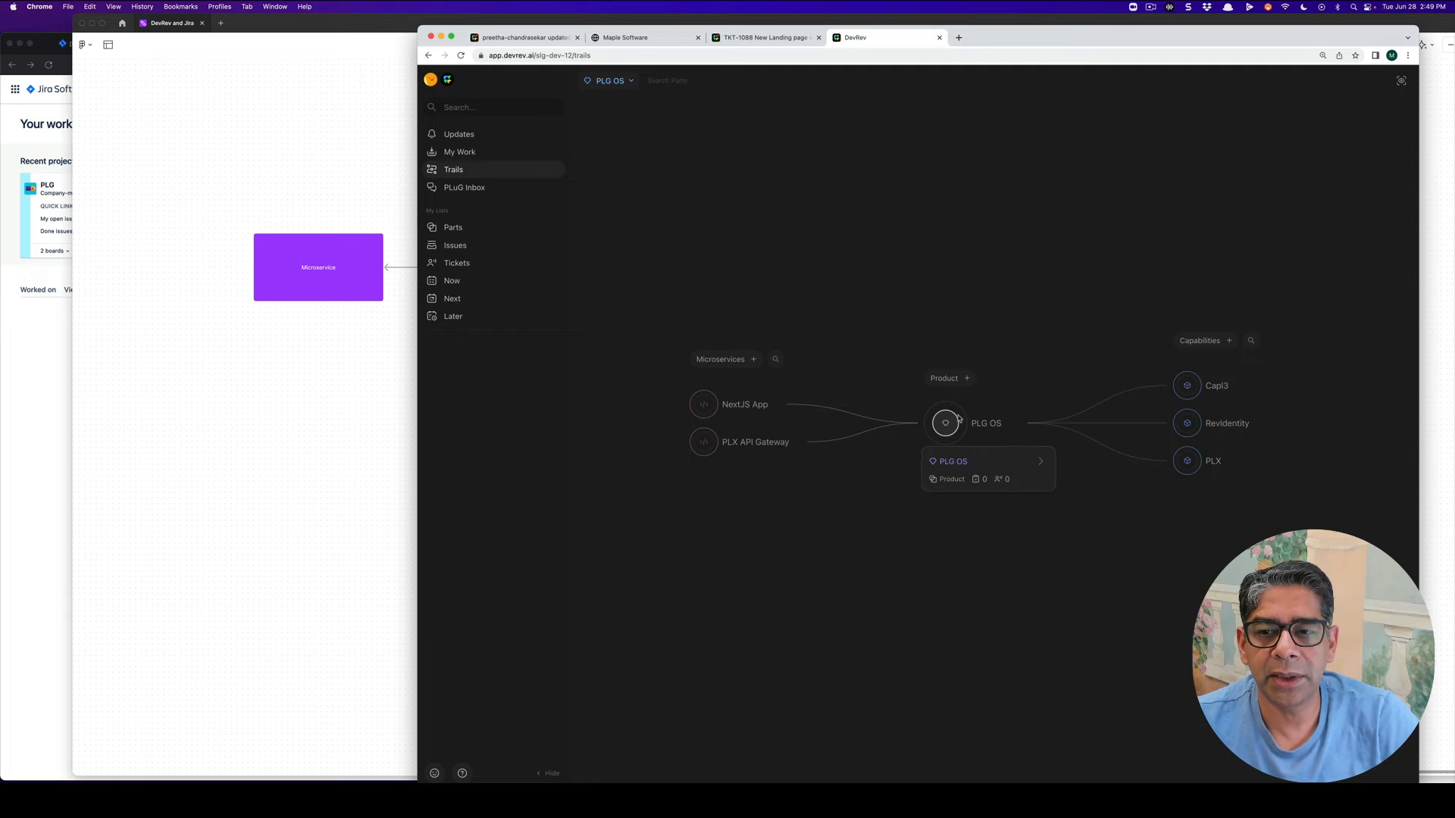
pyautogui.moveTo(884, 251)
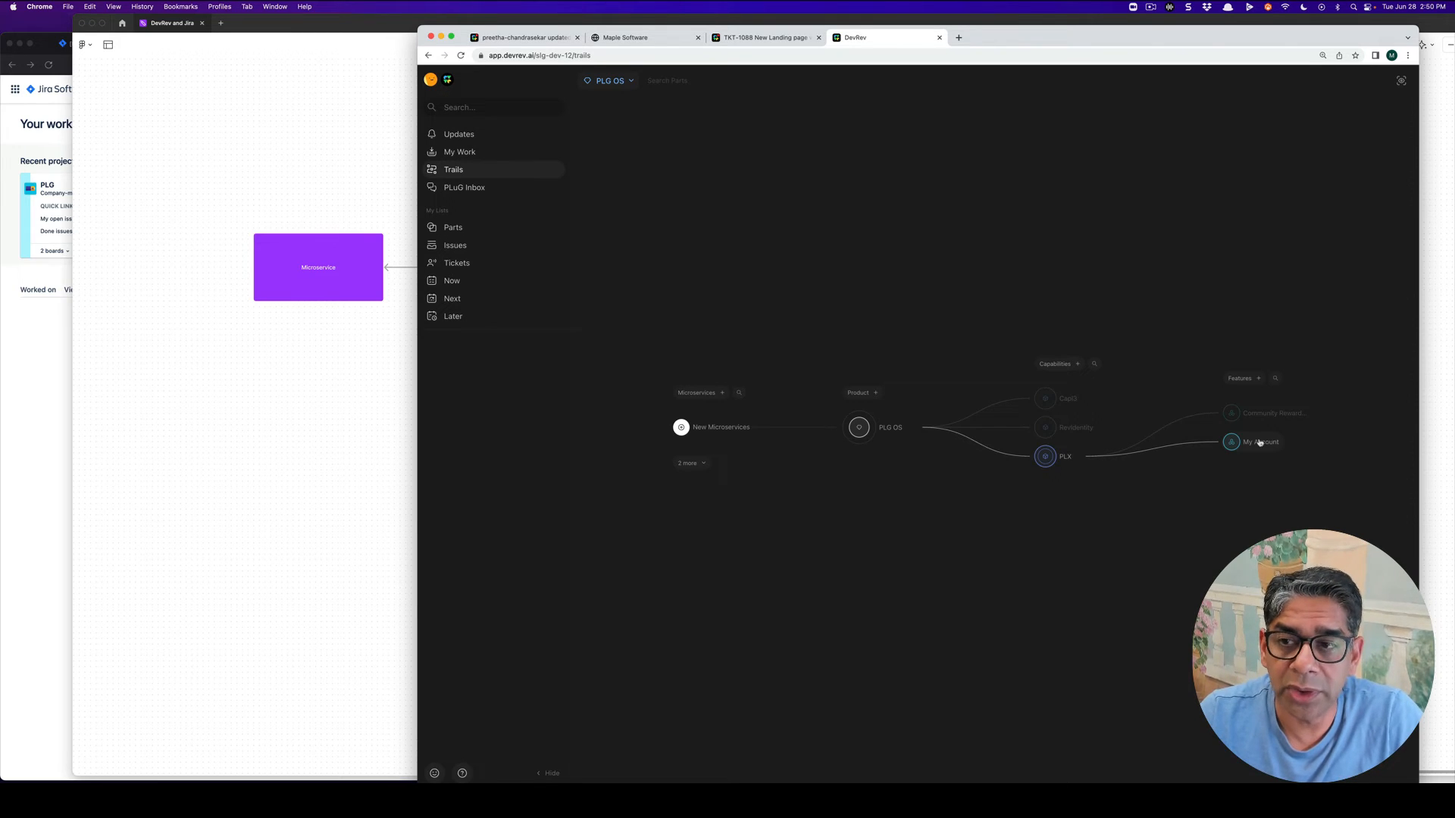
pyautogui.moveTo(1158, 424)
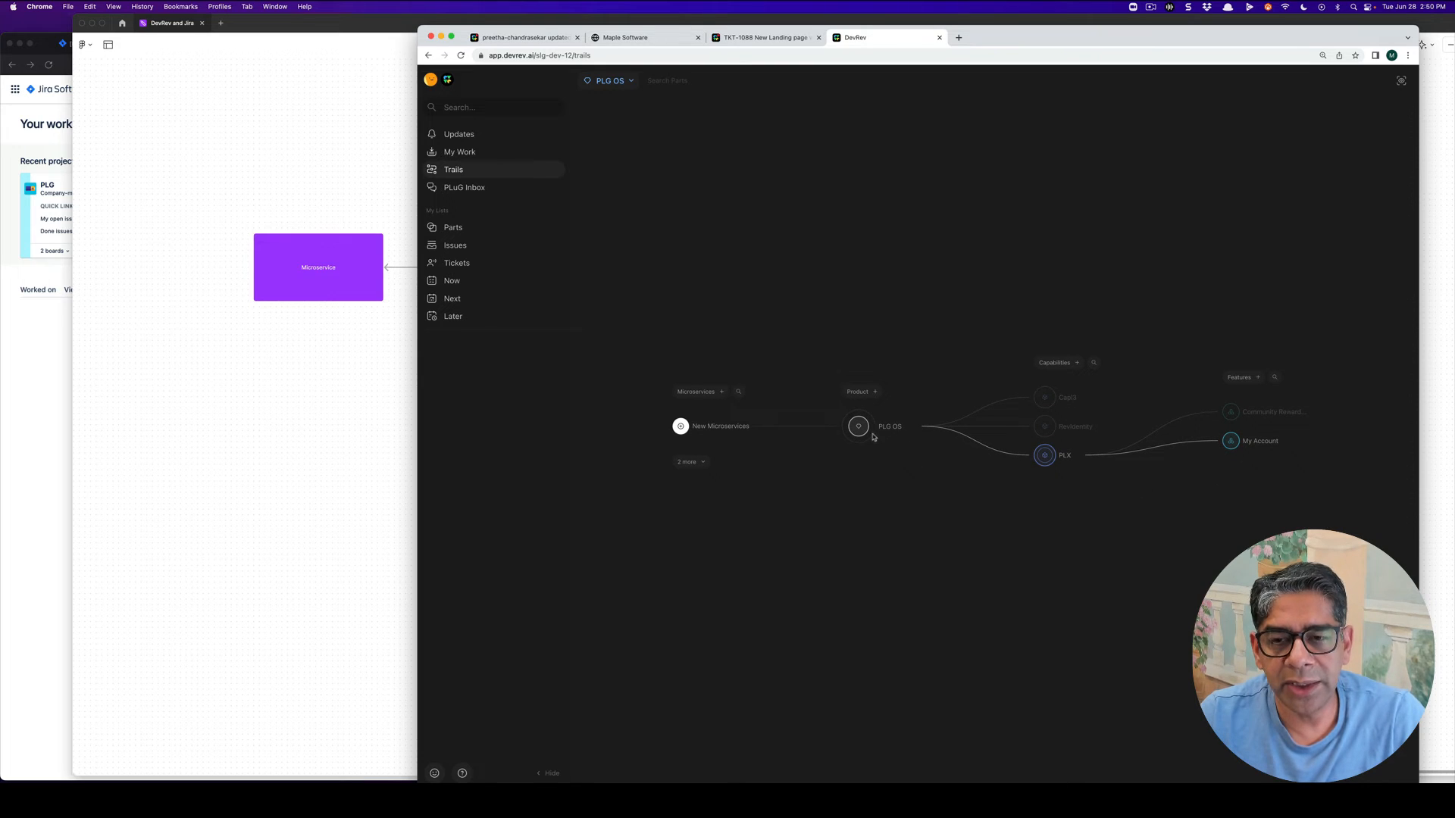
# Step: Switch the Trails map to the SEO product, then back to PLG OS
pyautogui.click(608, 81)
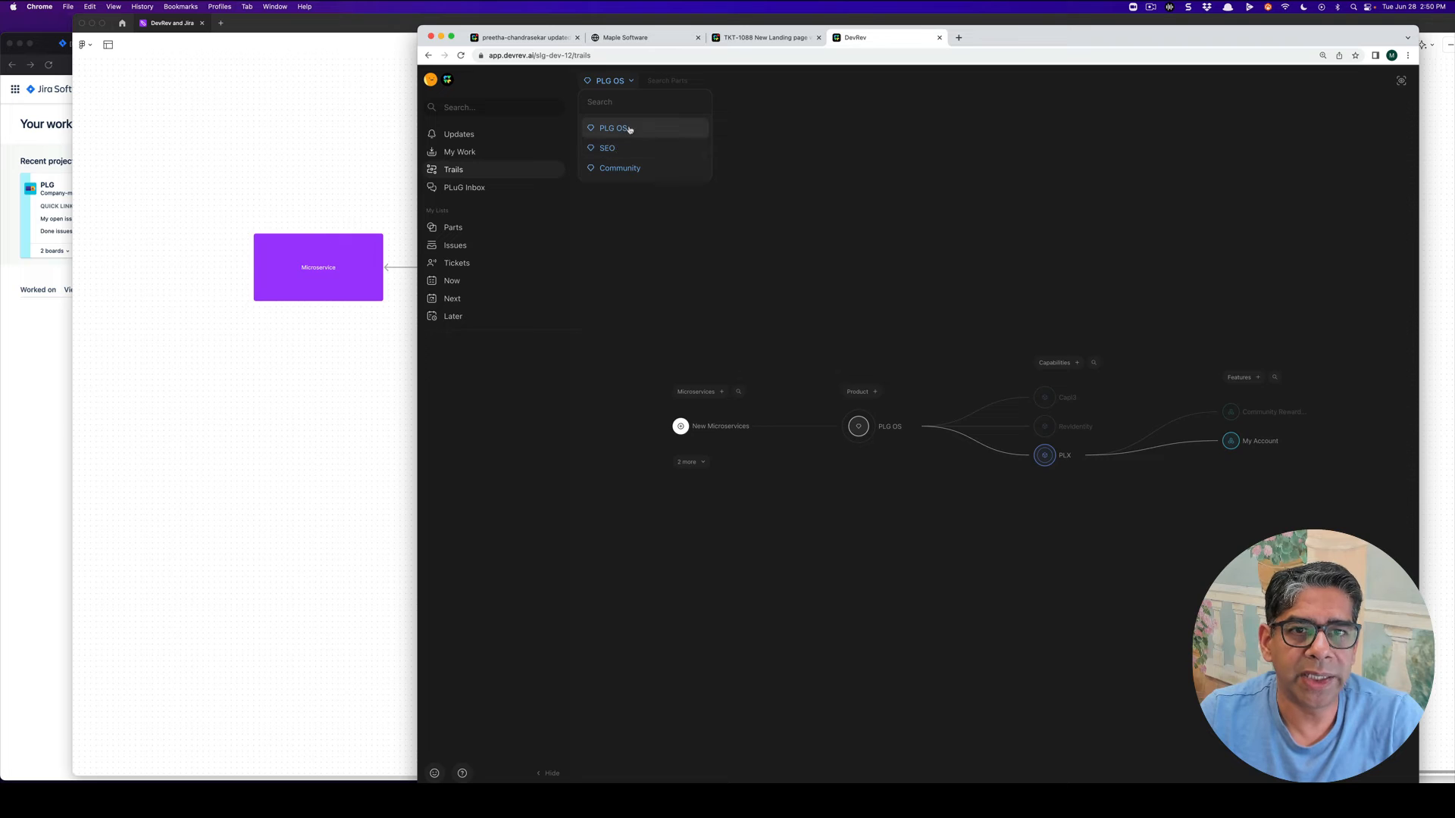
pyautogui.click(607, 148)
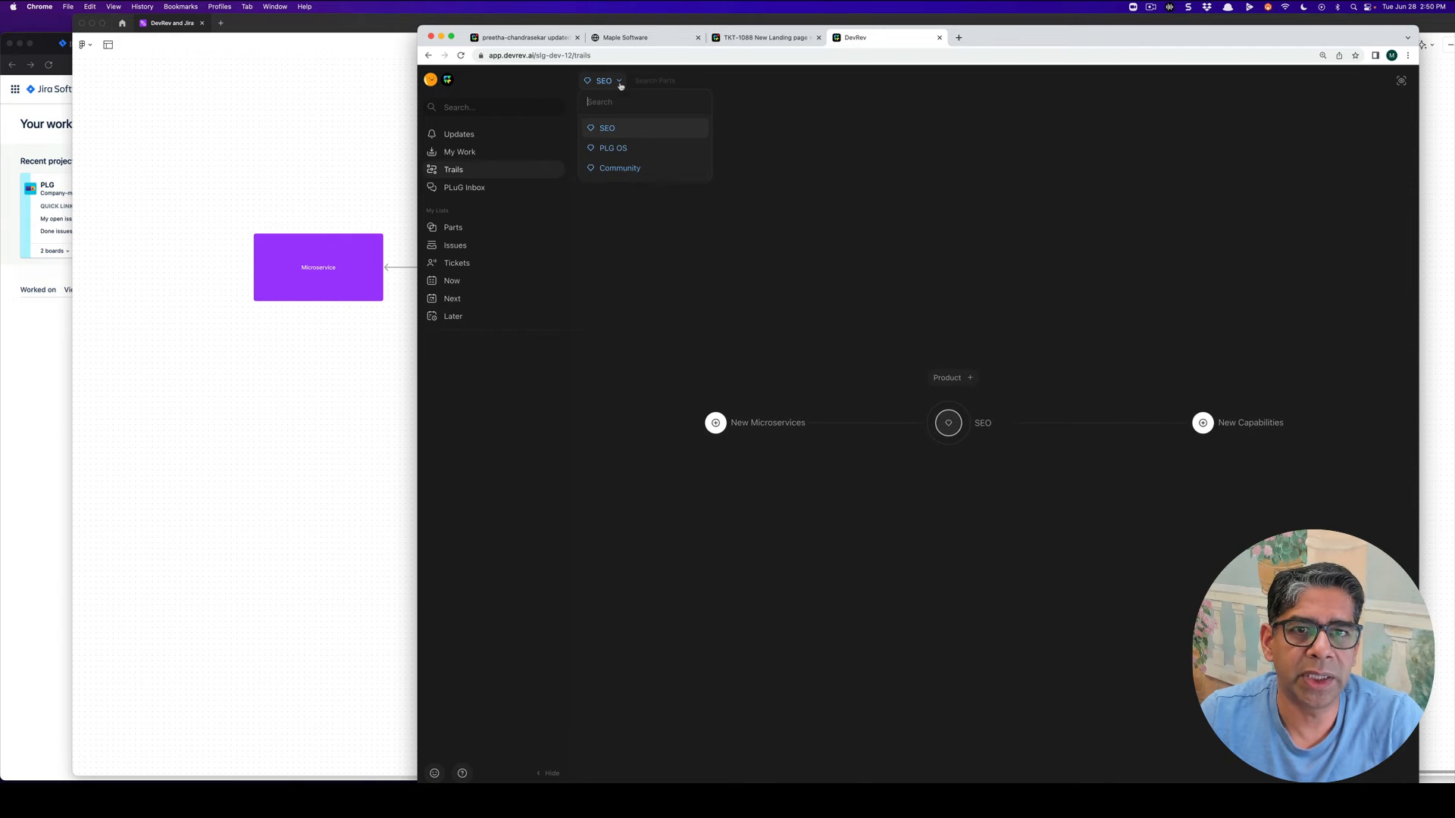
pyautogui.click(619, 168)
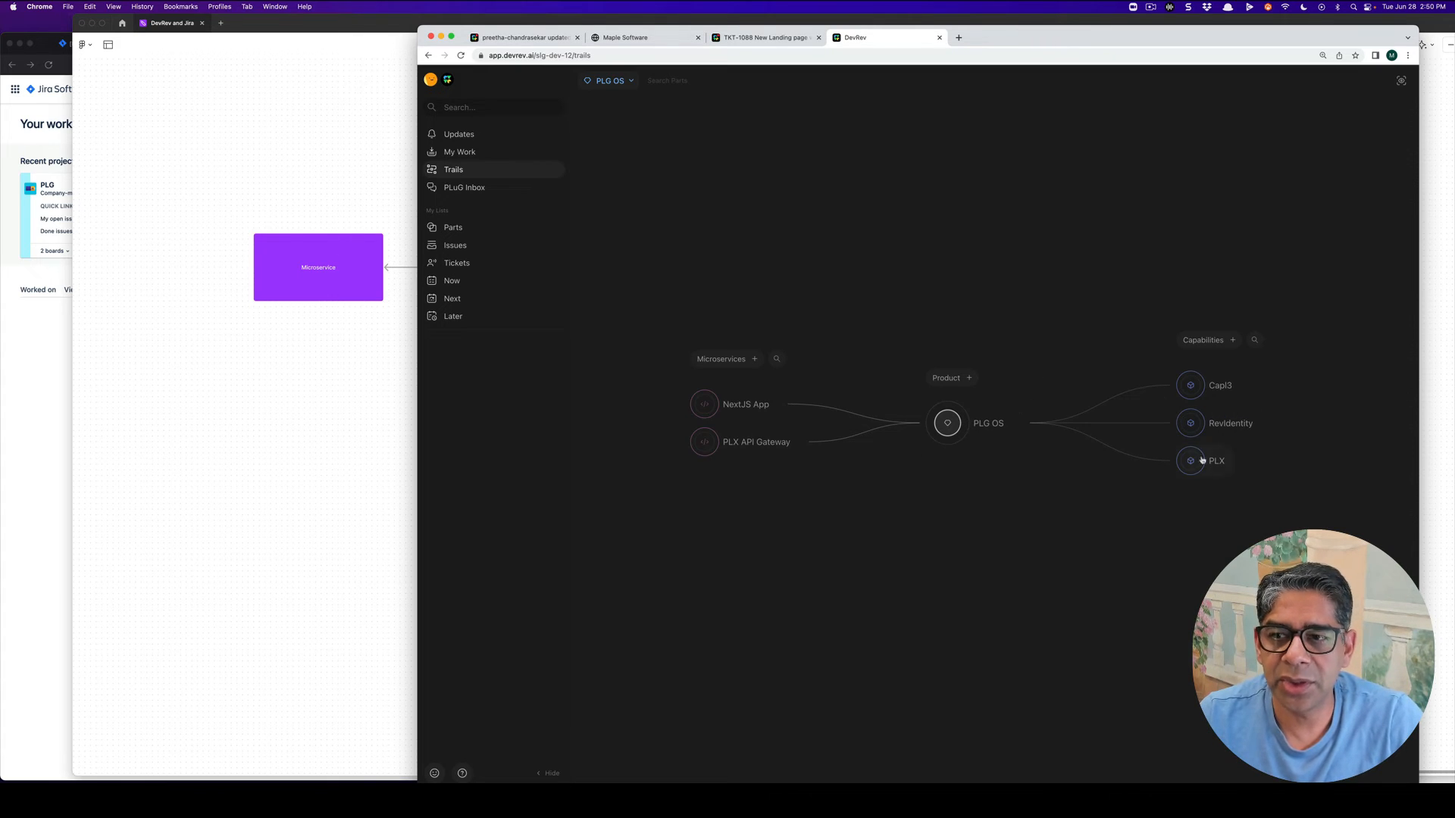
# Step: Show PLX's actions and expand it into Community Reward and My Account
pyautogui.click(1216, 460)
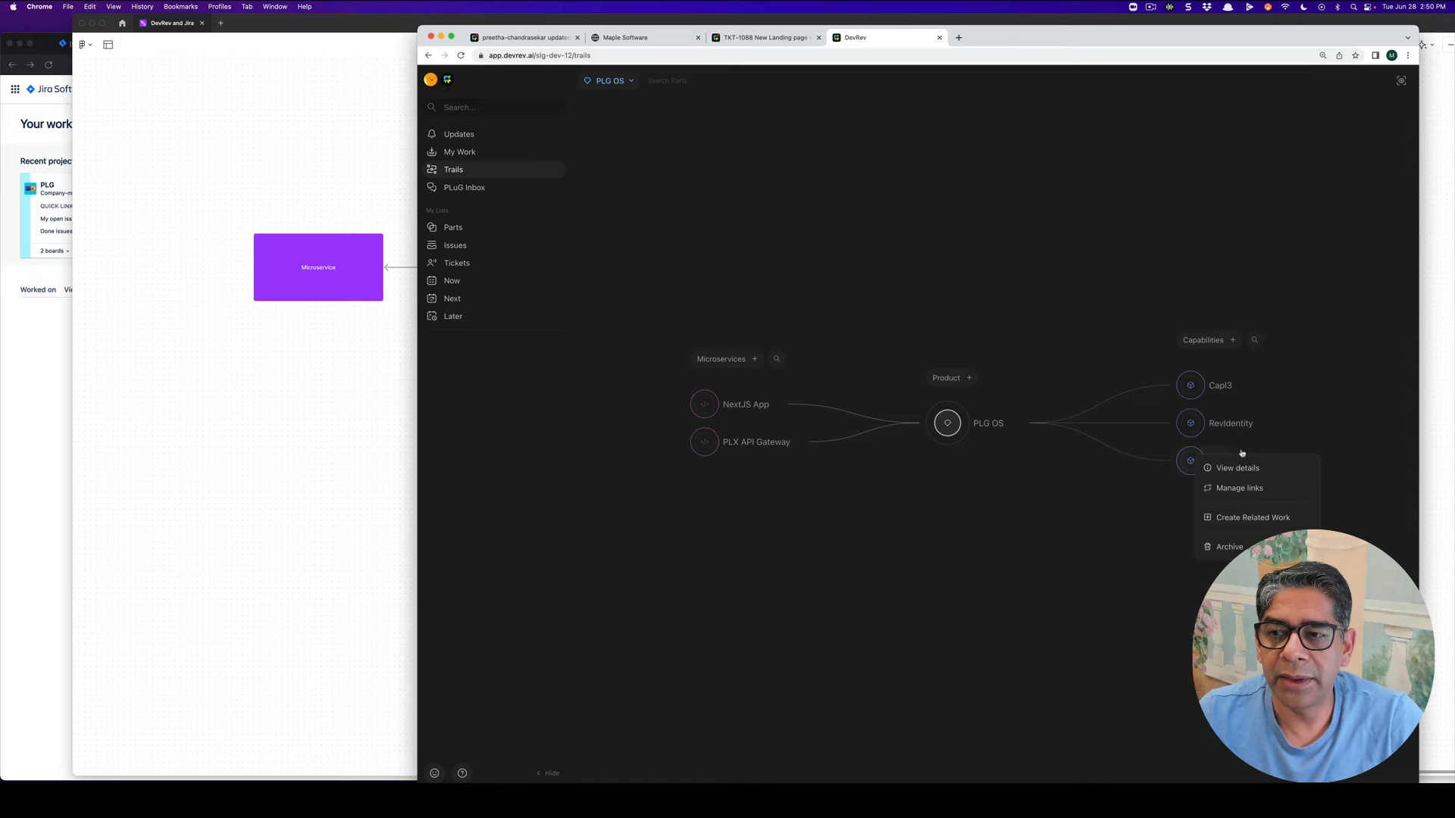
pyautogui.click(1236, 468)
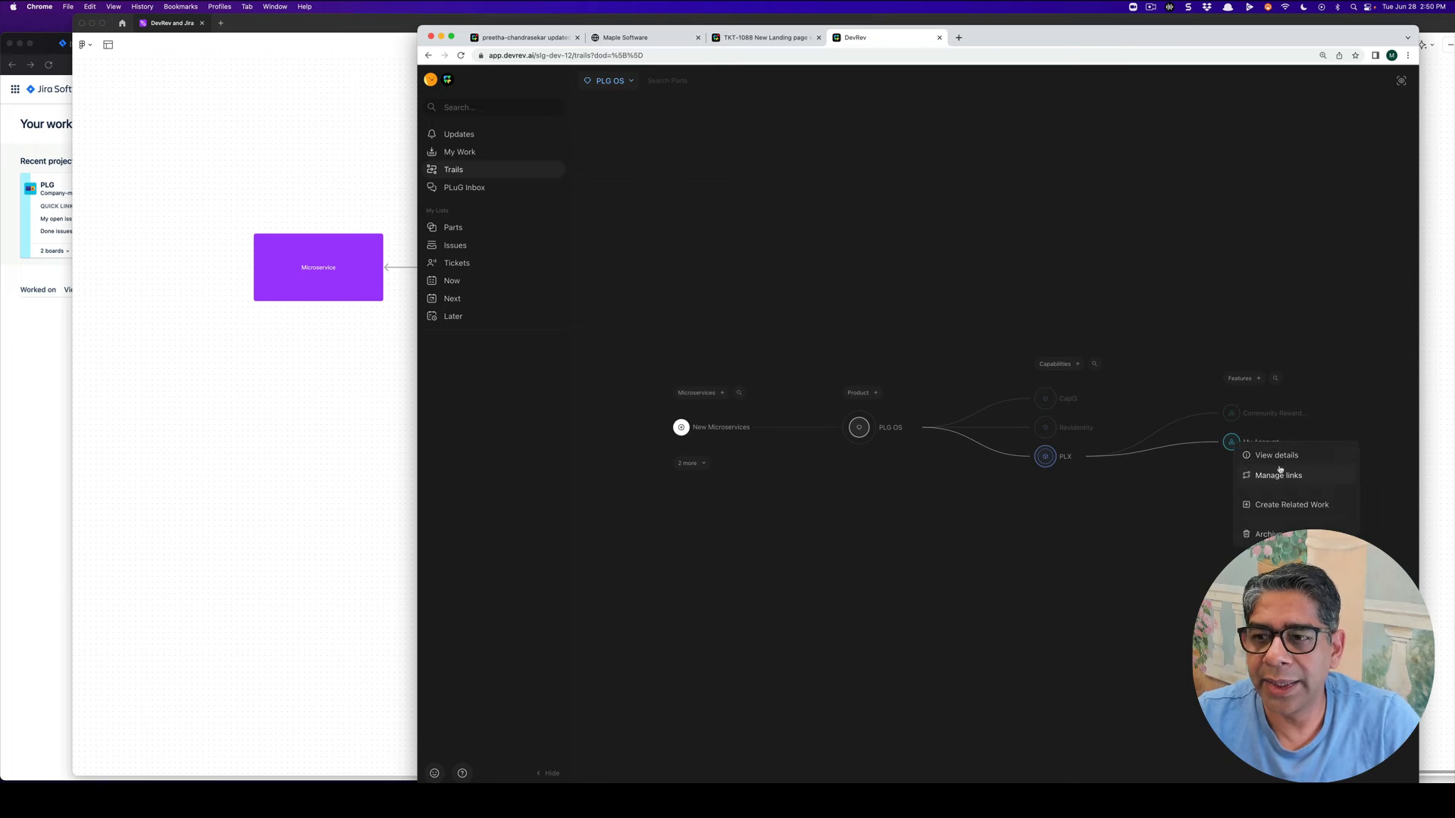
# Step: Open My Account's details, list its three issues, then the full Issues list
pyautogui.click(1277, 454)
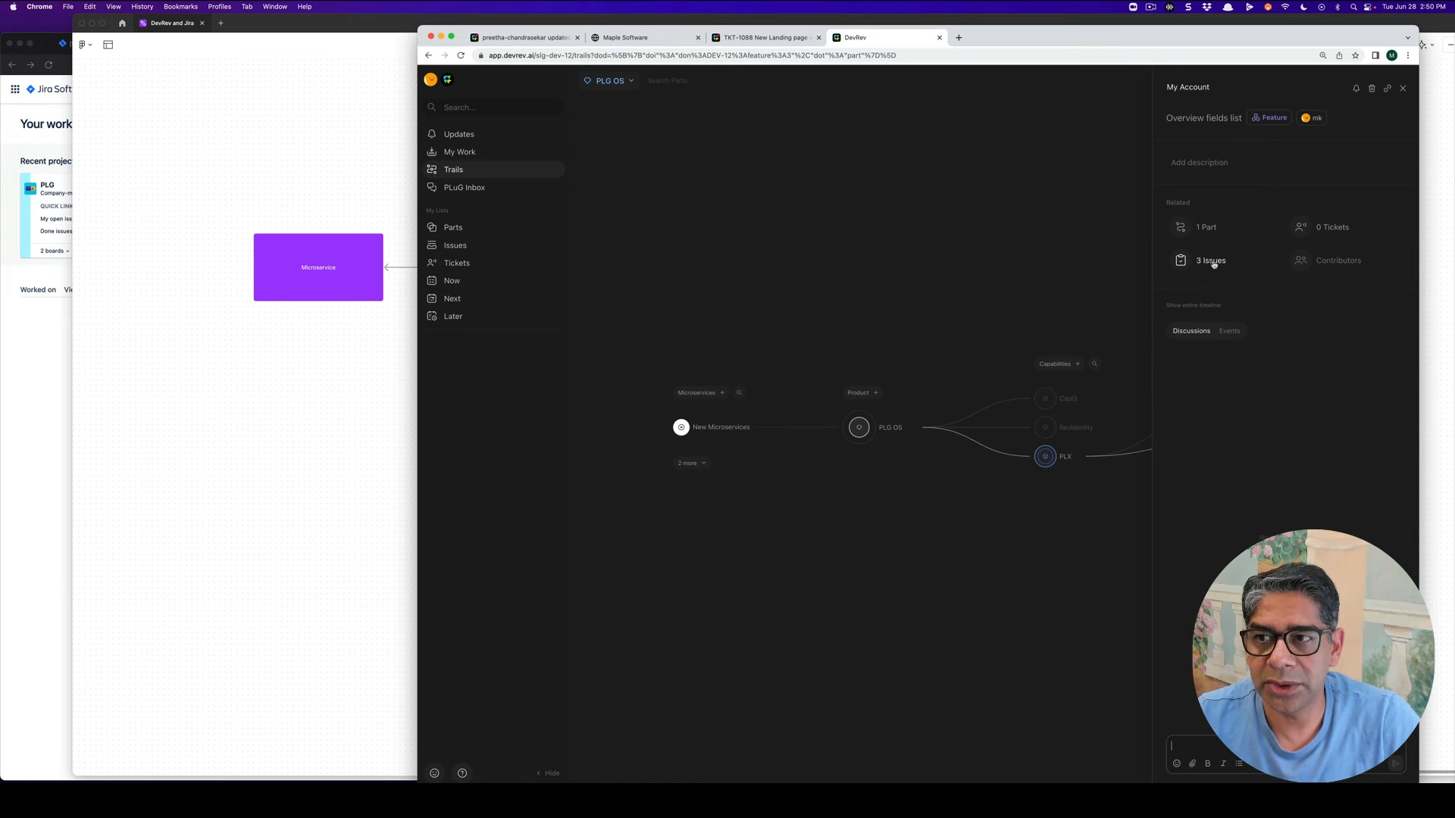
pyautogui.click(1211, 261)
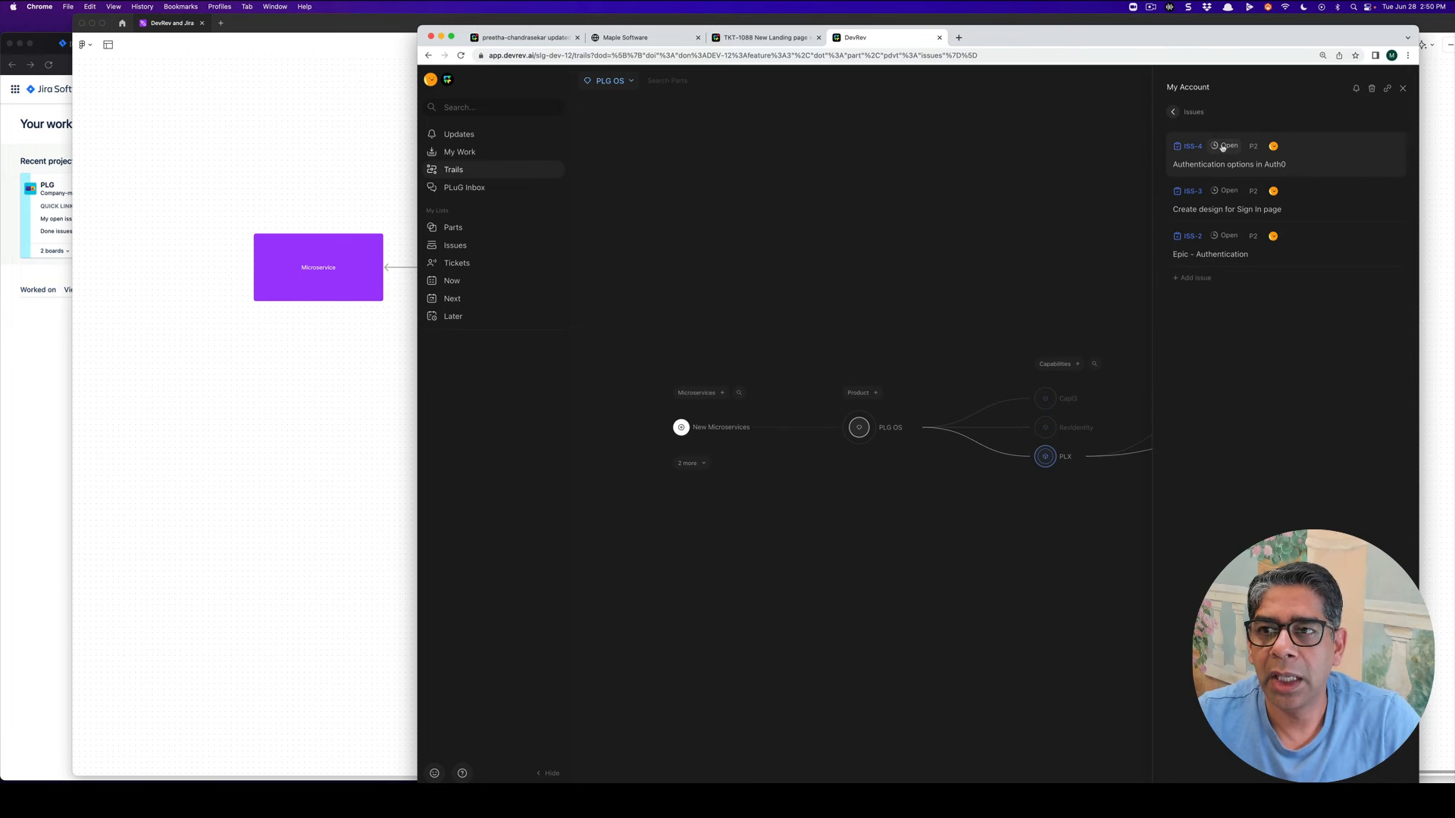
pyautogui.moveTo(848, 268)
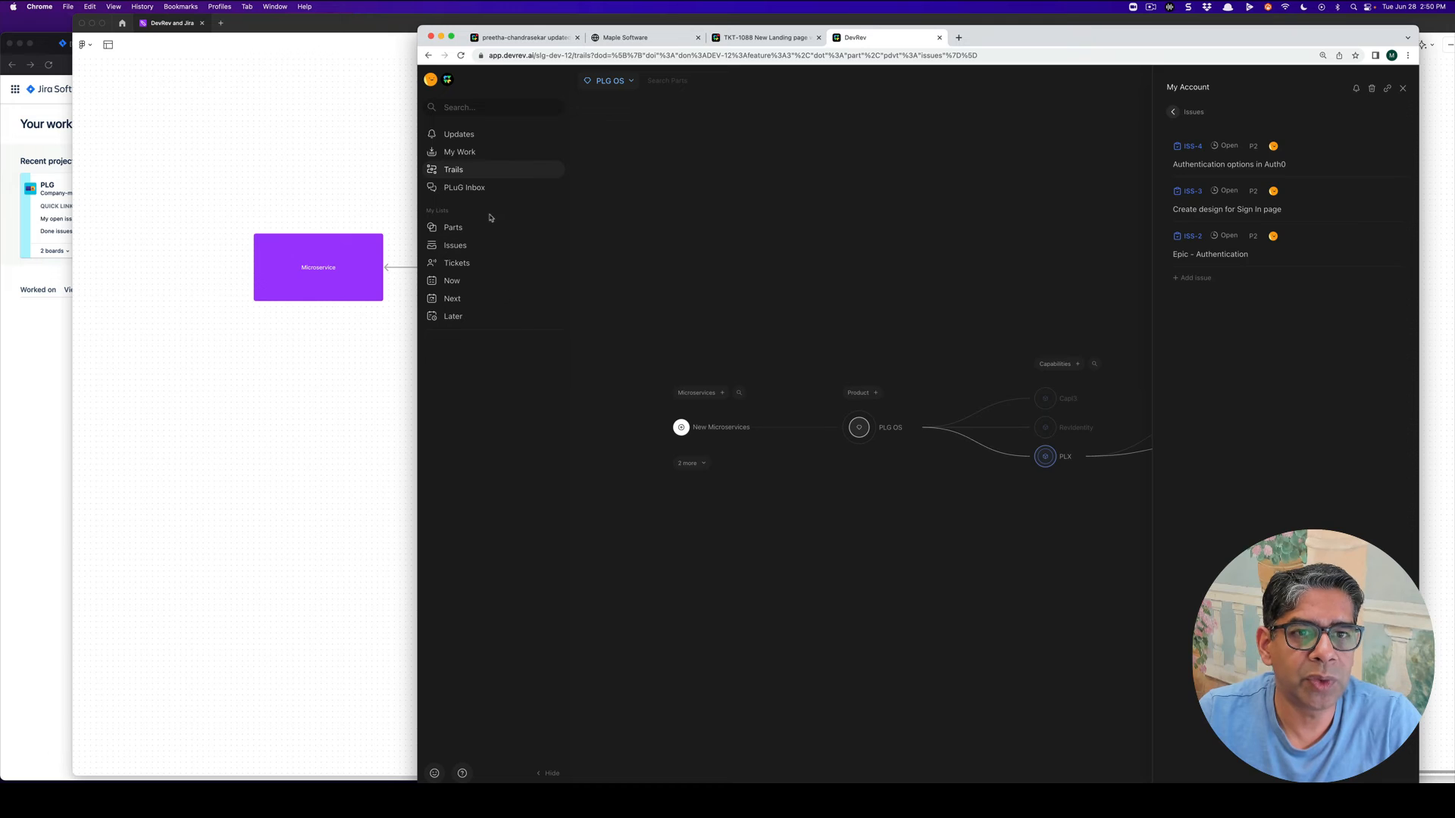
pyautogui.click(456, 244)
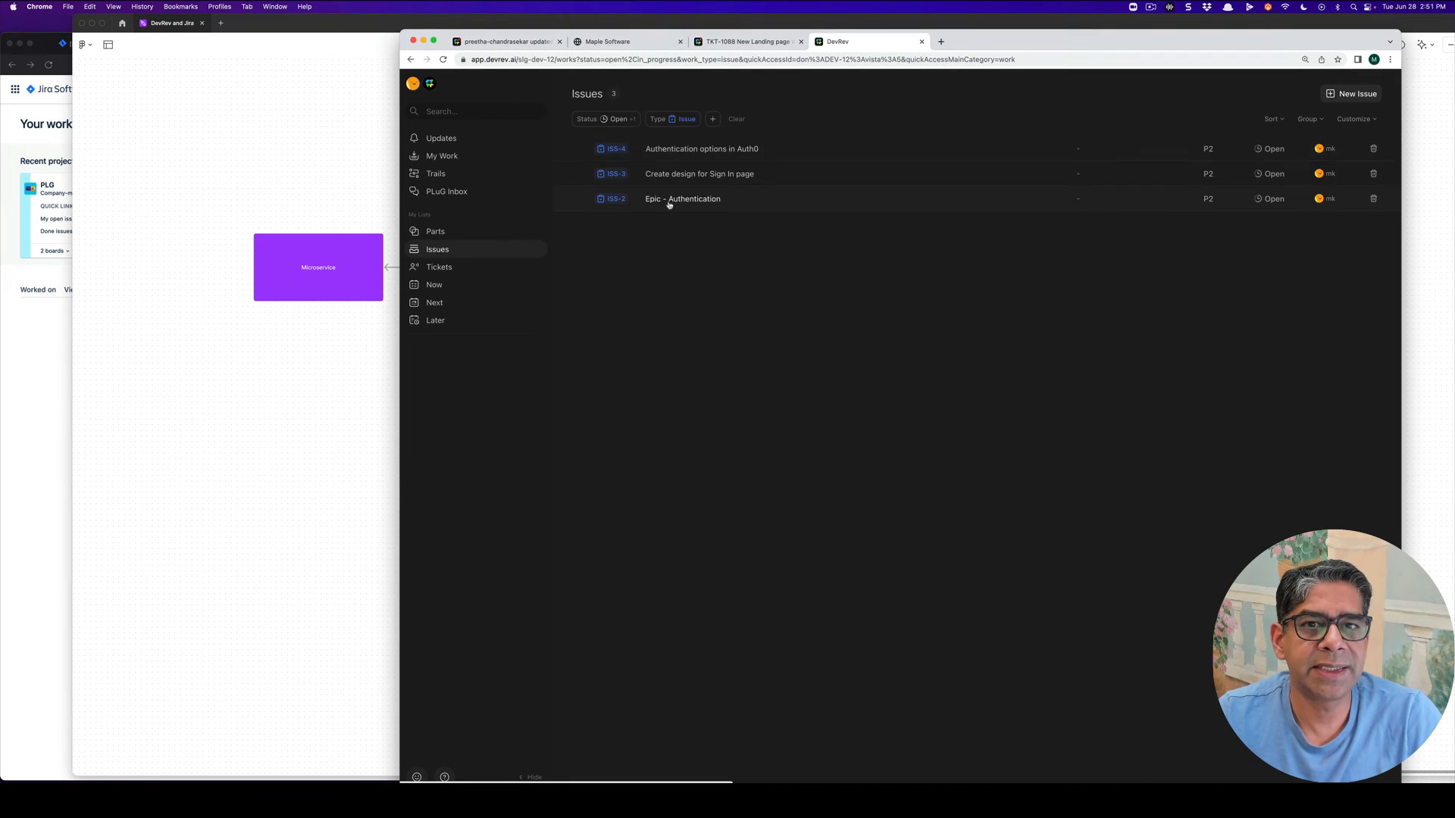
pyautogui.moveTo(682, 199)
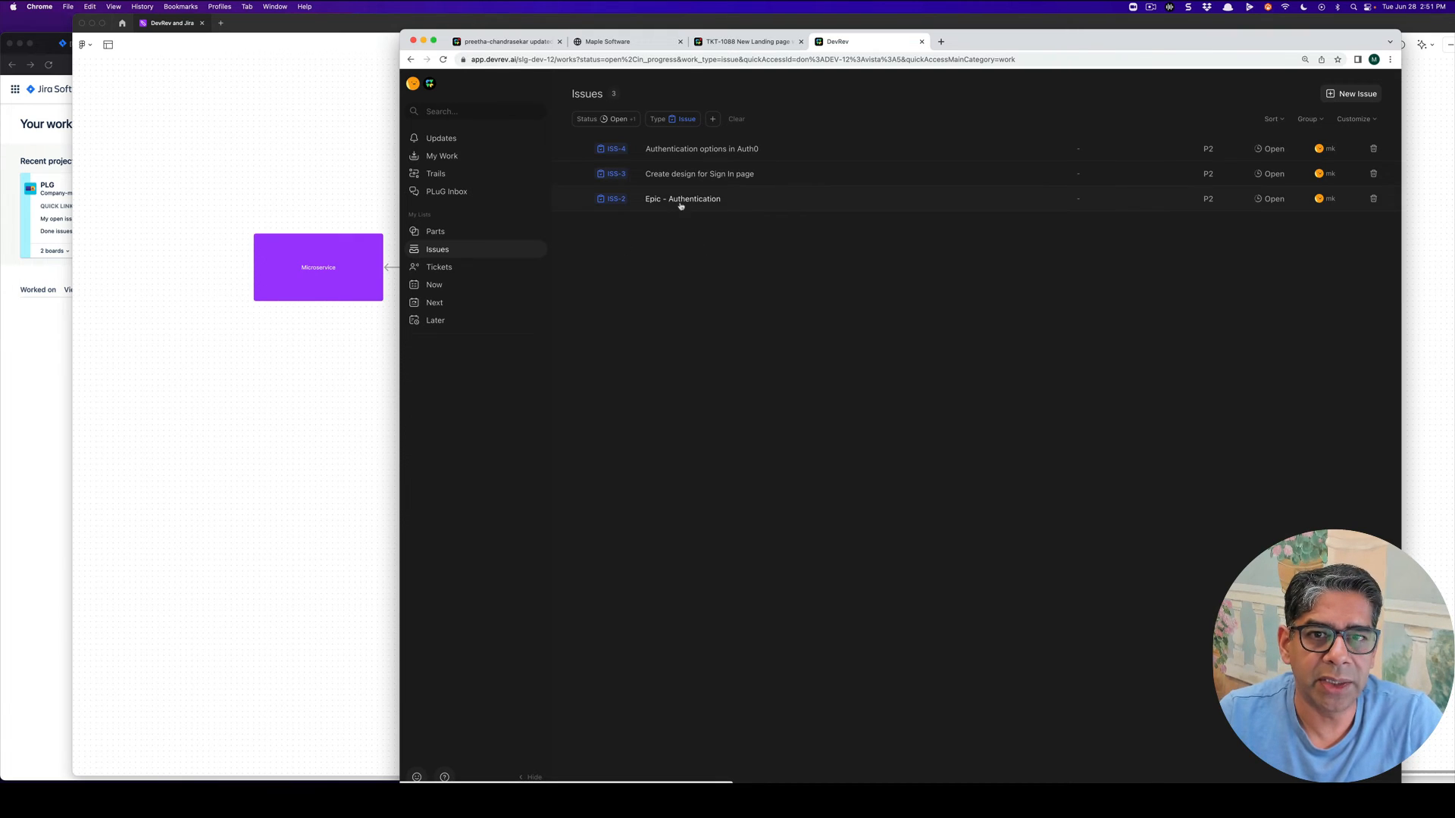
# Step: Open Epic - Authentication, view its Auth0 options child issue, then close a panel
pyautogui.click(682, 198)
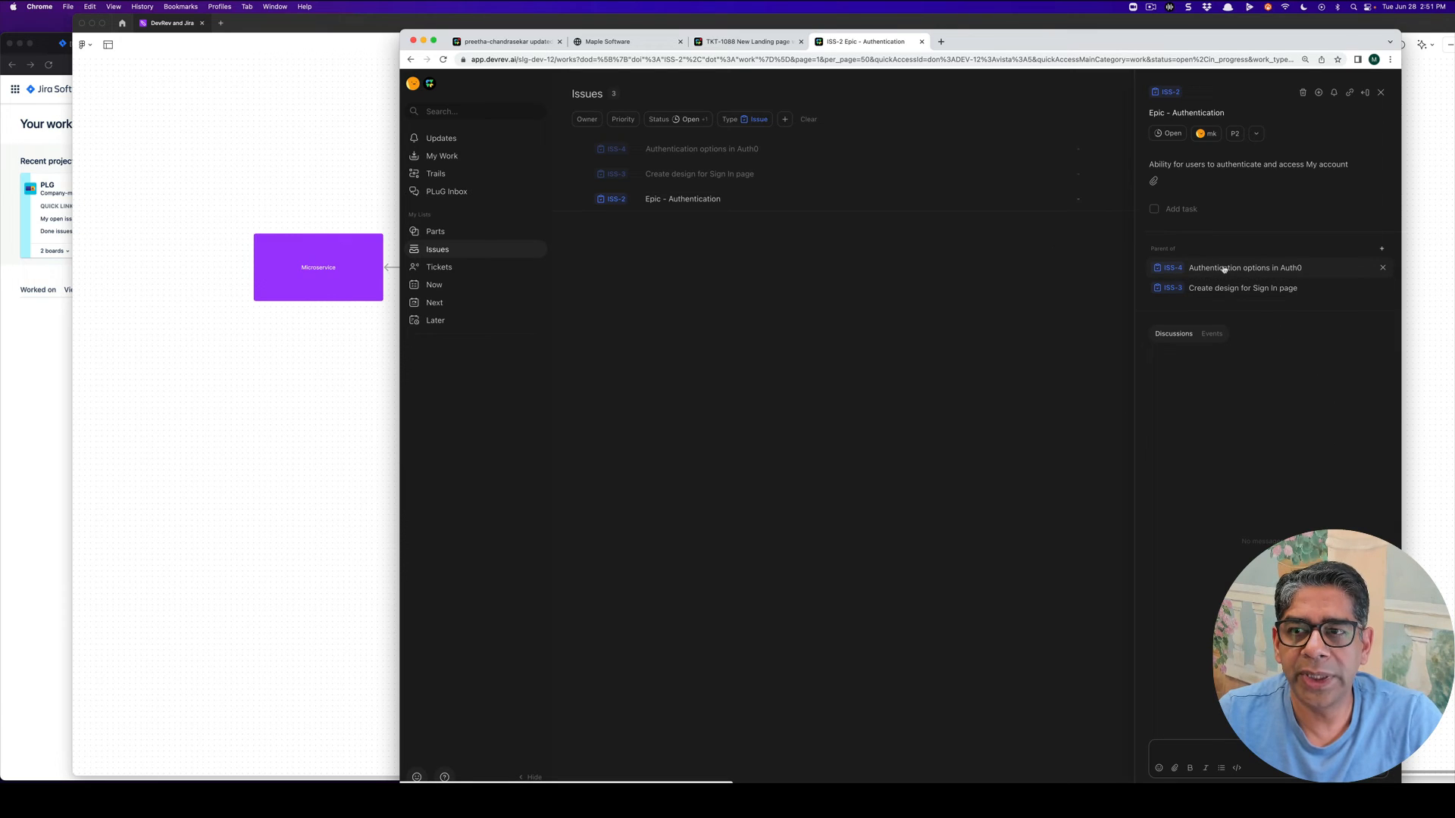
pyautogui.moveTo(1174, 268)
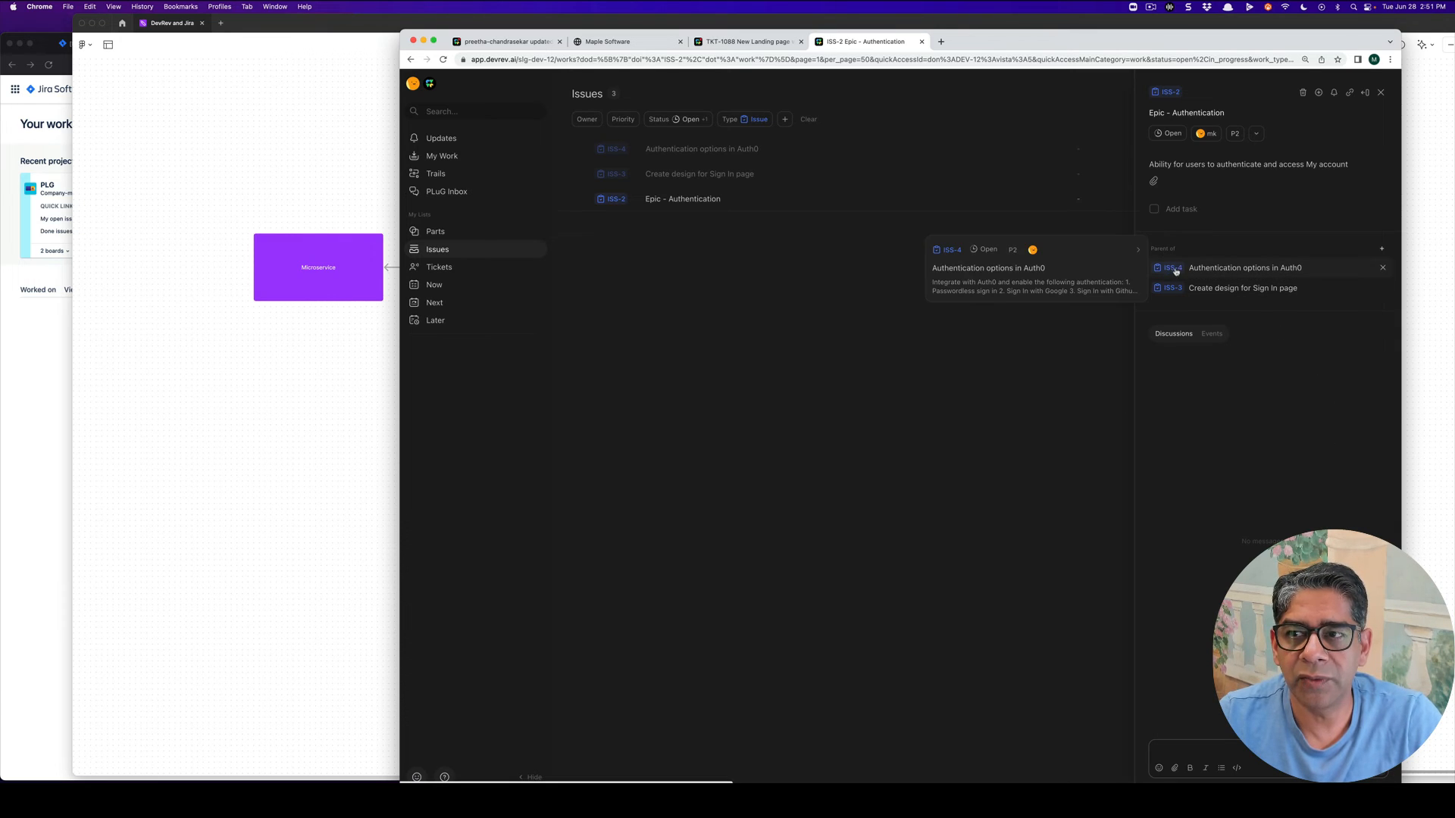
pyautogui.moveTo(1230, 267)
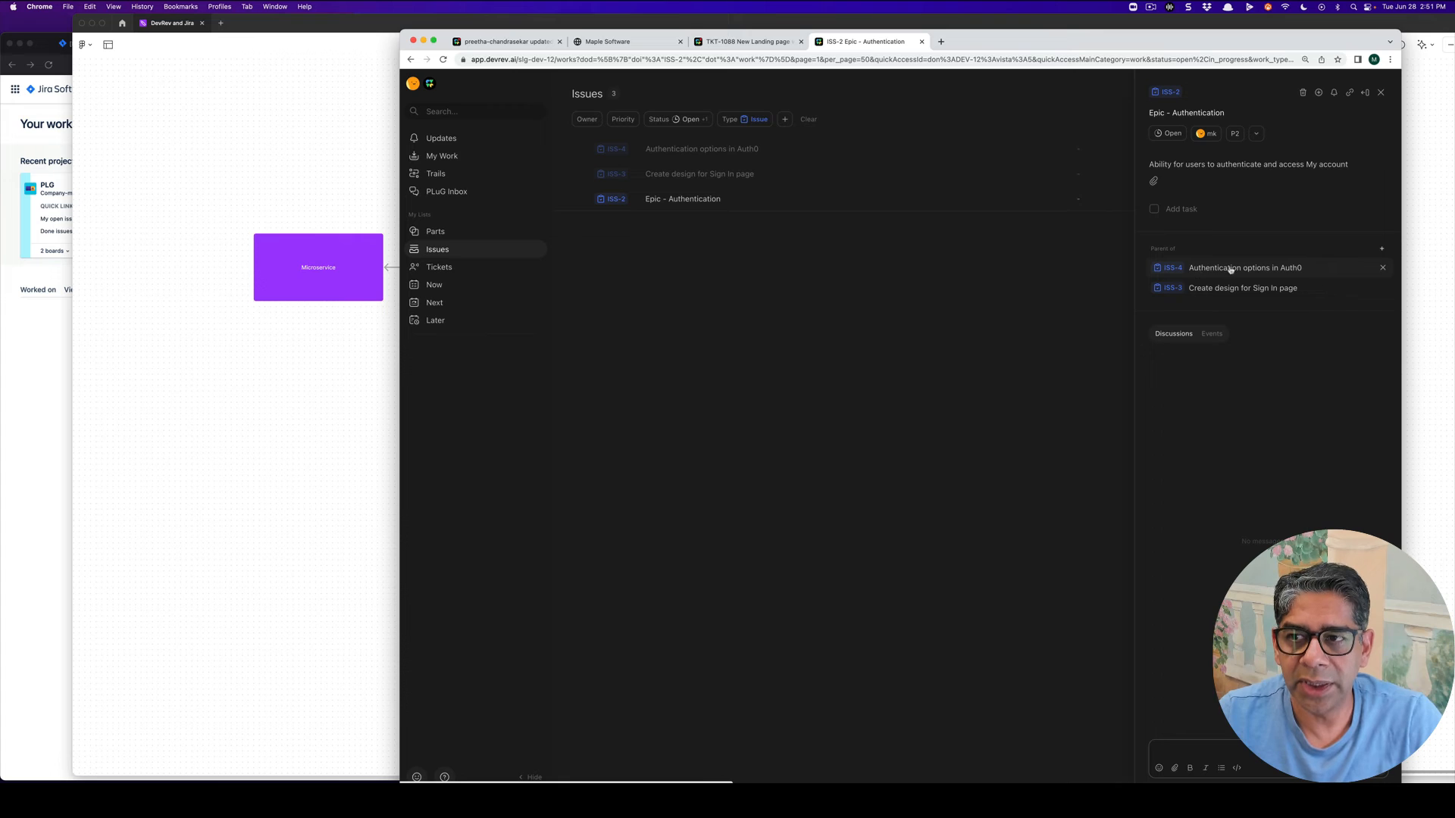
pyautogui.moveTo(1198, 351)
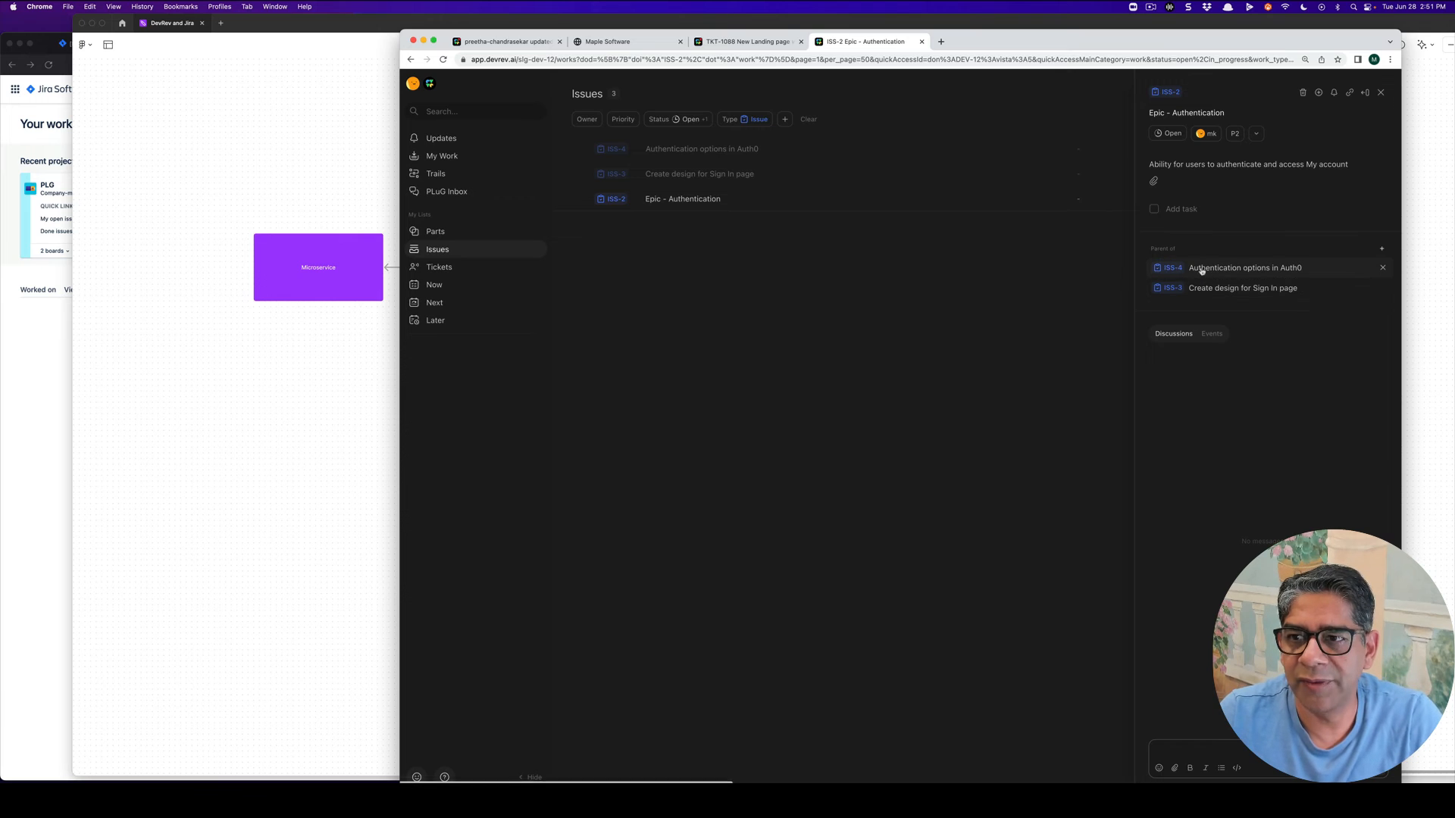
pyautogui.click(1244, 268)
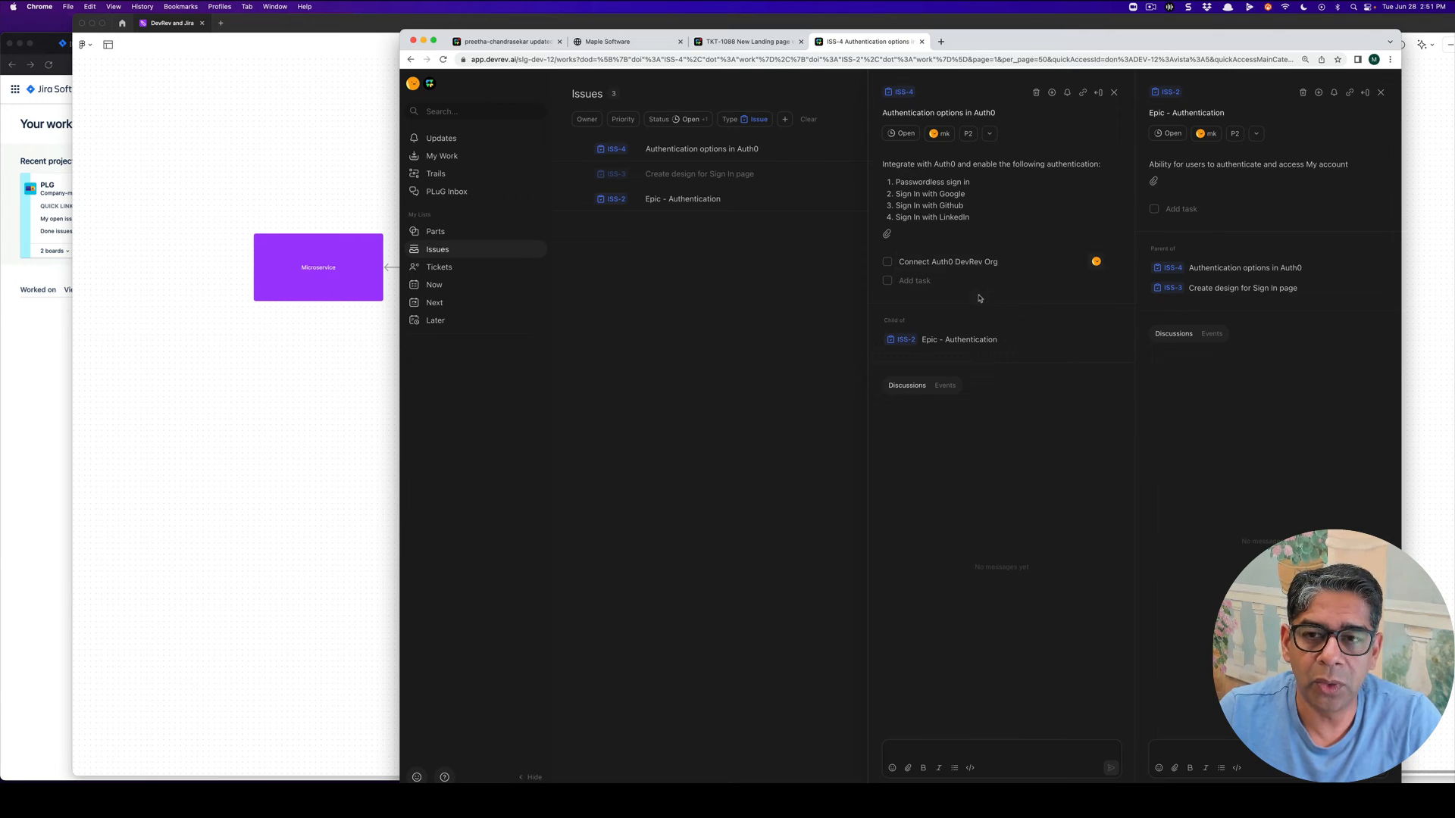
pyautogui.moveTo(933, 426)
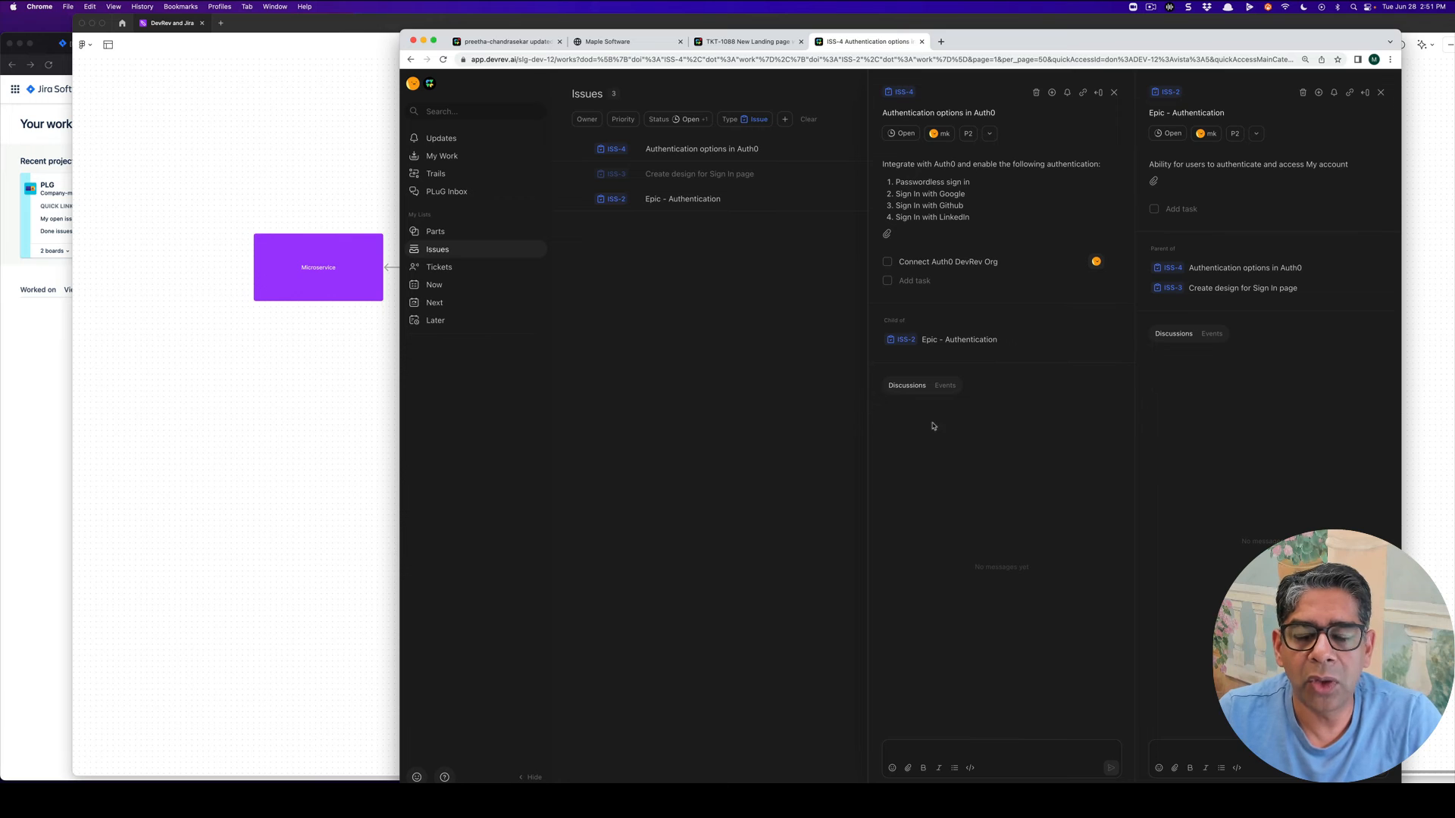
pyautogui.click(1053, 92)
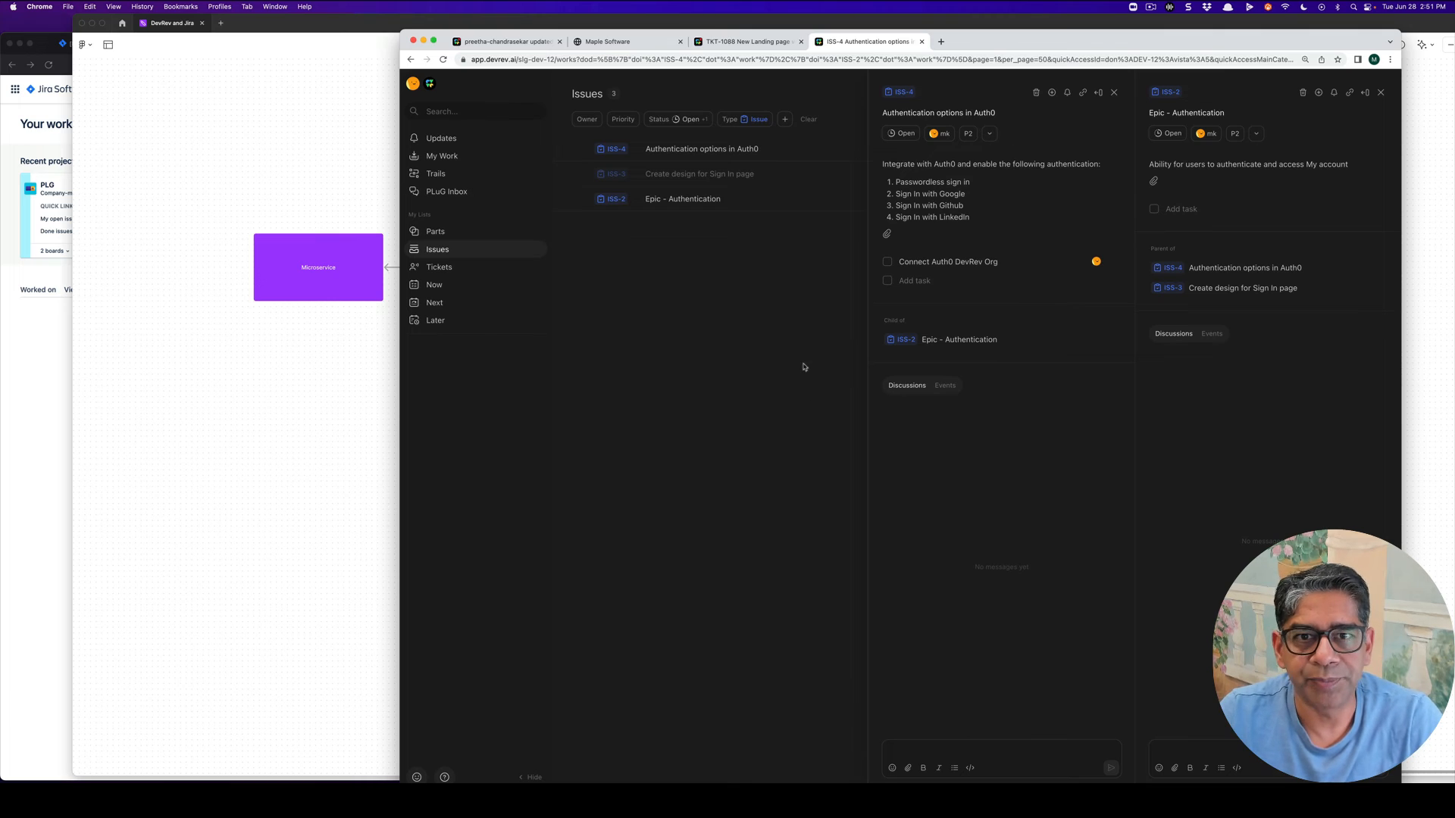
pyautogui.moveTo(1114, 93)
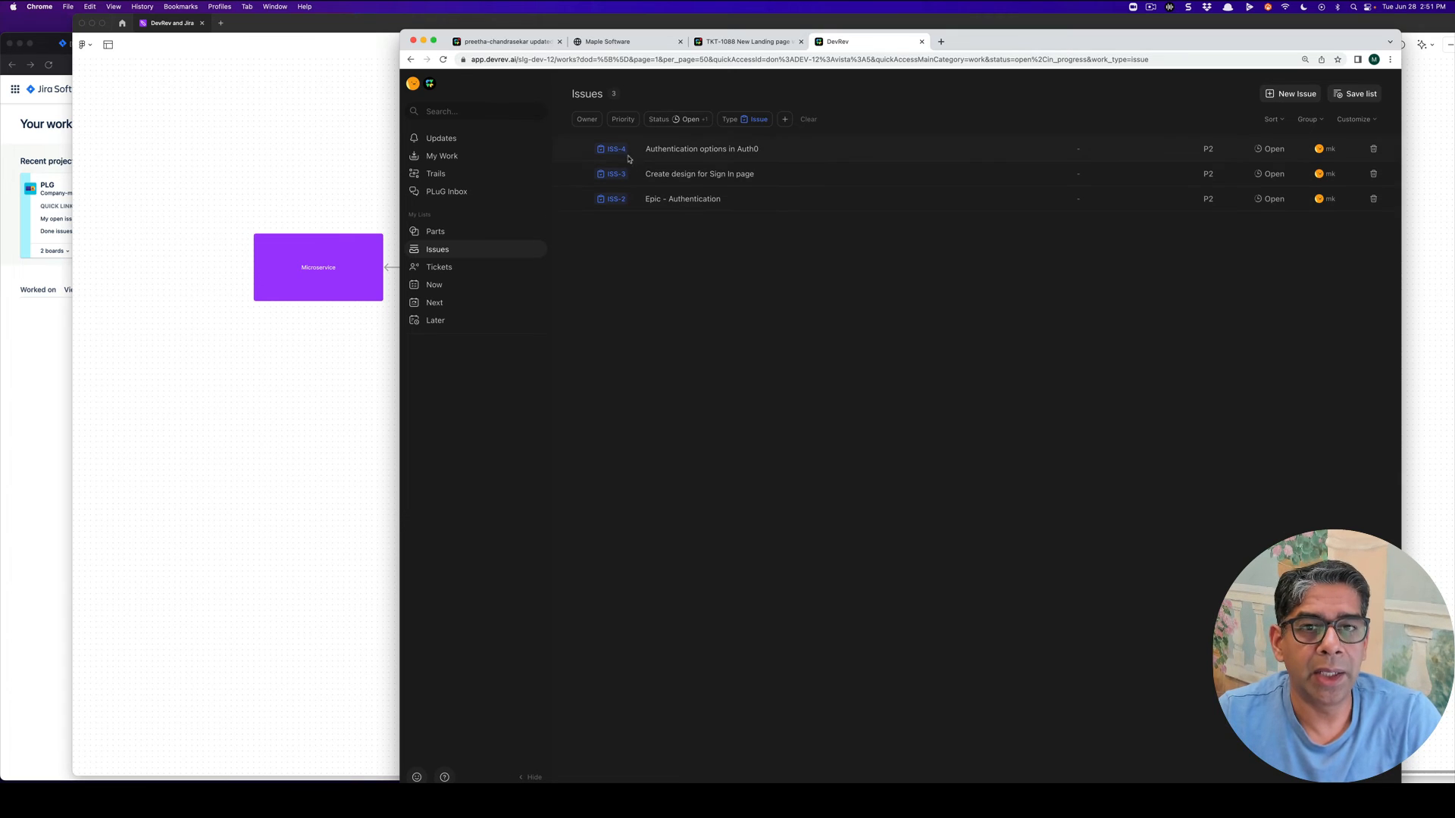
pyautogui.moveTo(693, 186)
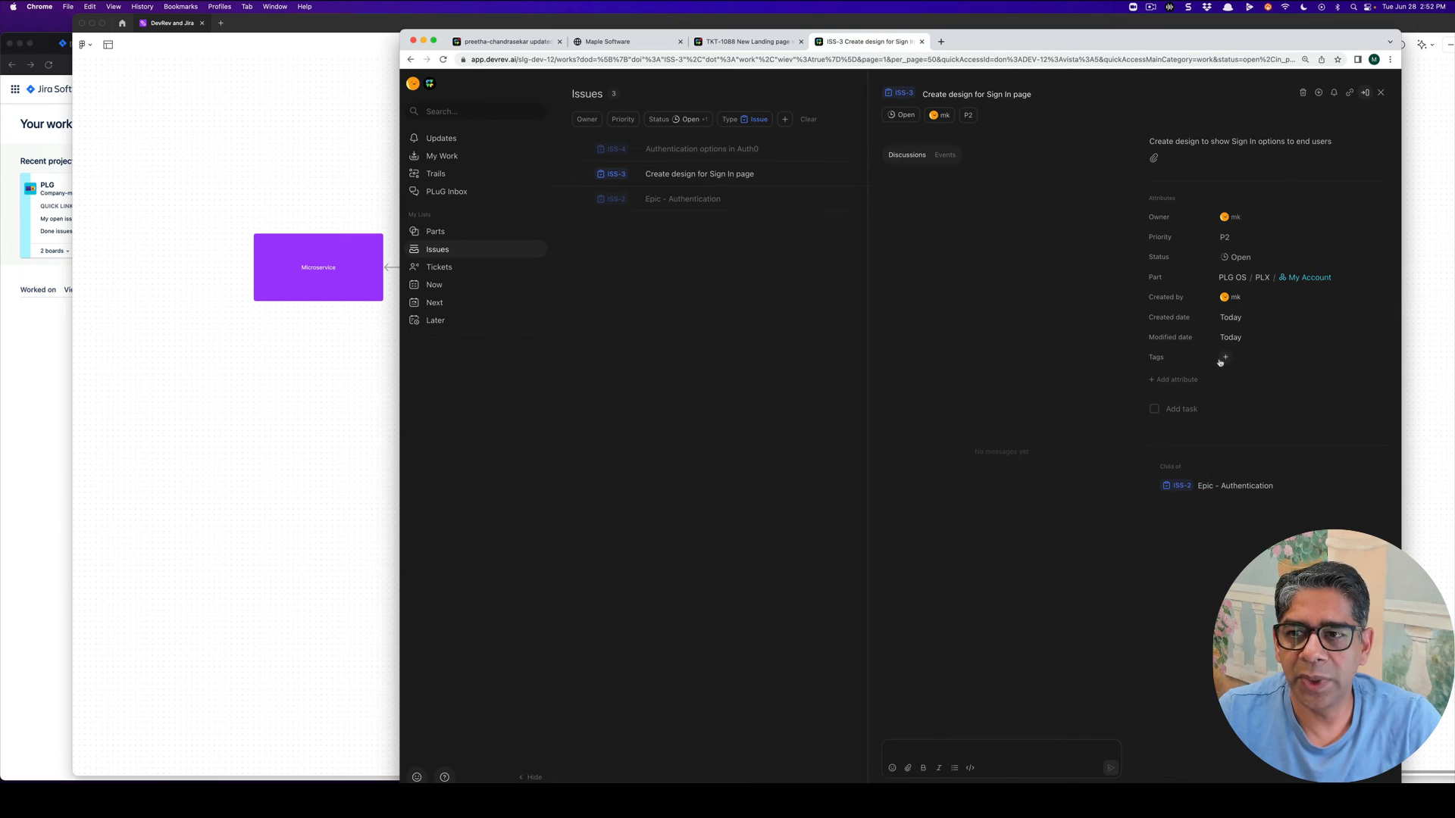
# Step: Add the 'now' tag to the Sign in page design and Auth0 options issues, then expand the epic's attributes
pyautogui.click(1224, 357)
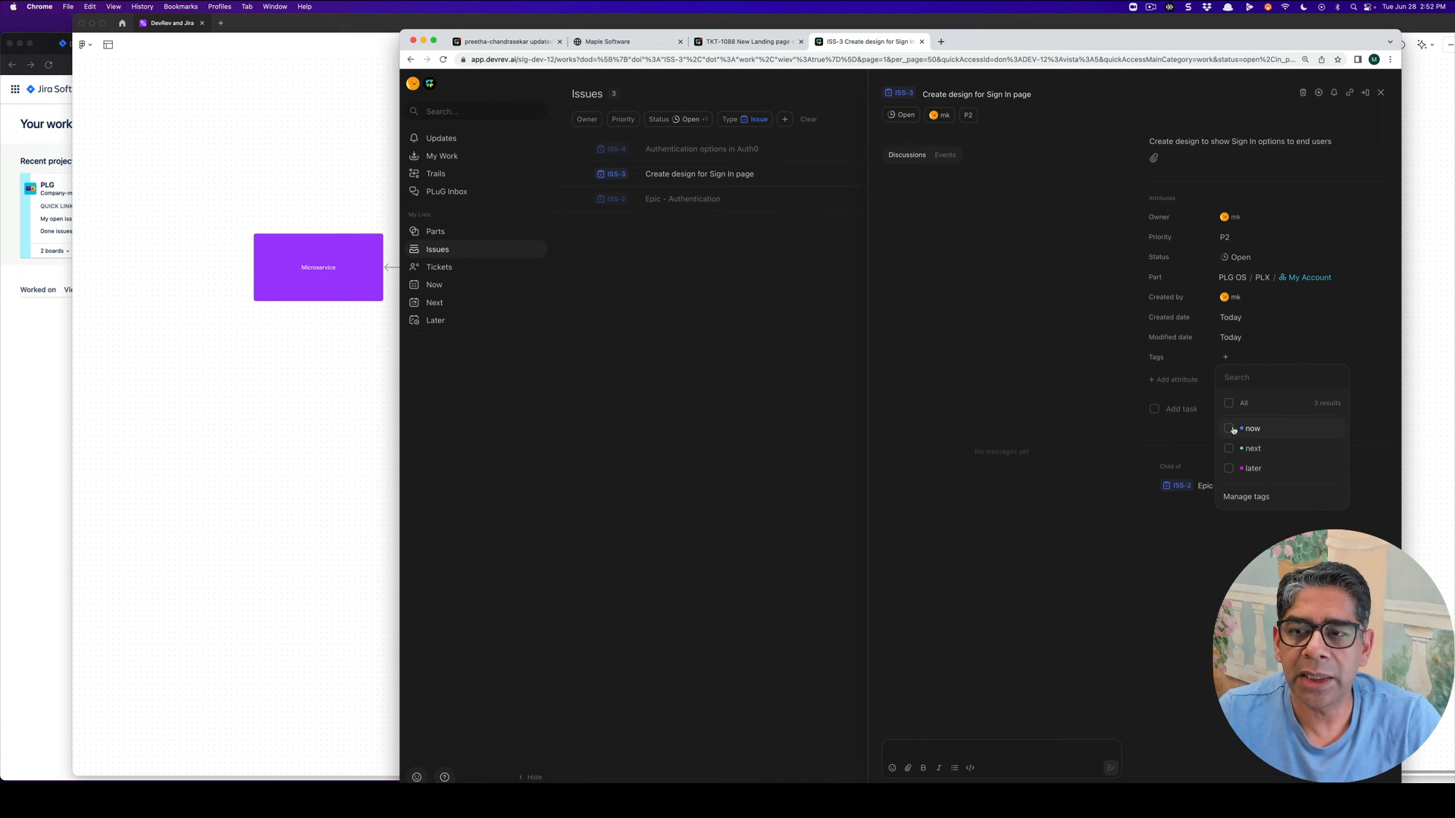
pyautogui.click(1228, 427)
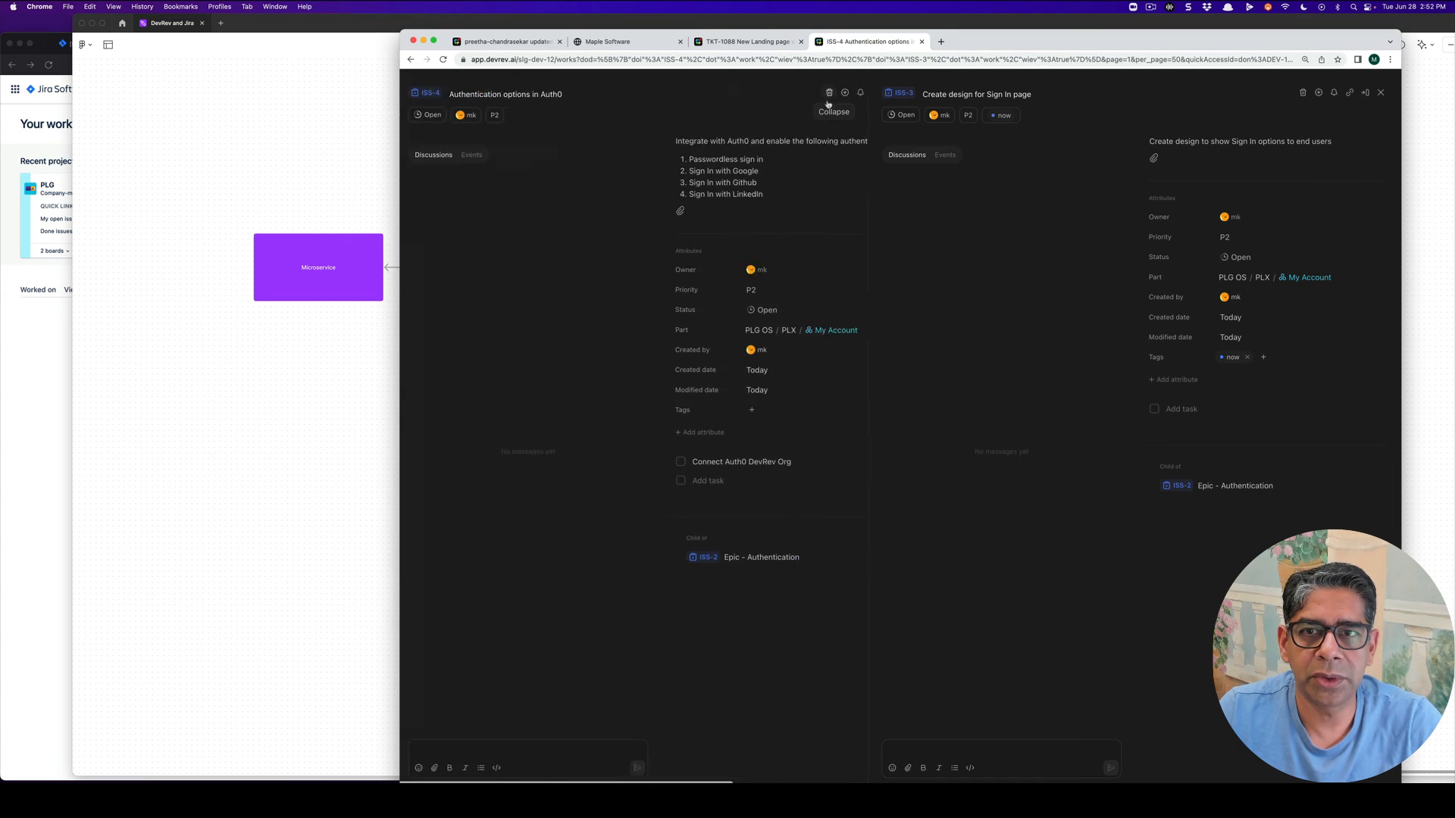
pyautogui.click(752, 410)
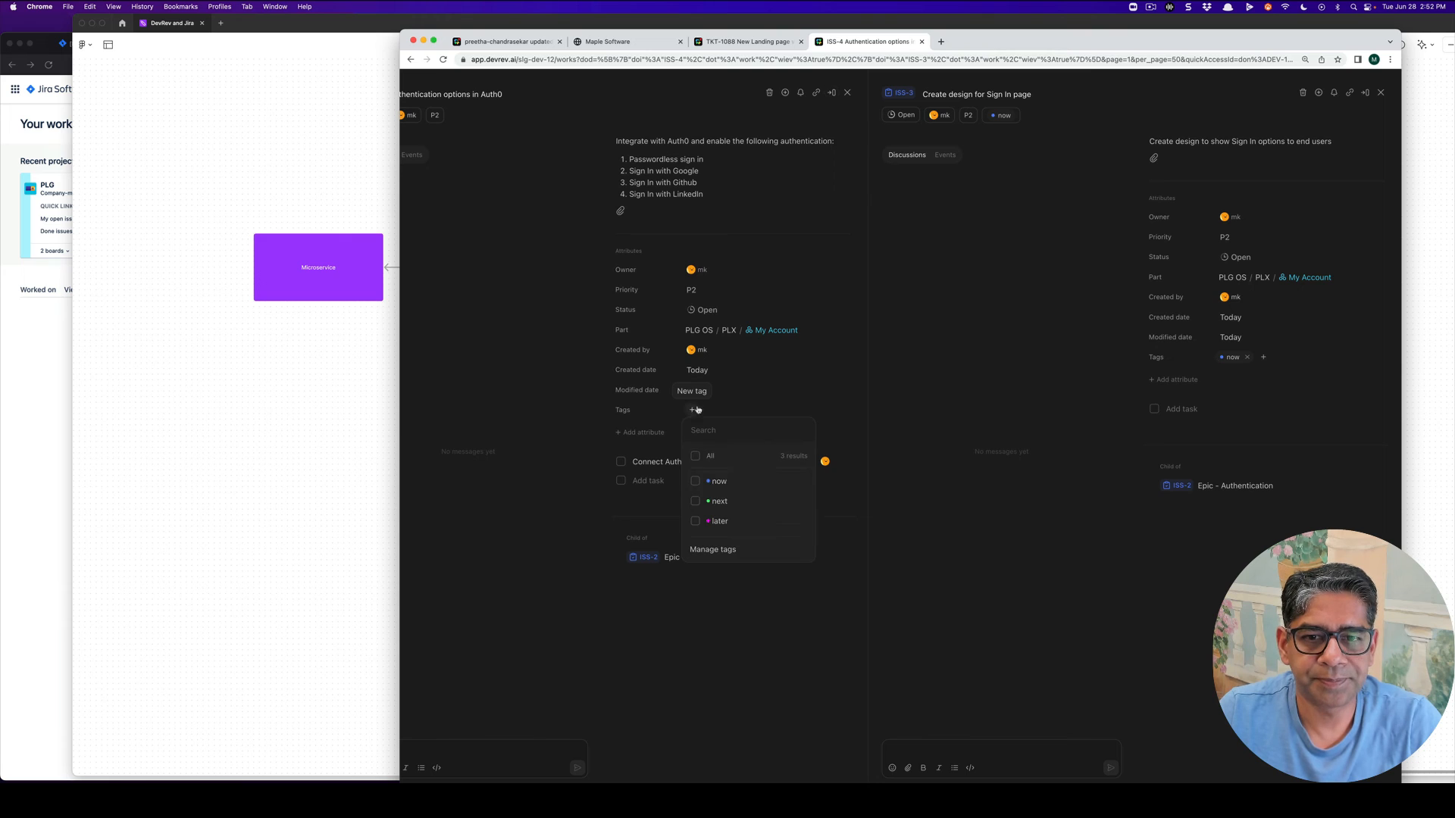
pyautogui.click(695, 481)
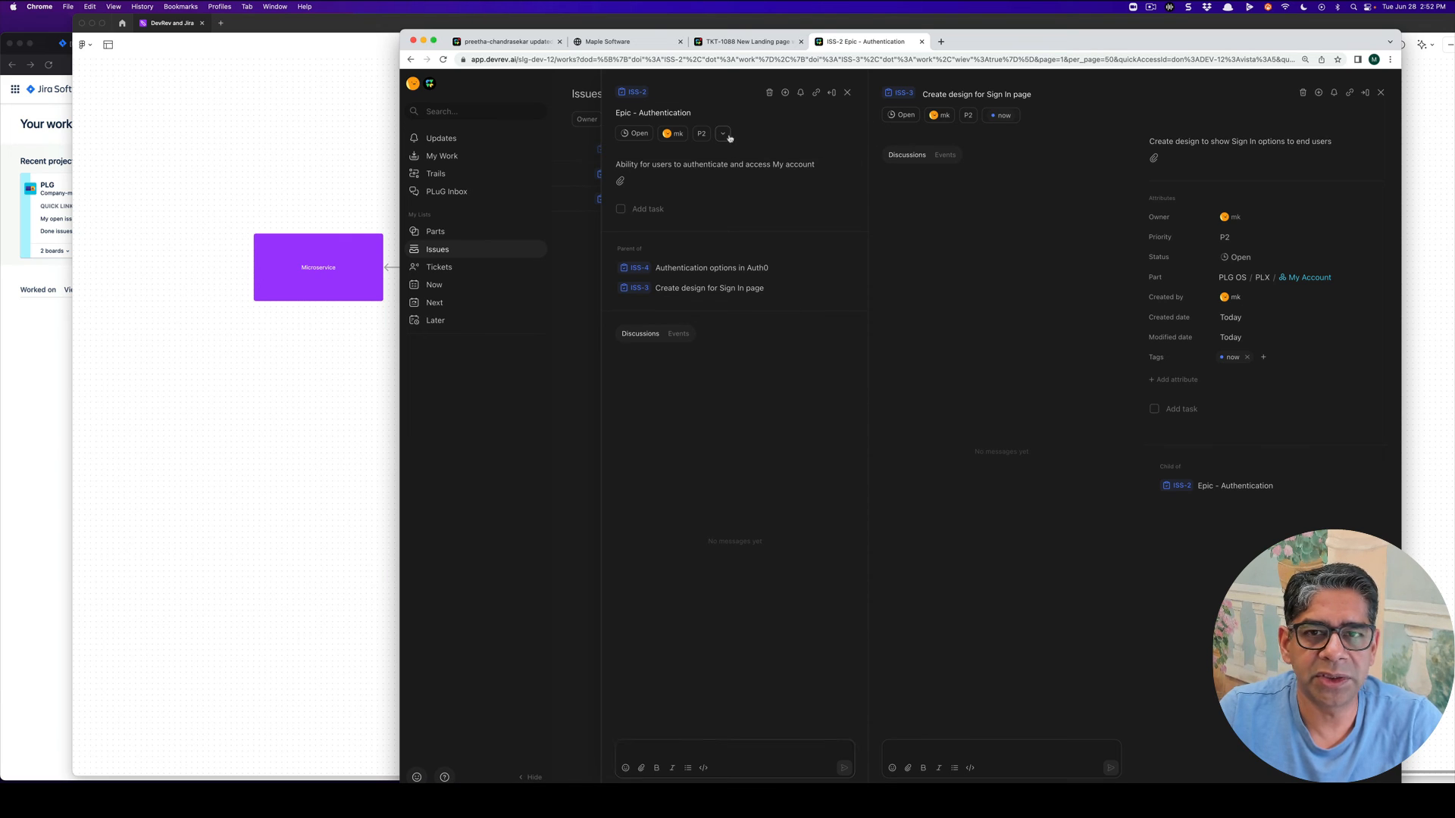
pyautogui.click(723, 133)
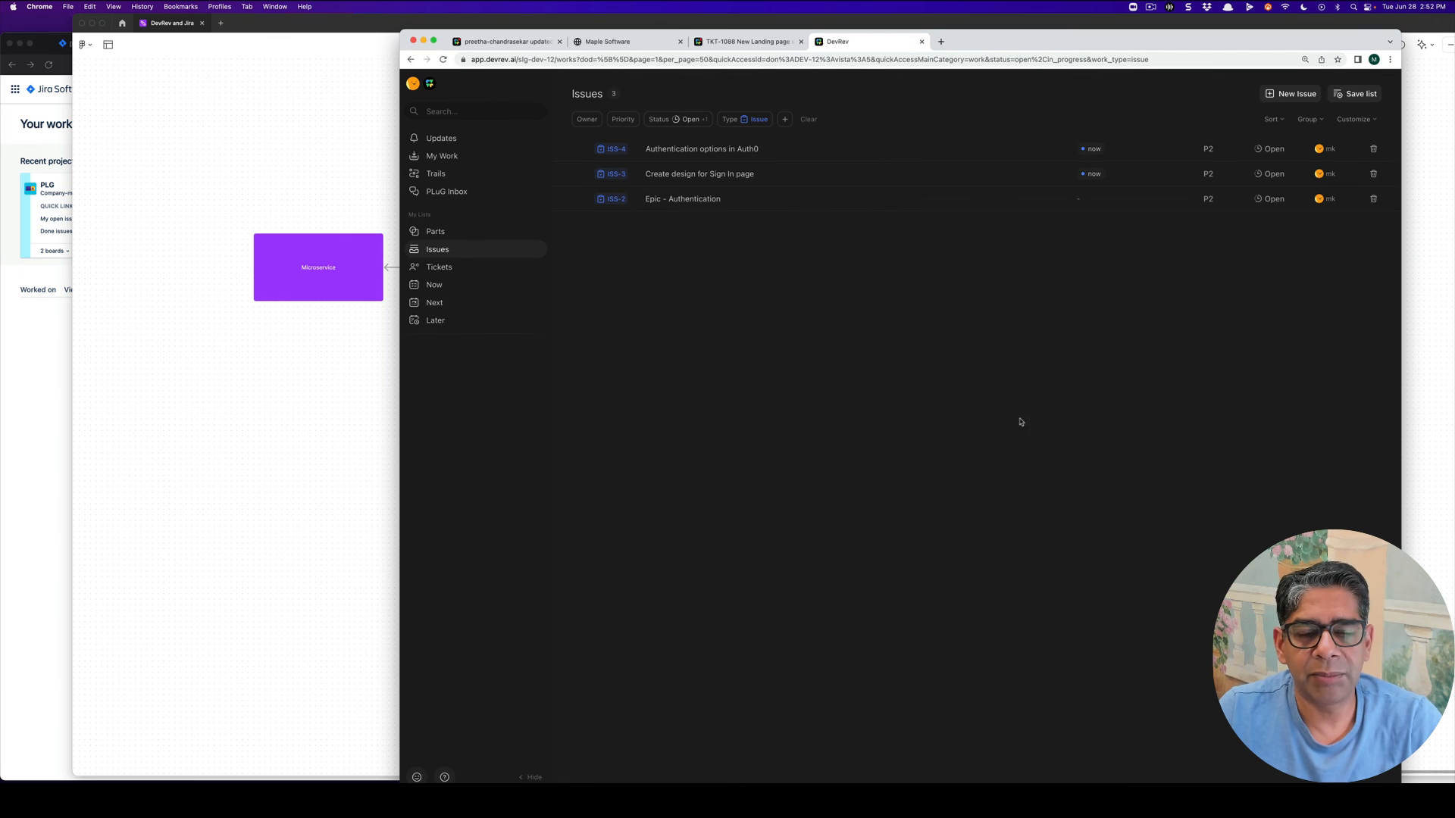
pyautogui.moveTo(418, 292)
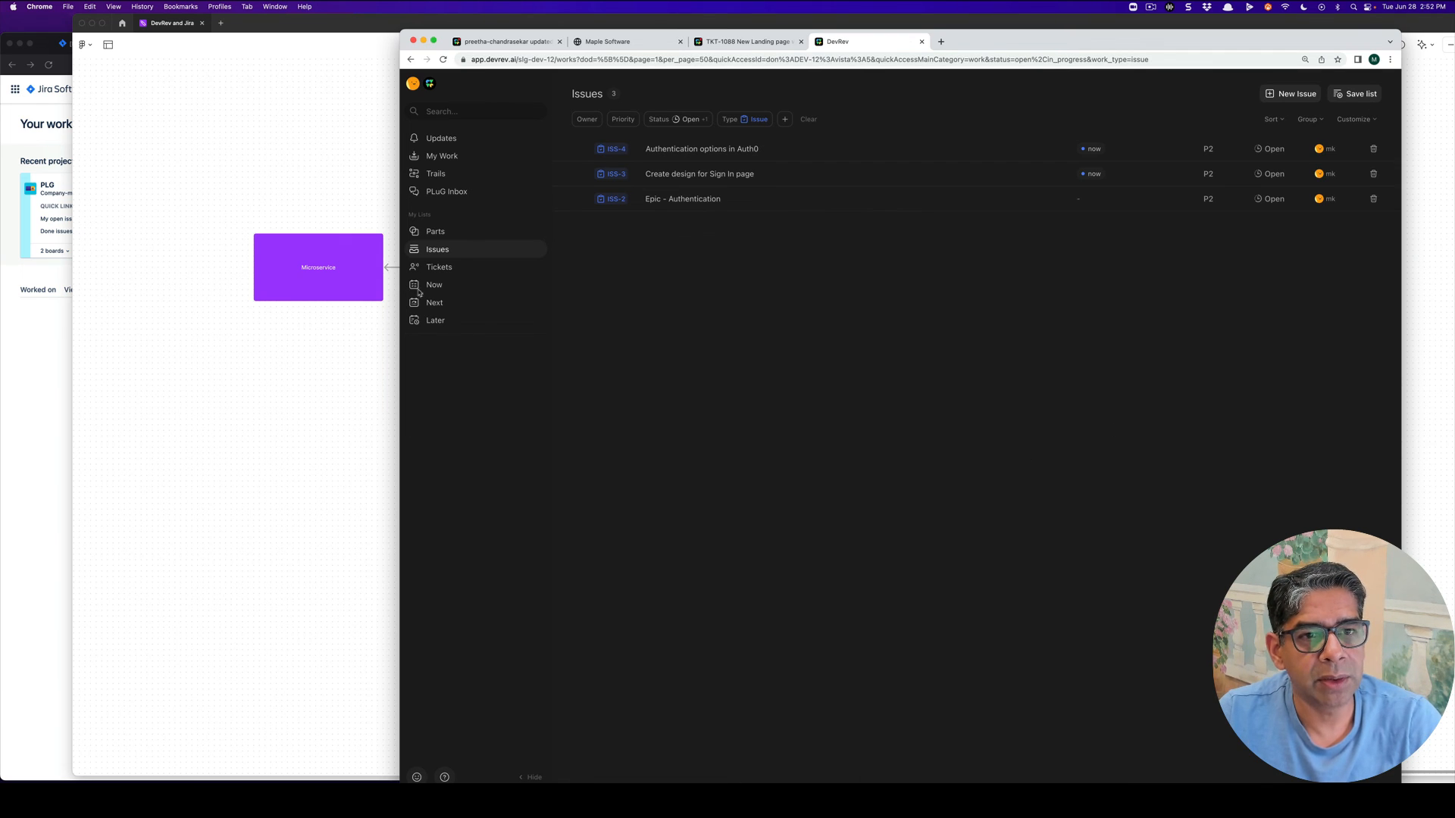
# Step: Open the Now list and check the Sign in page design issue's events and attributes
pyautogui.click(434, 285)
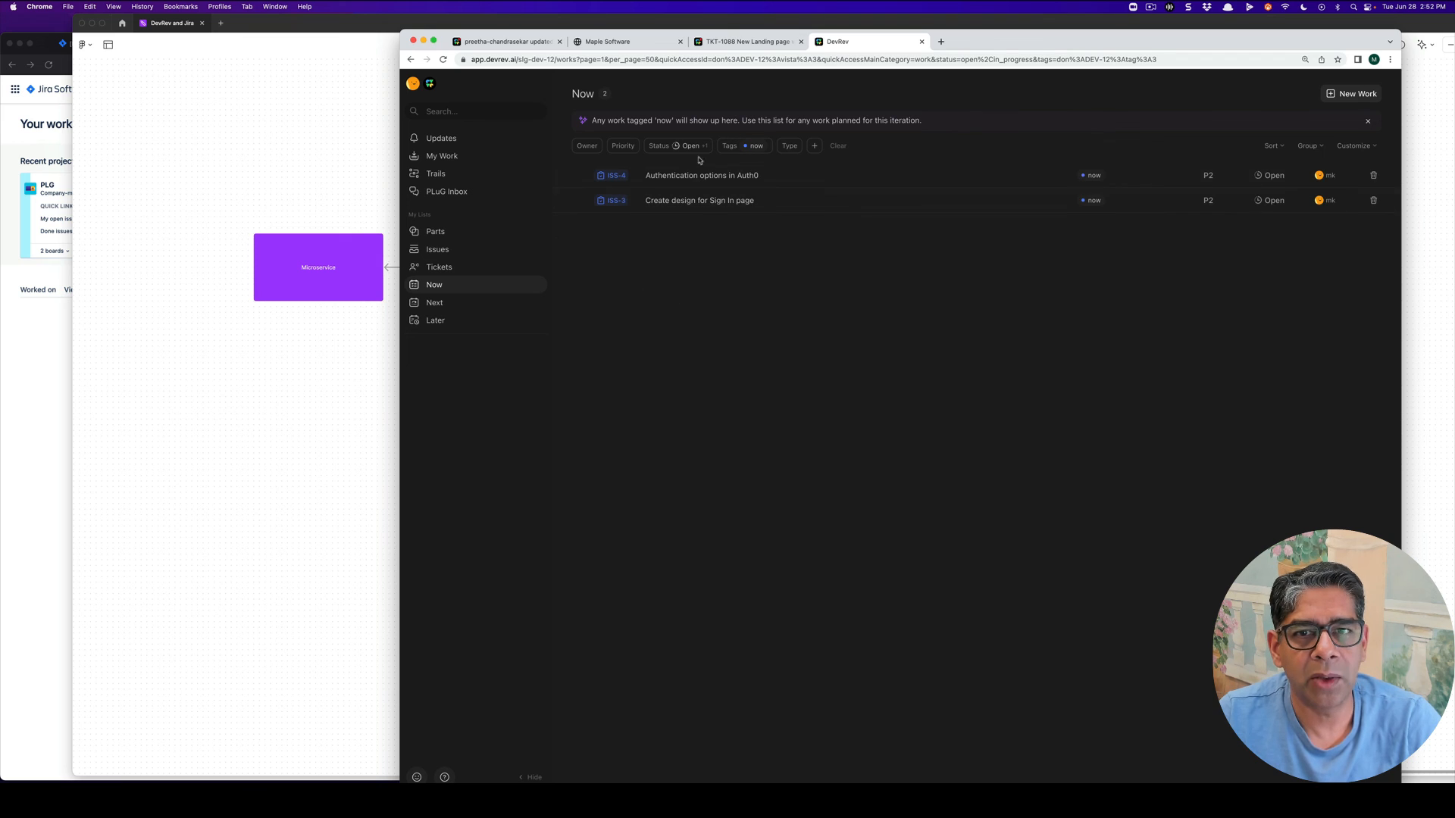
pyautogui.click(700, 175)
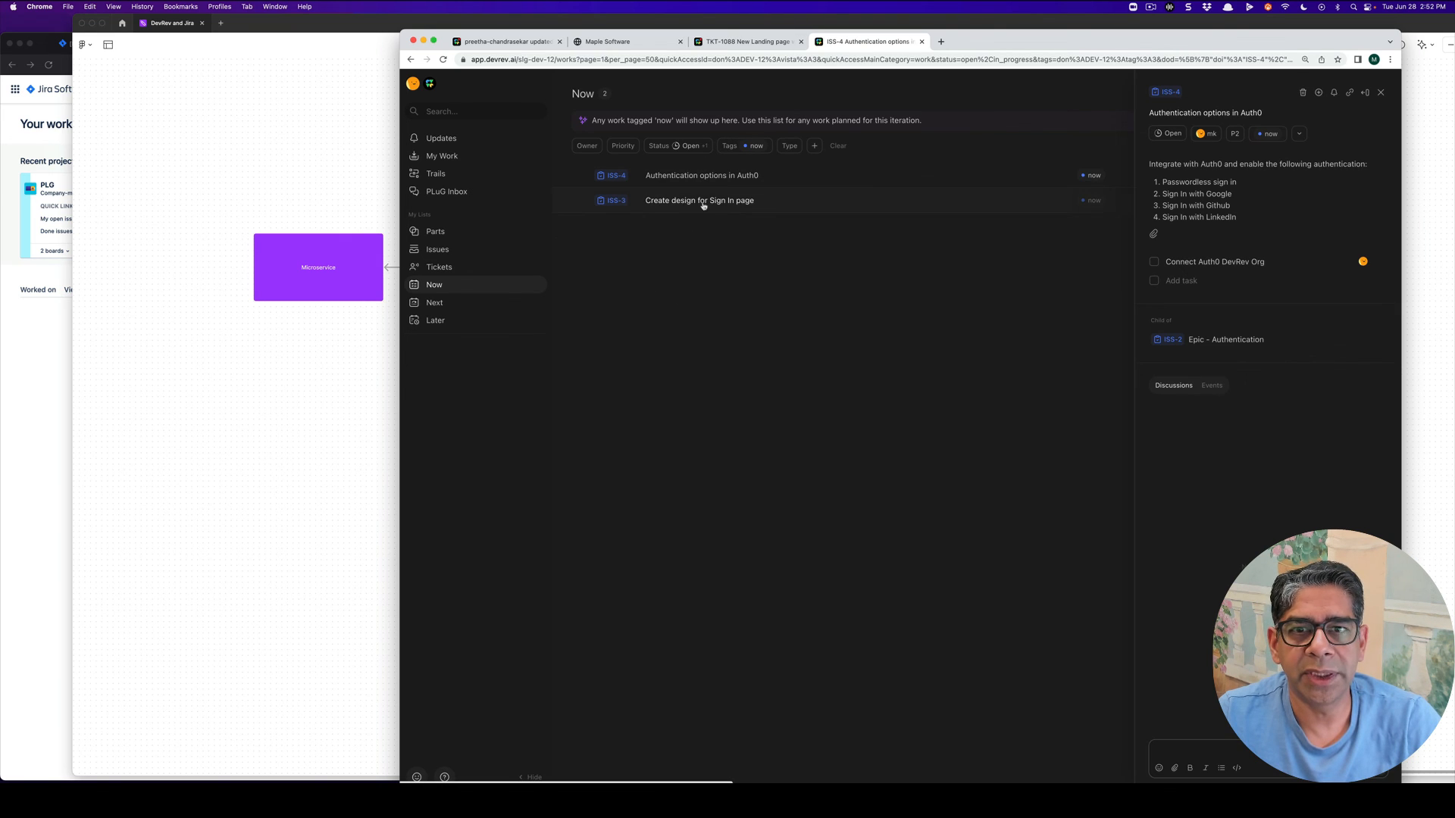
pyautogui.click(699, 200)
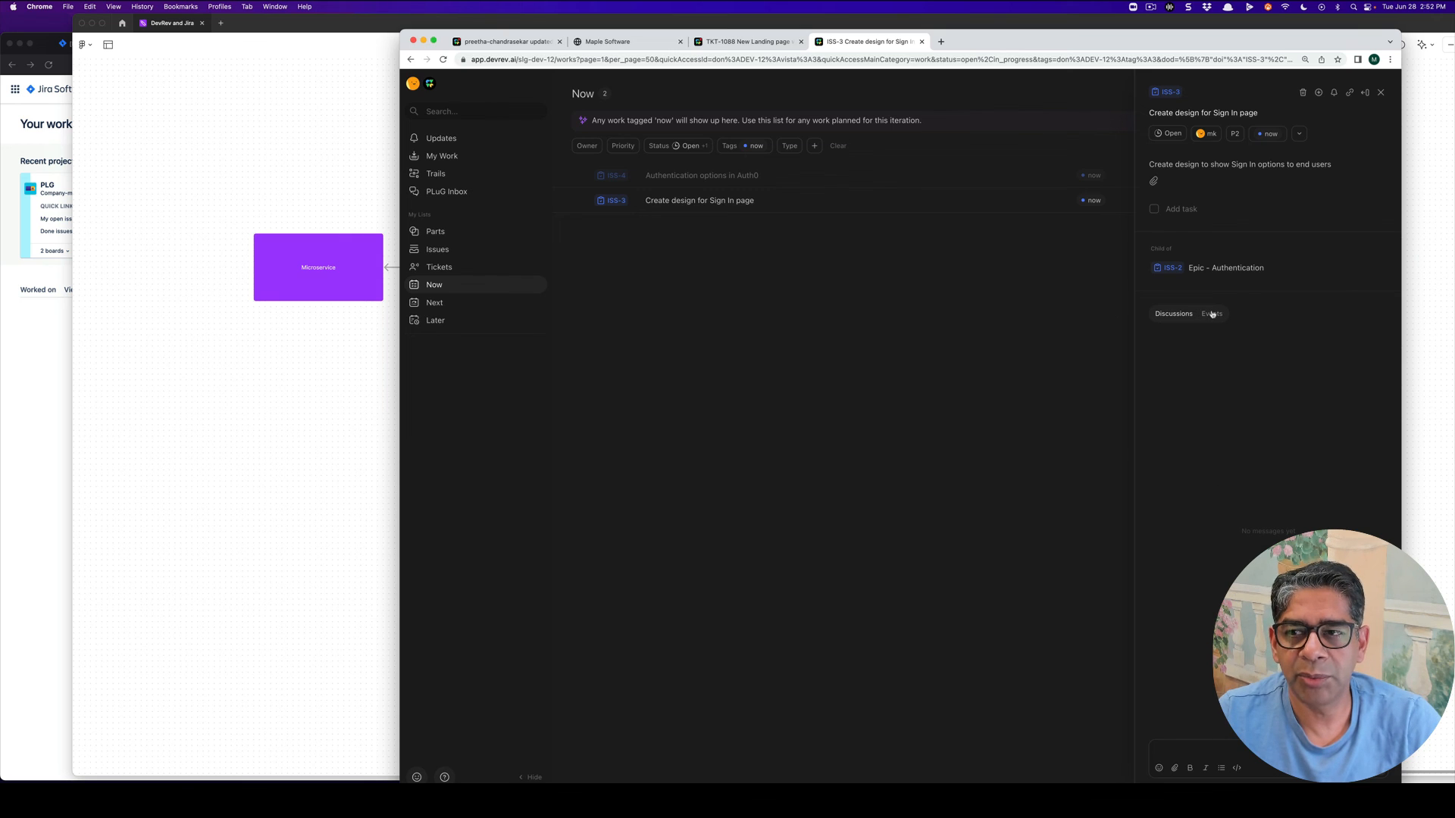
pyautogui.click(1211, 313)
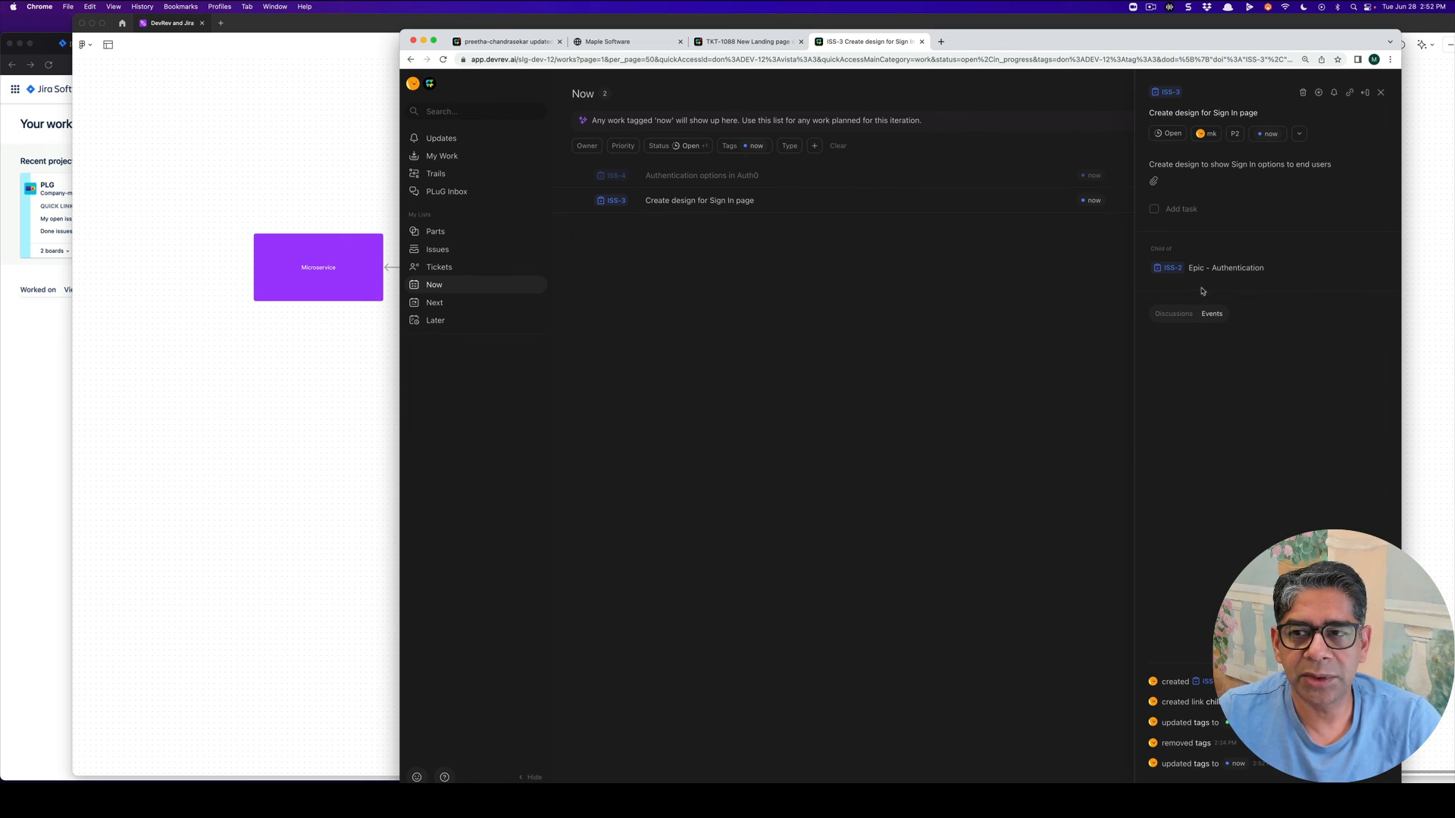
pyautogui.moveTo(1218, 327)
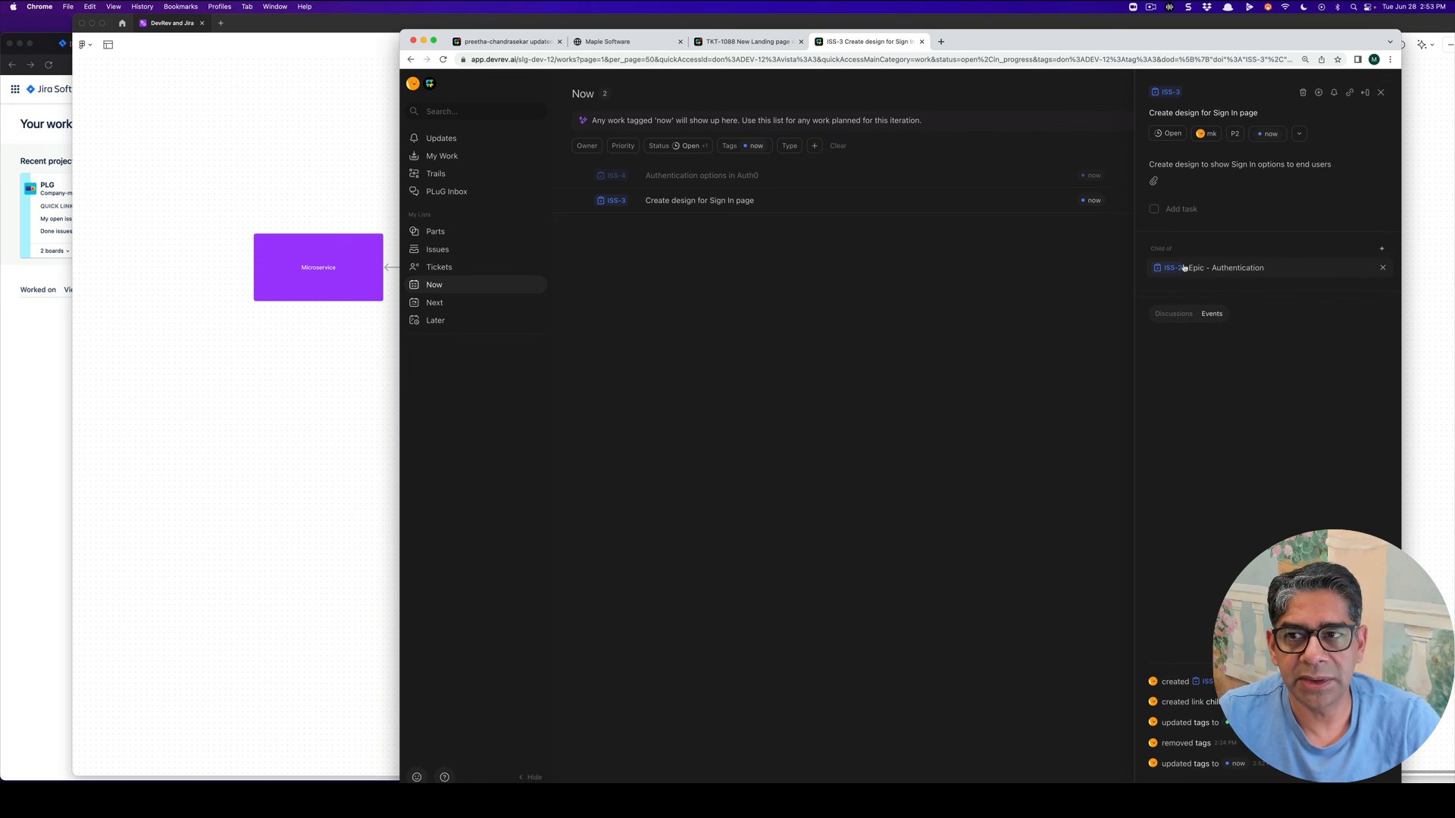
pyautogui.click(1172, 313)
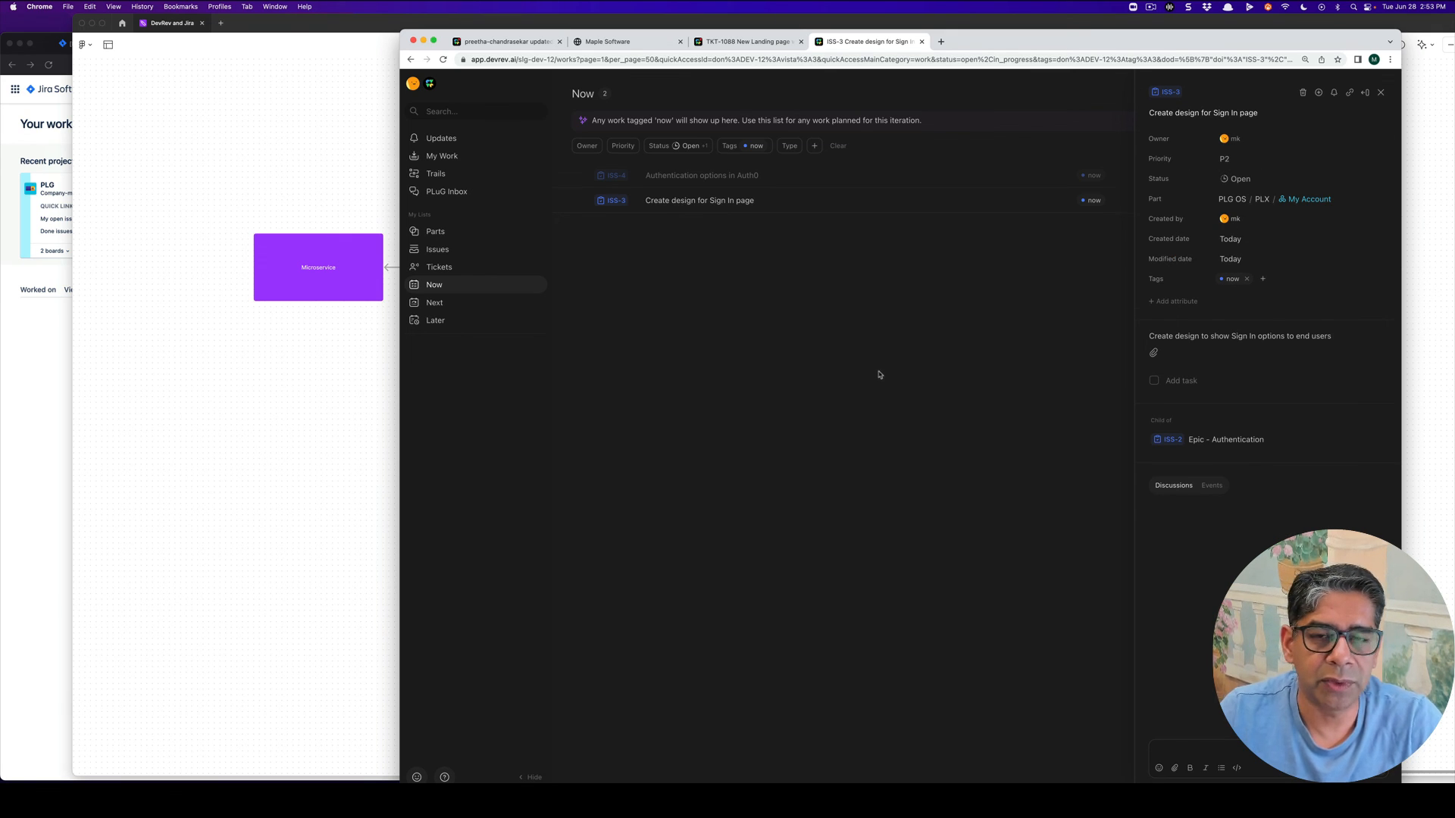
pyautogui.moveTo(873, 339)
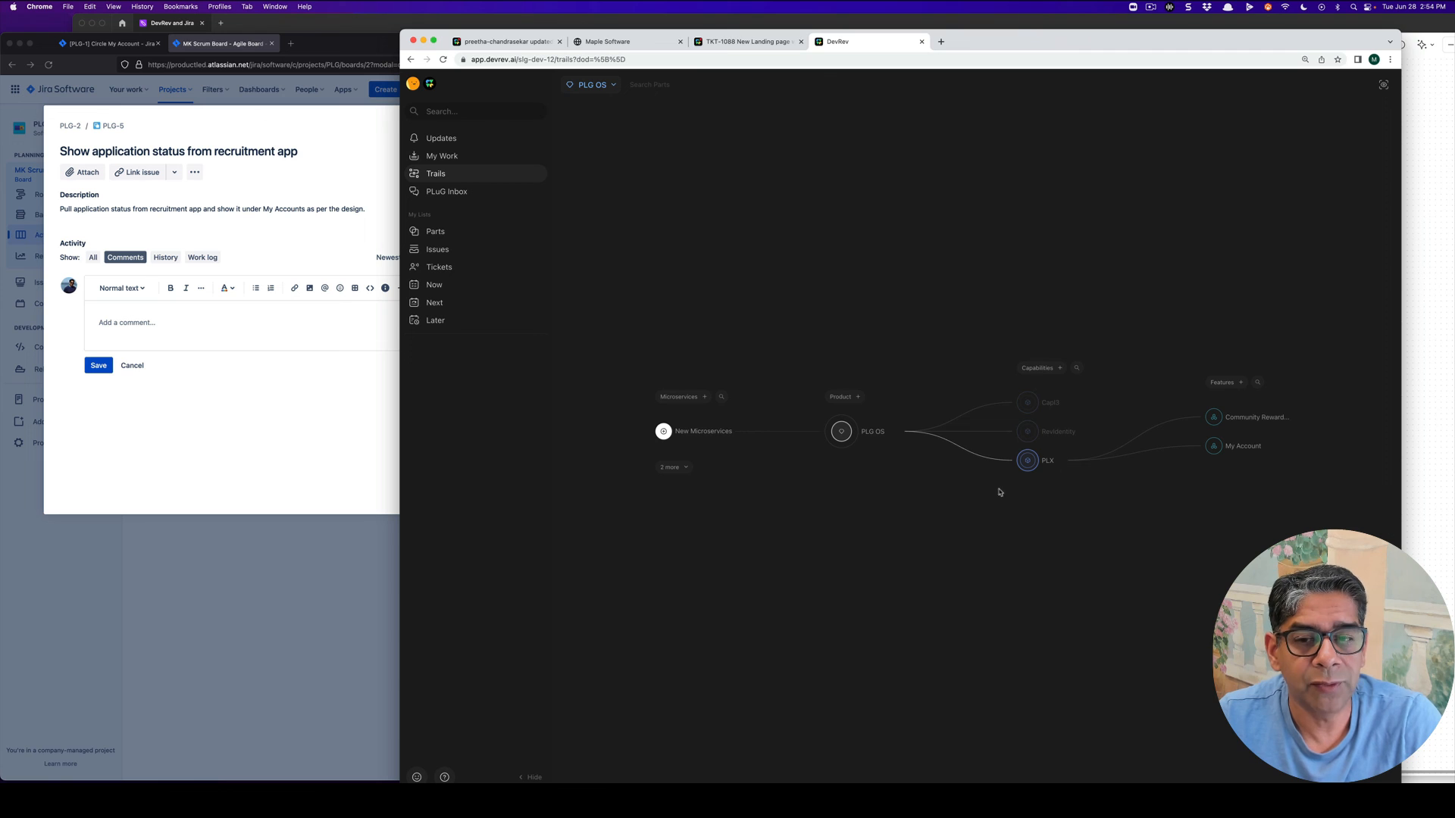
pyautogui.moveTo(1063, 414)
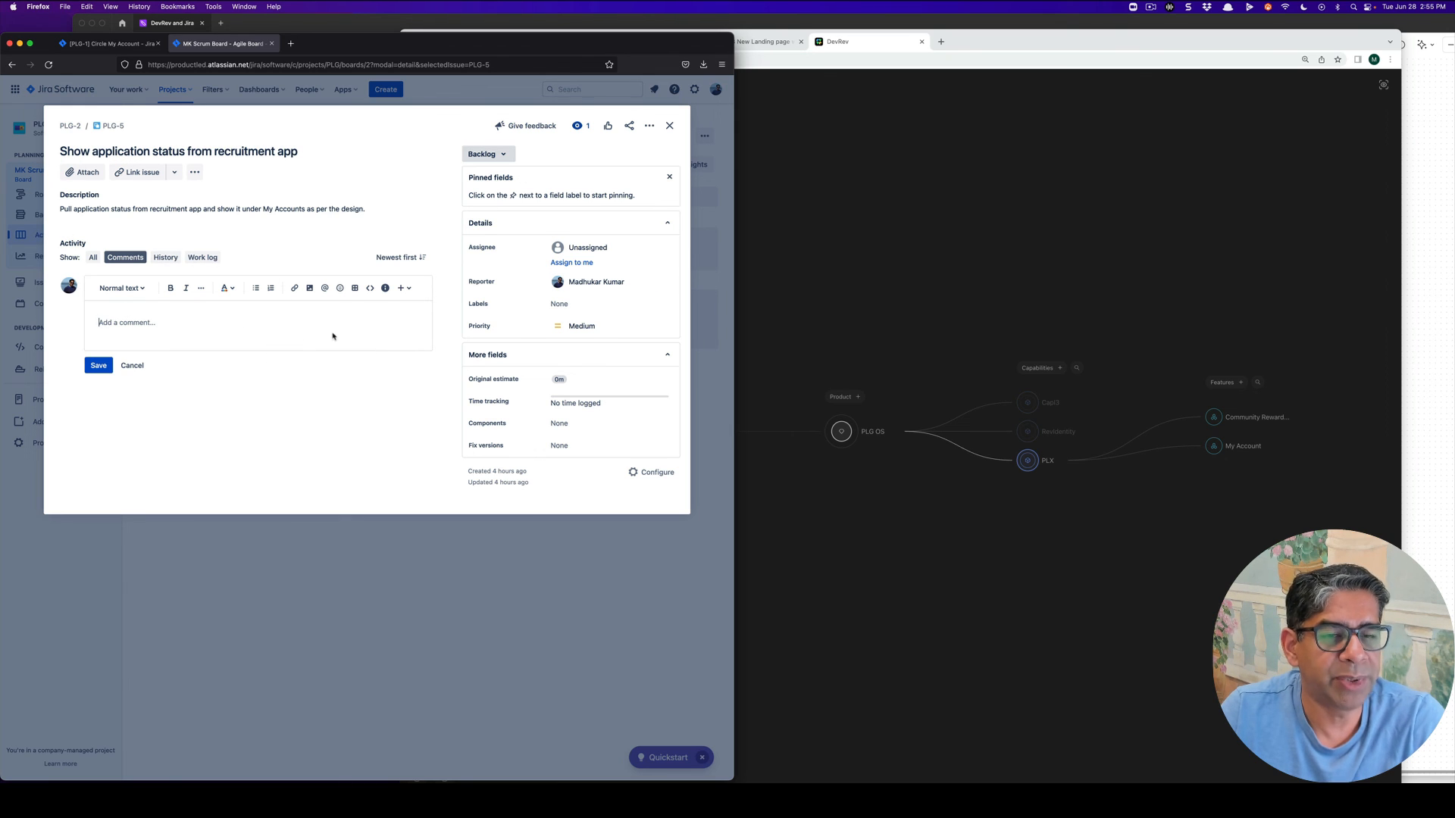
pyautogui.moveTo(352, 310)
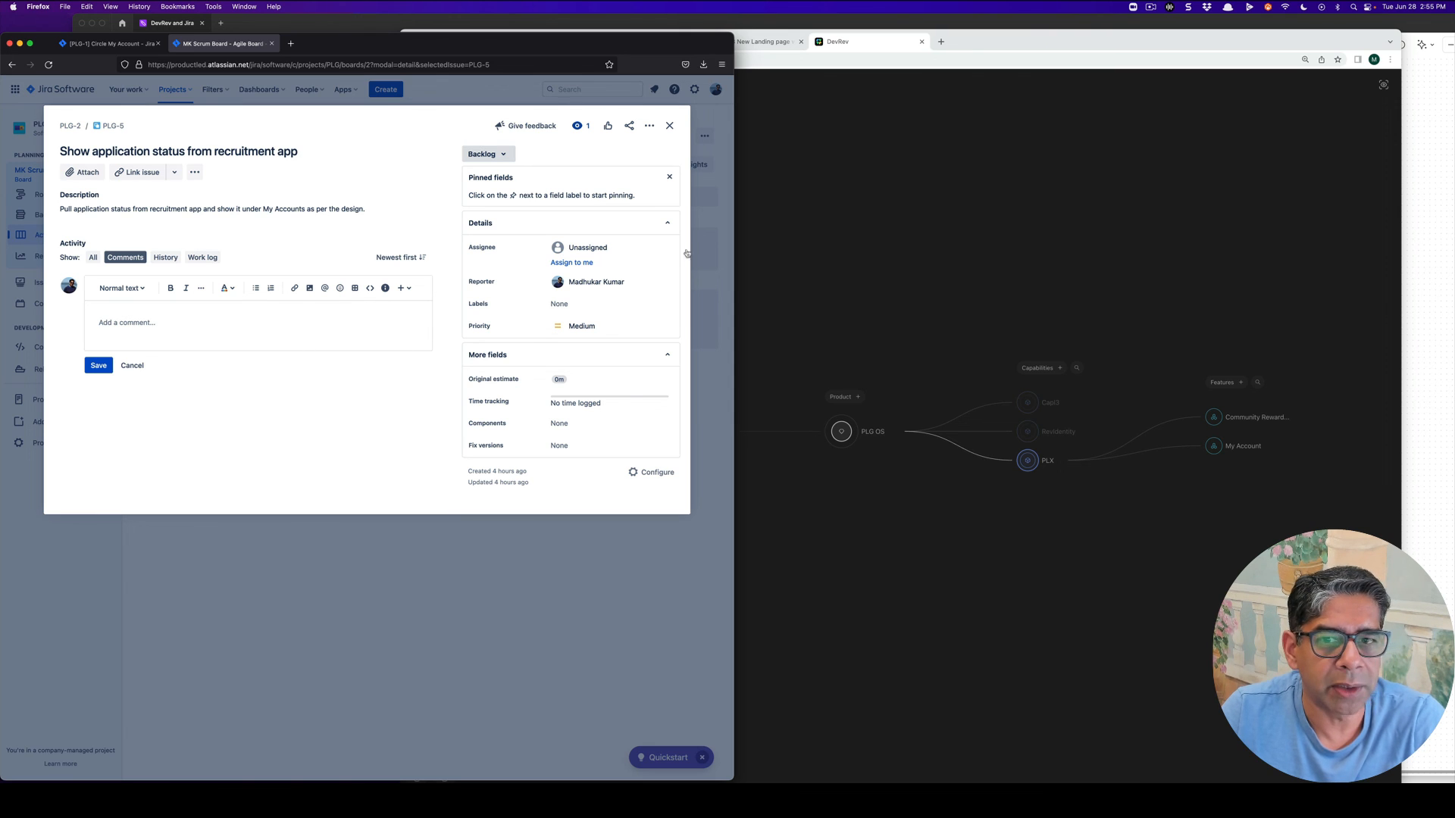
pyautogui.moveTo(429, 397)
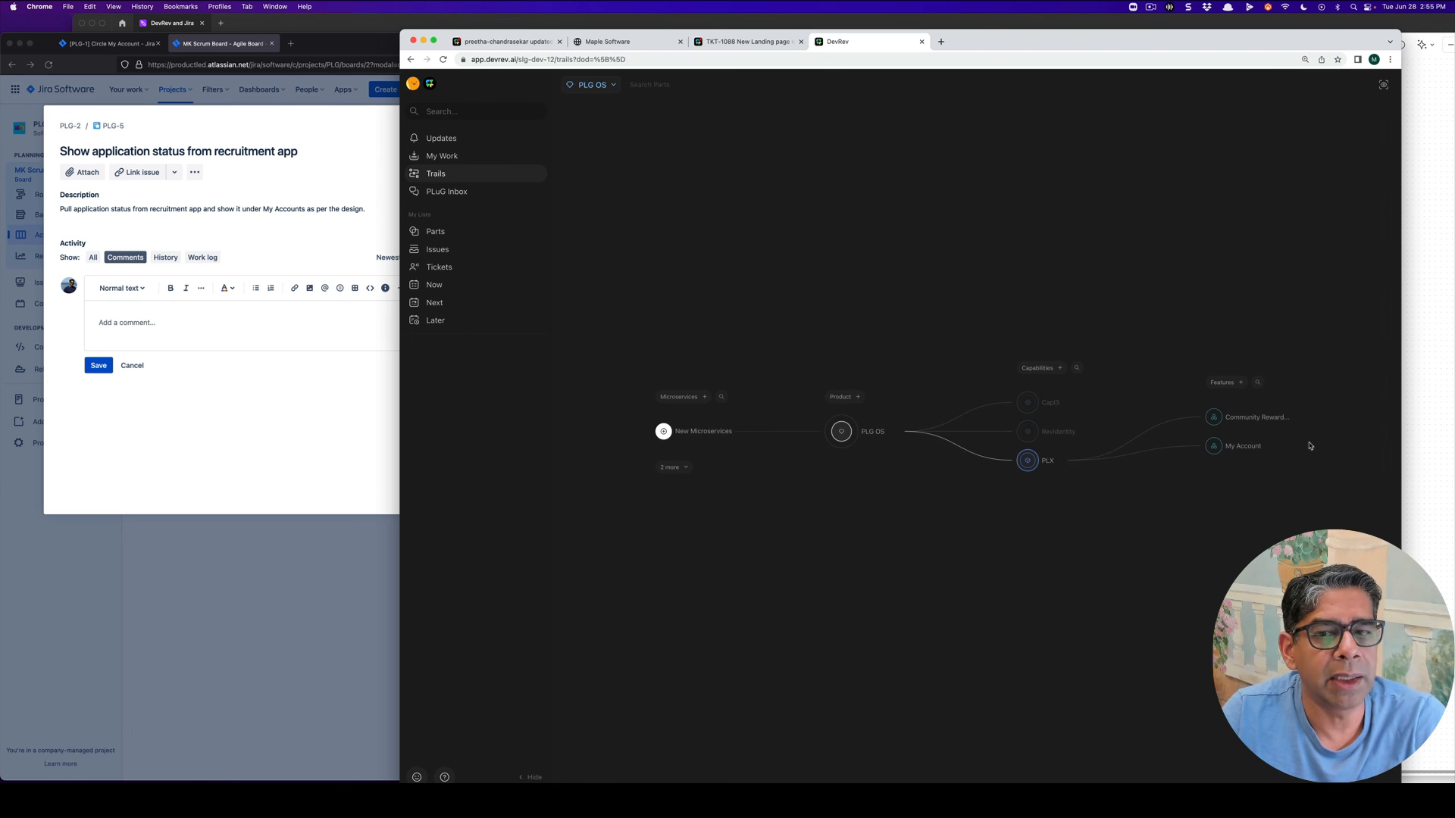
pyautogui.moveTo(1322, 435)
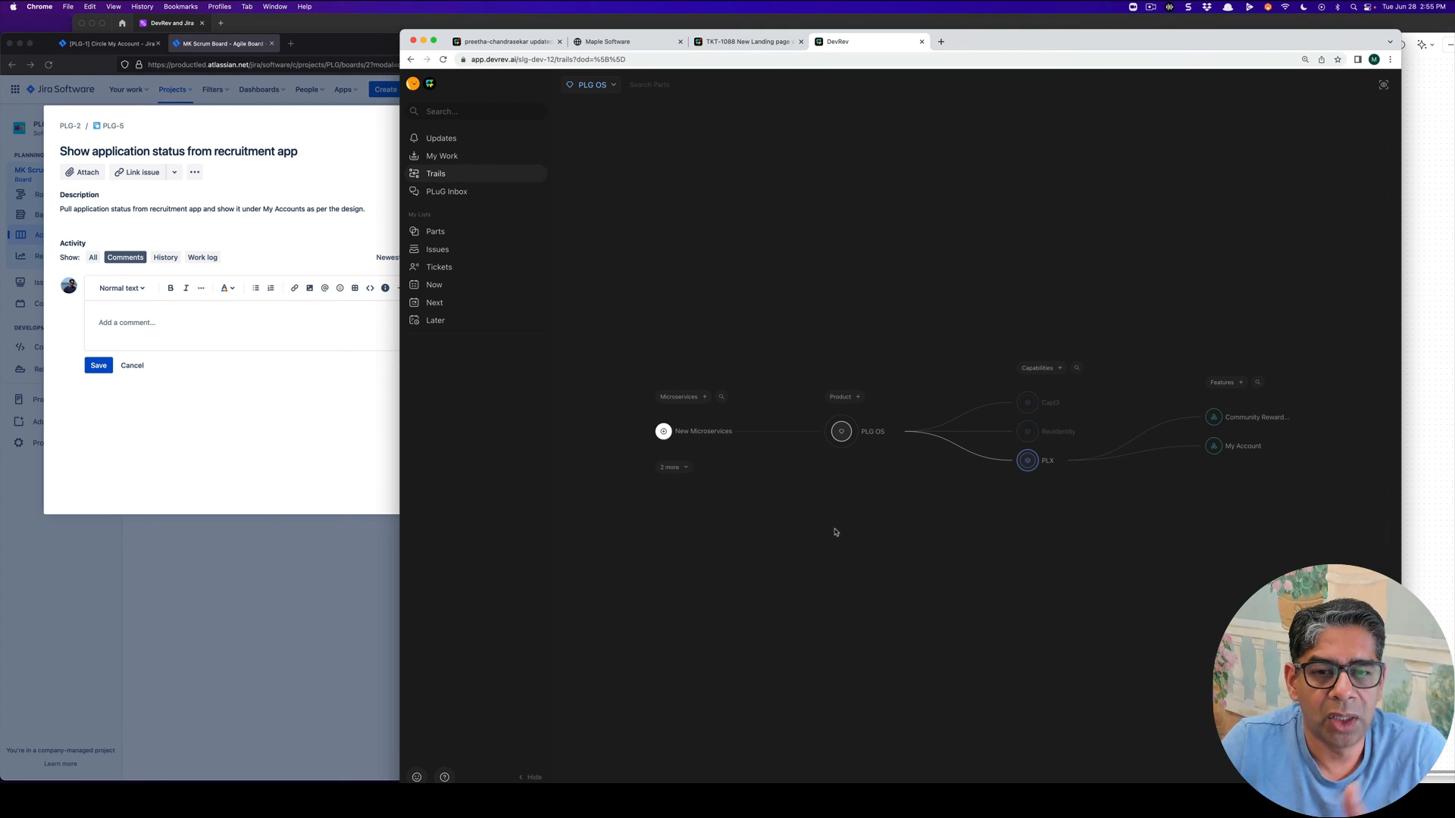
pyautogui.moveTo(811, 535)
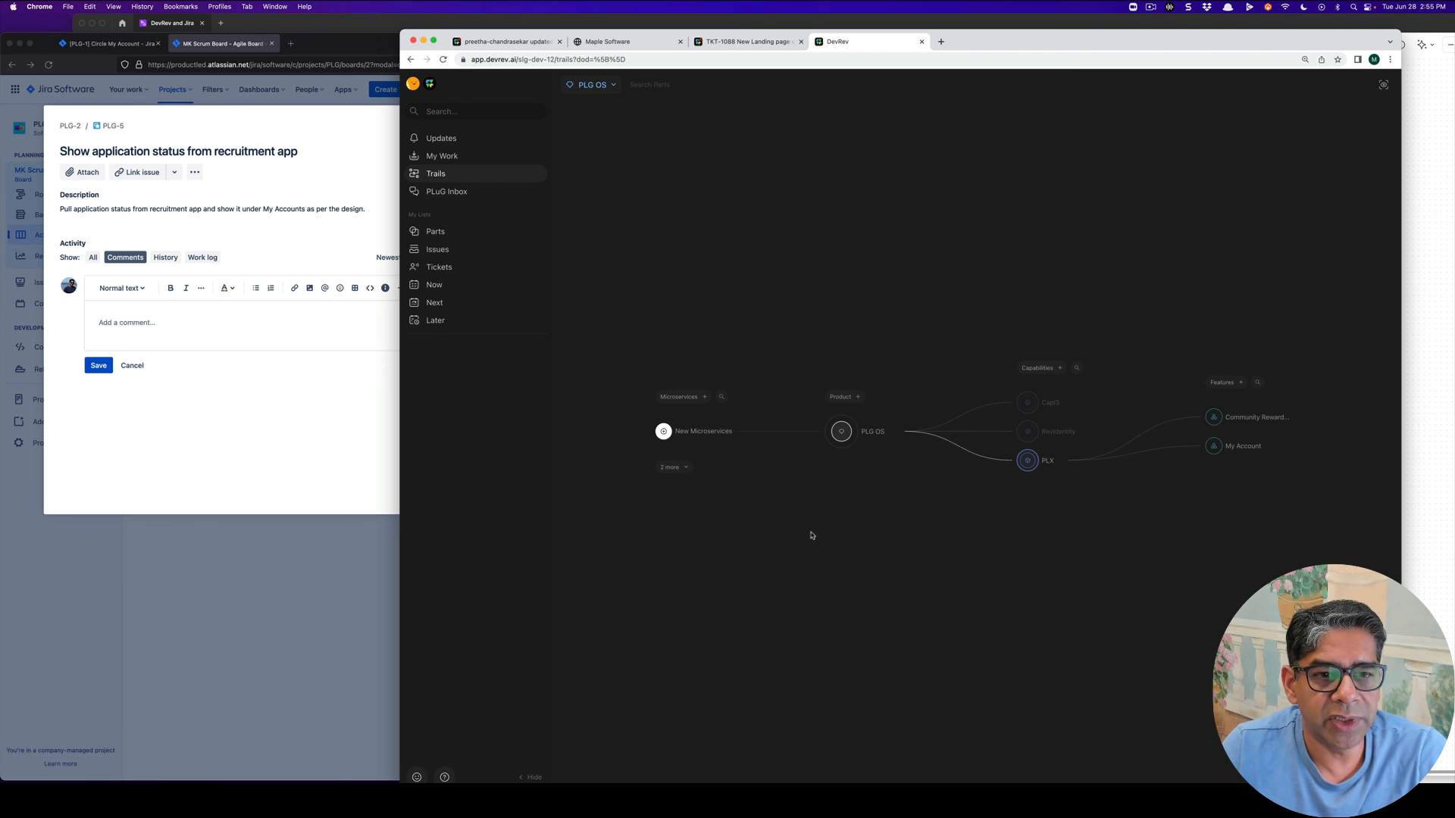
pyautogui.moveTo(810, 518)
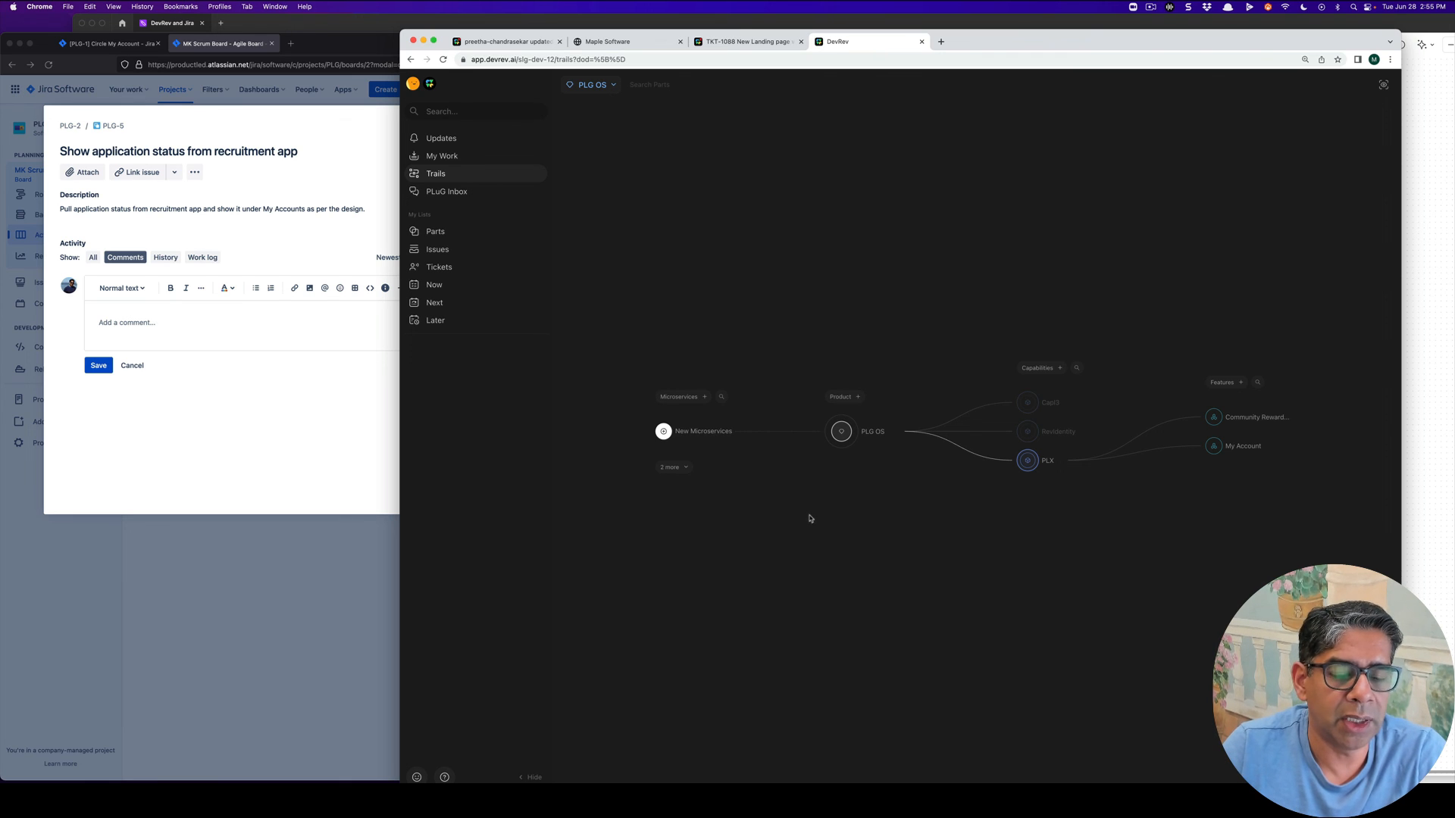